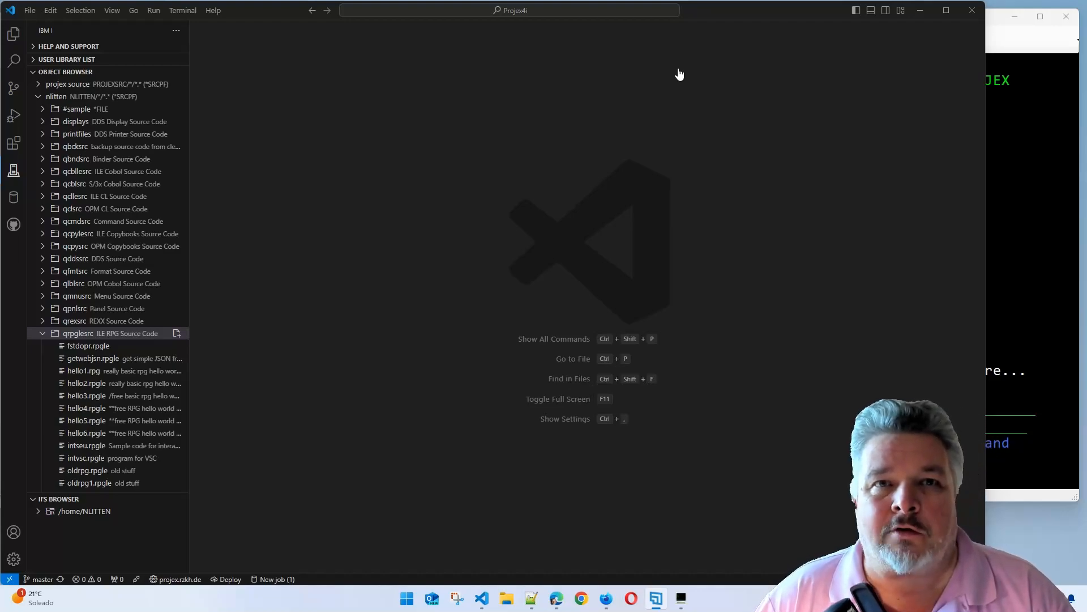
{"action": "mouse_move", "coordinate": [1071, 209]}
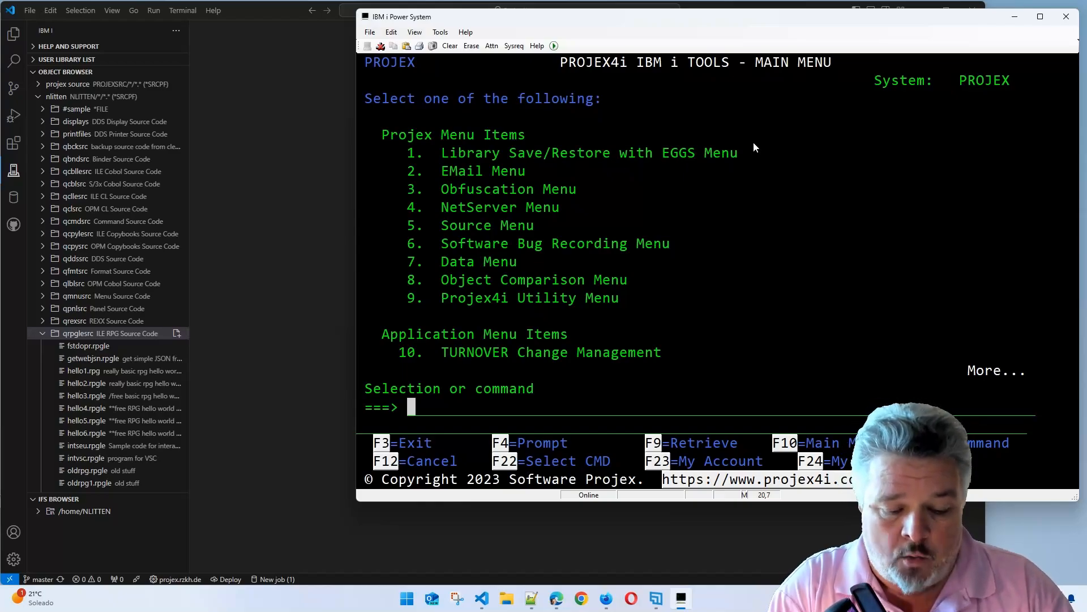
Run WRKMBRPDM NLITTEN/QRPGLESRC to list the source members and reach the STRSEU prompt
{"action": "type", "text": "wrtk"}
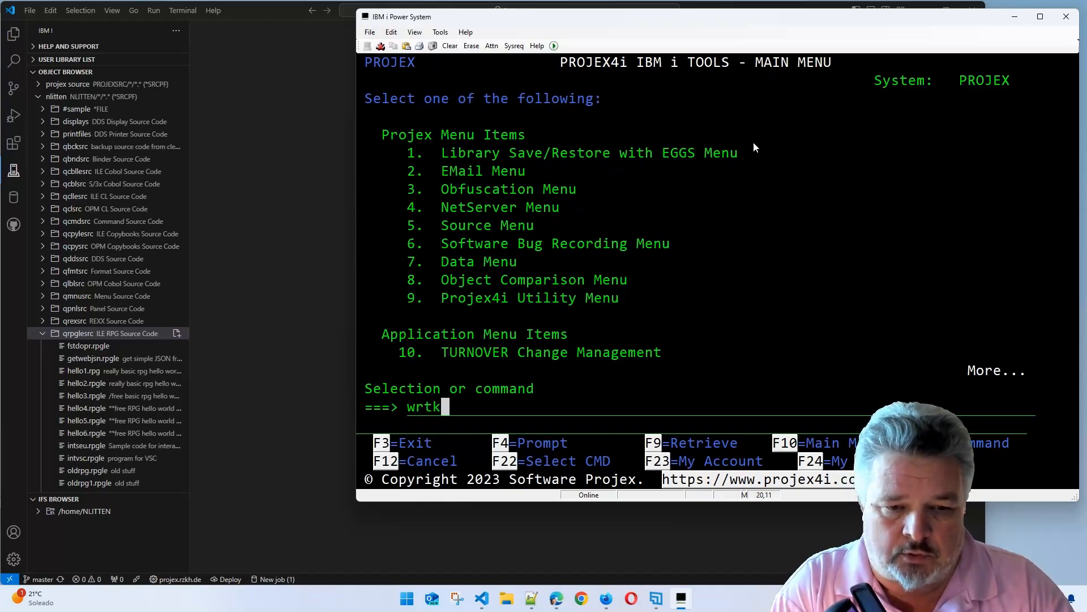
{"action": "type", "text": "mbrpd"}
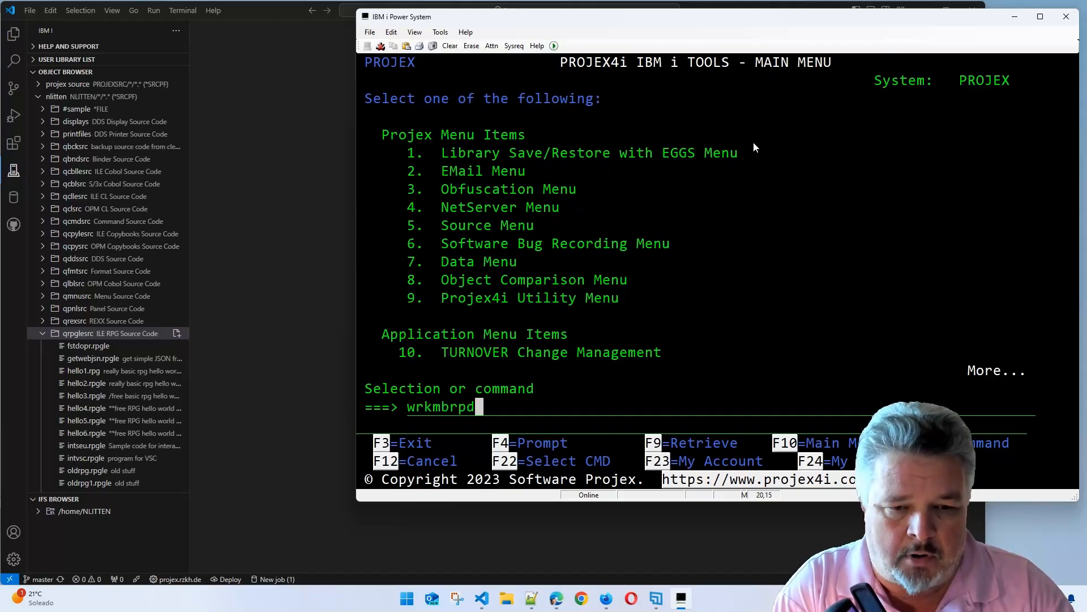
{"action": "type", "text": "m nlitten/qrpglesrc he"}
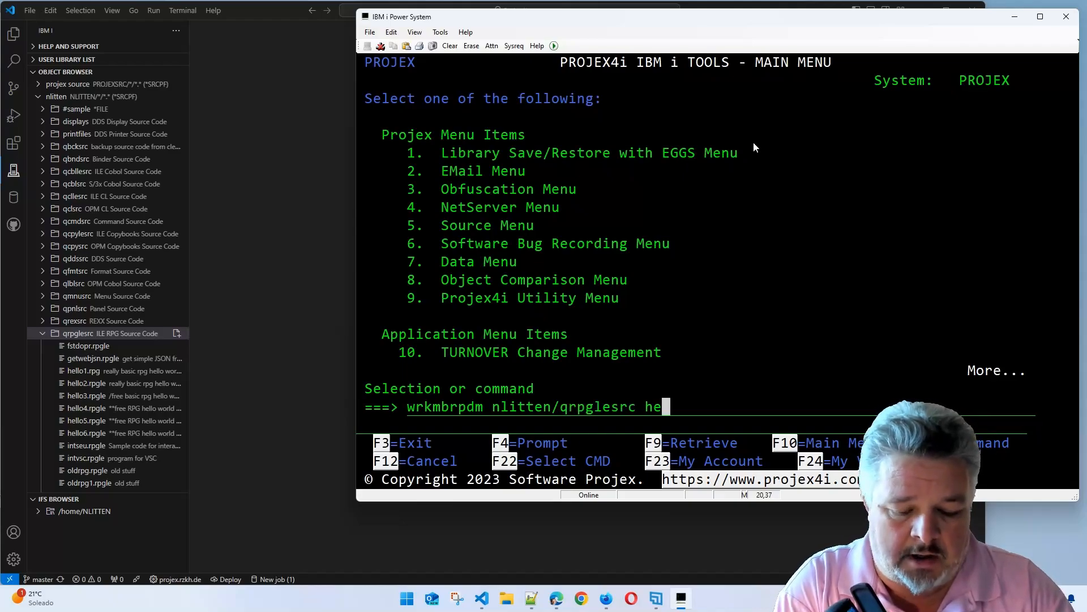
{"action": "key", "text": "Enter"}
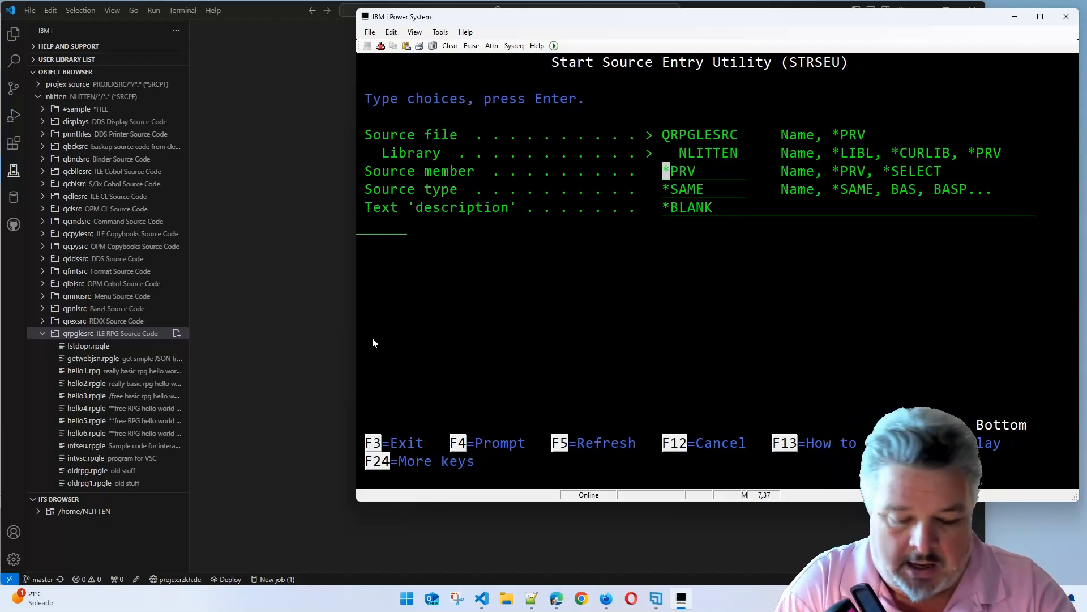
Create RPGLE member hello7 with a 'Sample HELLO WORLD' description and open it in SEU
{"action": "type", "text": "hello7"}
{"action": "left_click", "coordinate": [704, 190]}
{"action": "type", "text": "rpgle"}
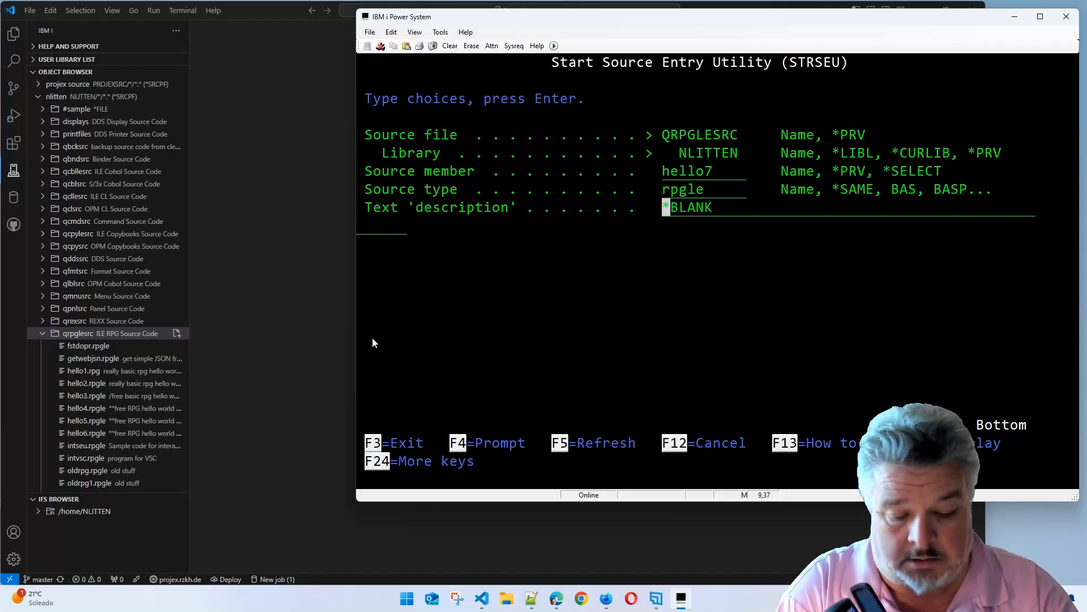
{"action": "type", "text": "Sample HELLO WORLD program with extra gubbi"}
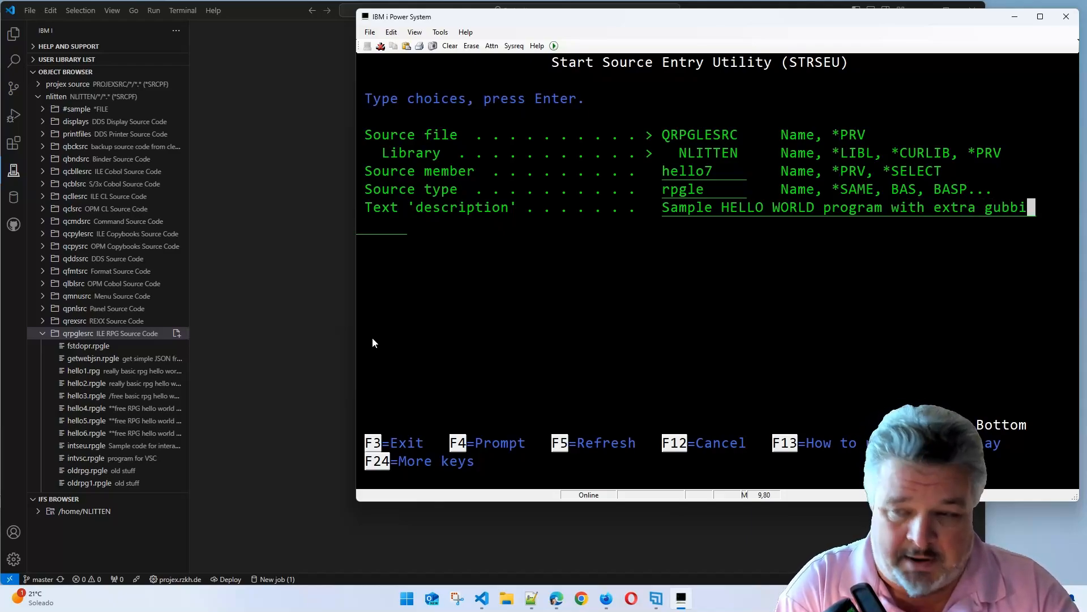
{"action": "type", "text": "s"}
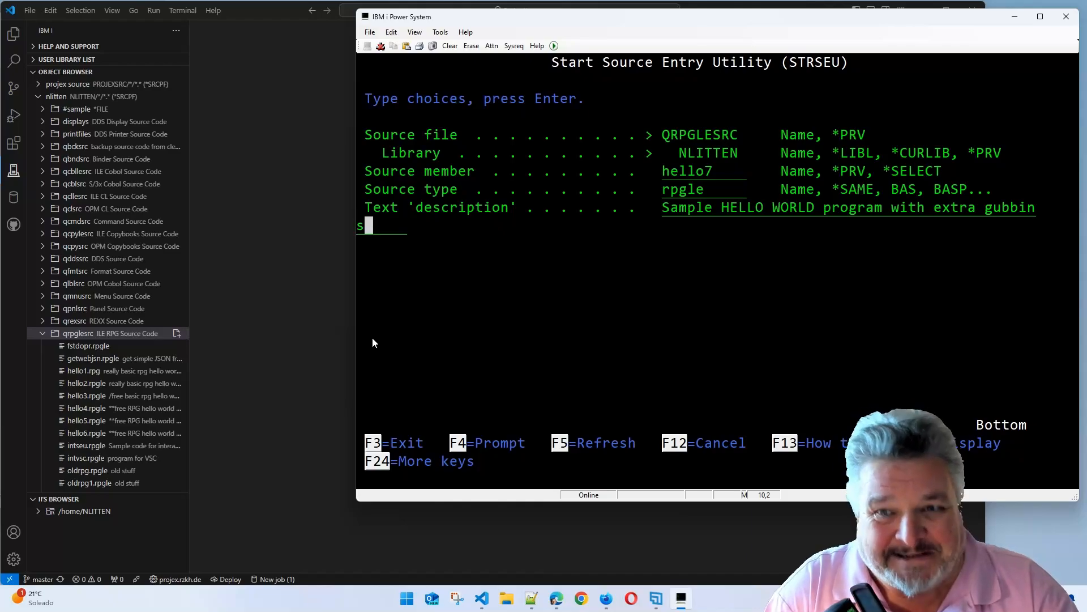
{"action": "key", "text": "enter"}
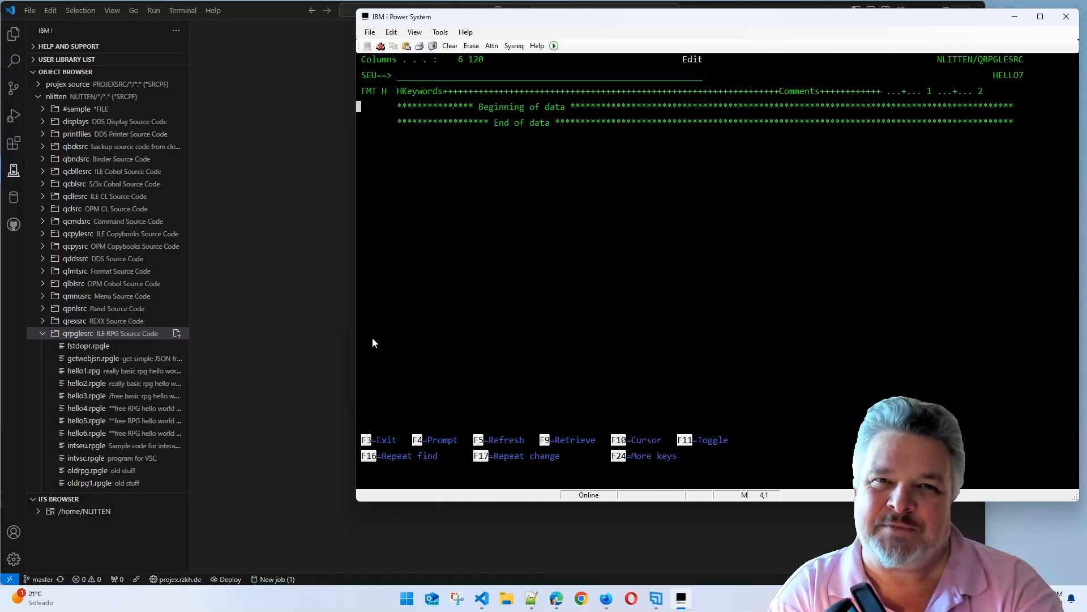
Exit SEU saving the empty HELLO7 member, then switch to the VS Code window
{"action": "key", "text": "f3"}
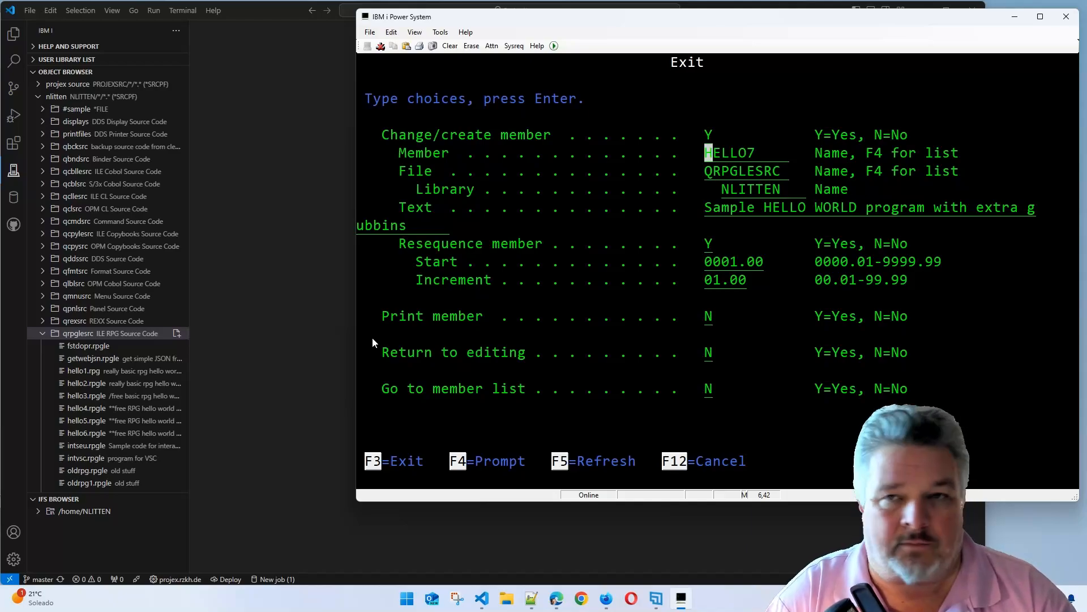
{"action": "key", "text": "Enter"}
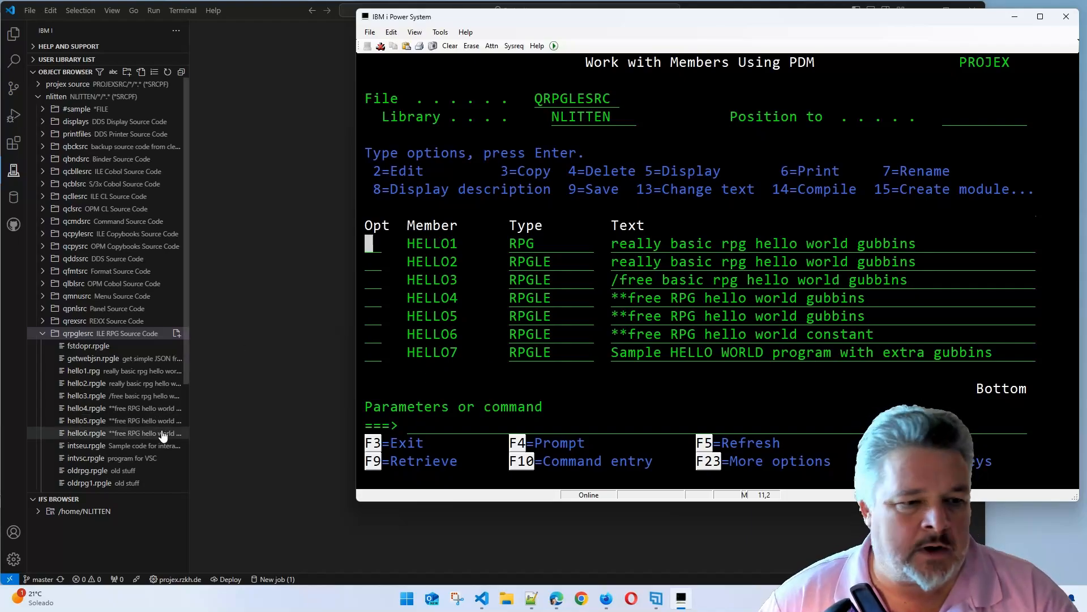
{"action": "left_click", "coordinate": [108, 333]}
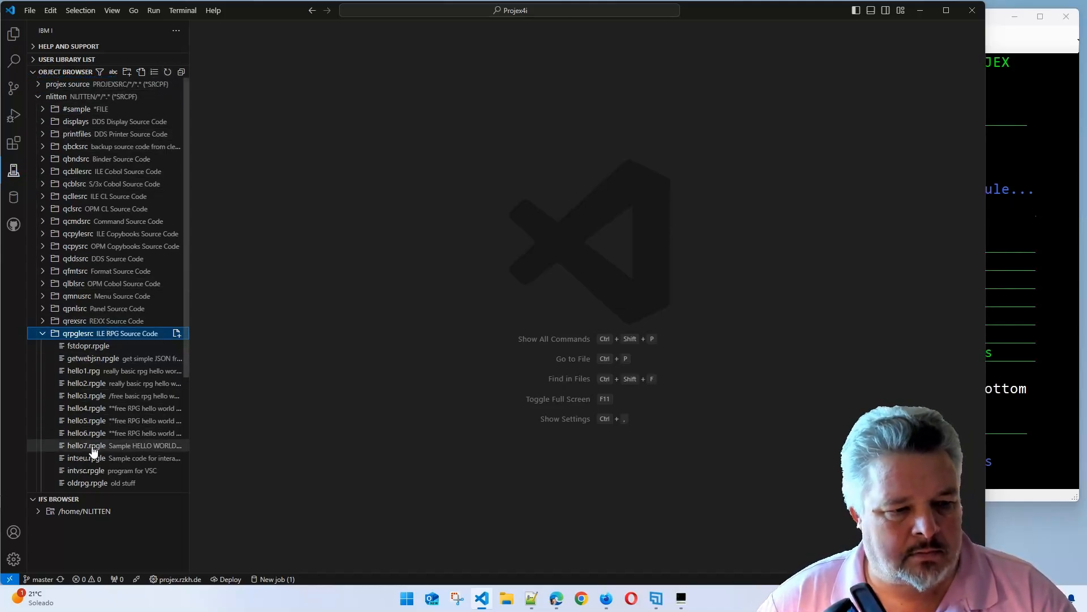
Open hello7.rpgle from the Object Browser and start it with a **free line
{"action": "left_click", "coordinate": [87, 445]}
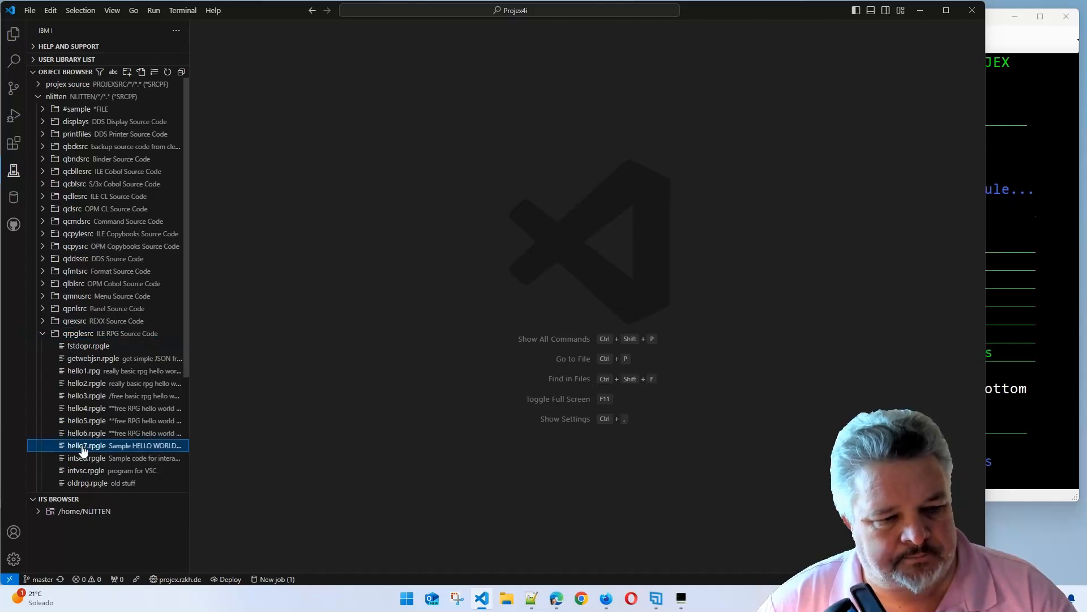
{"action": "double_click", "coordinate": [87, 445]}
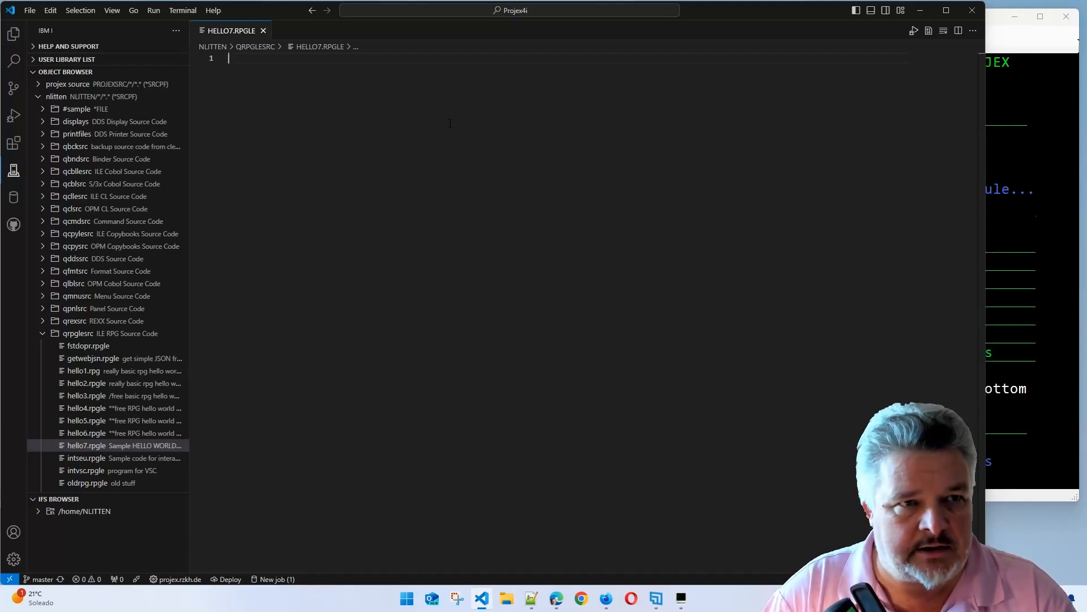
{"action": "type", "text": "**free"}
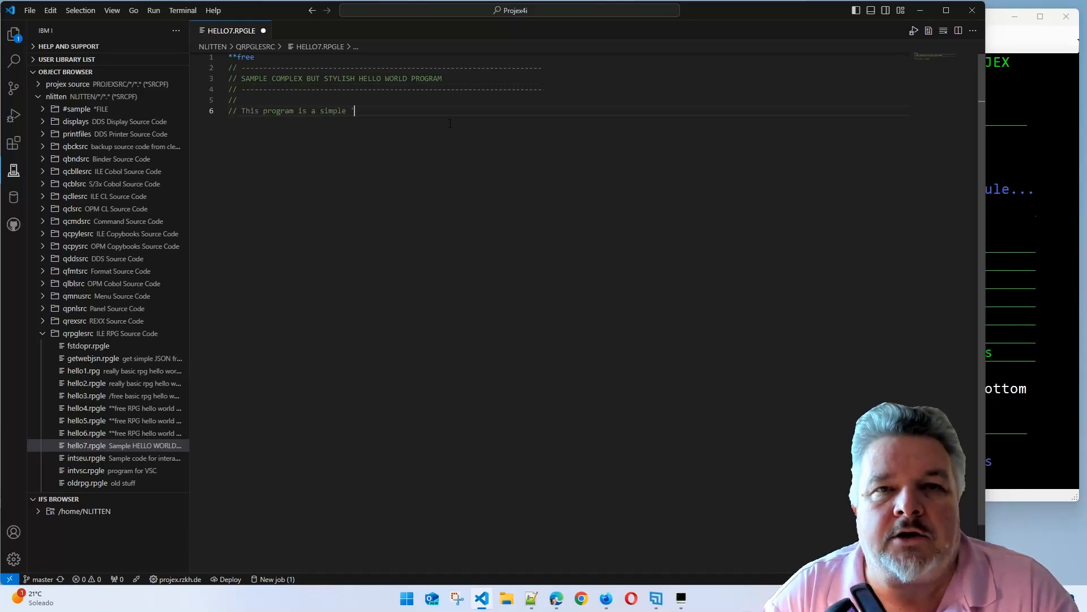
Write header comments describing the program and the main(mainline) option executing procedure MAINLINE
{"action": "type", "text": "Hello World' style RPG program which has"}
{"action": "type", "text": "// The control options"}
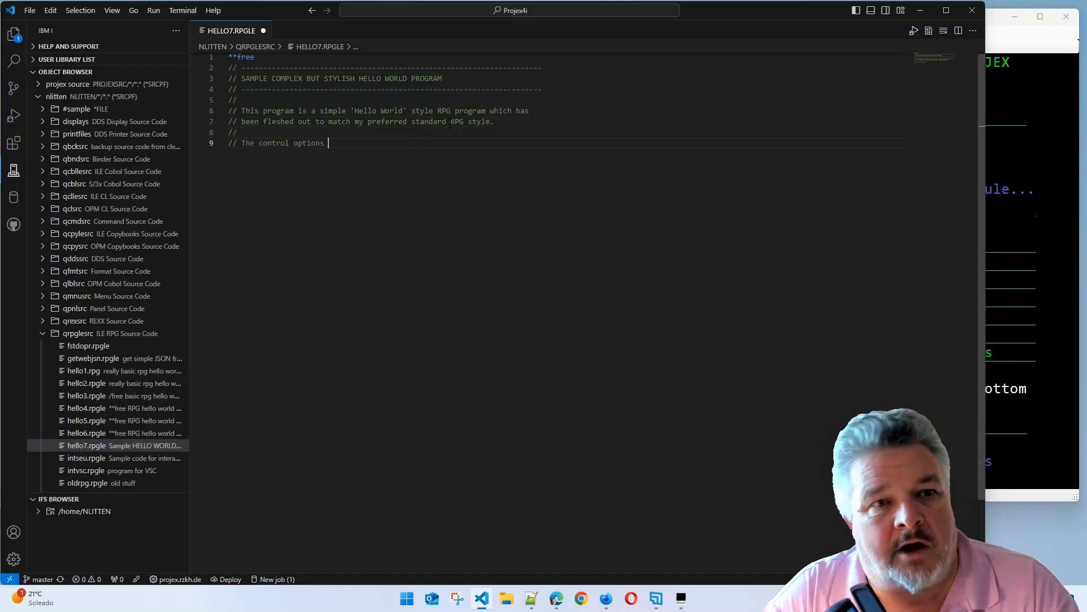
{"action": "type", "text": "define runtime setup for this pr"}
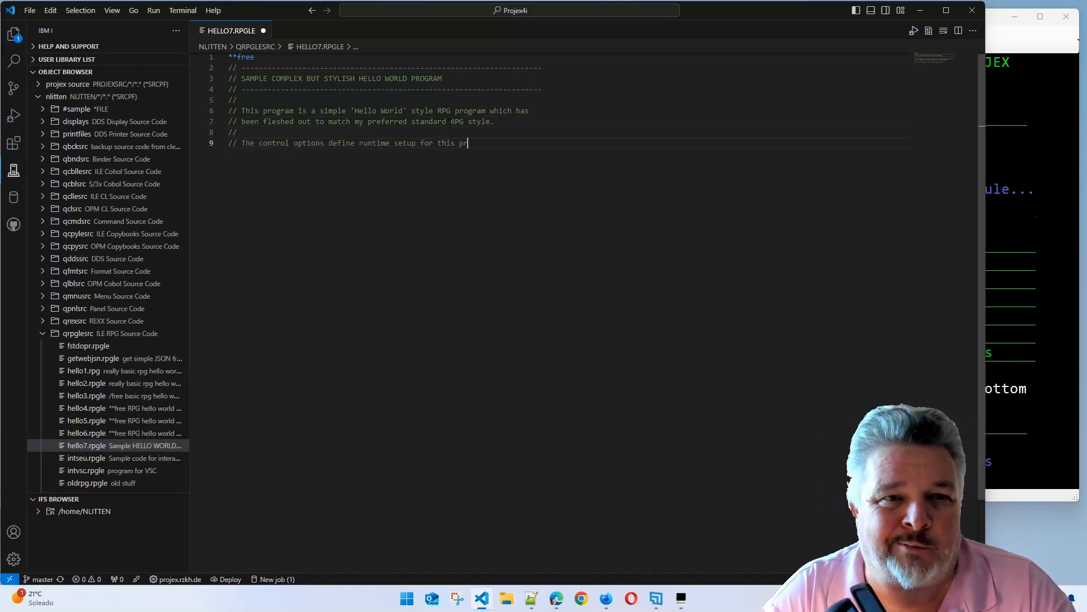
{"action": "type", "text": "including"}
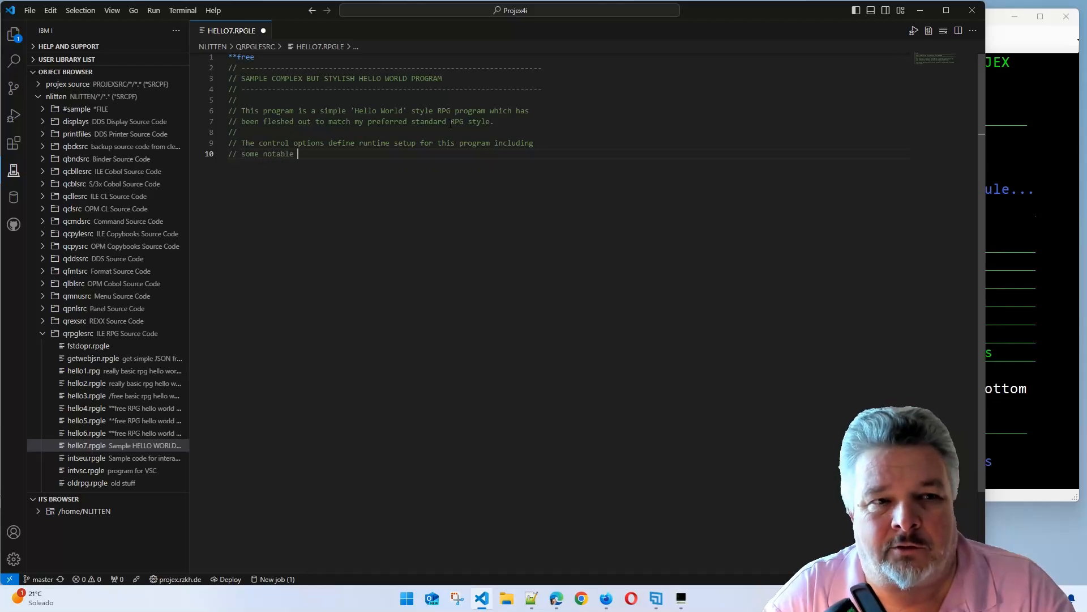
{"action": "type", "text": "options:"}
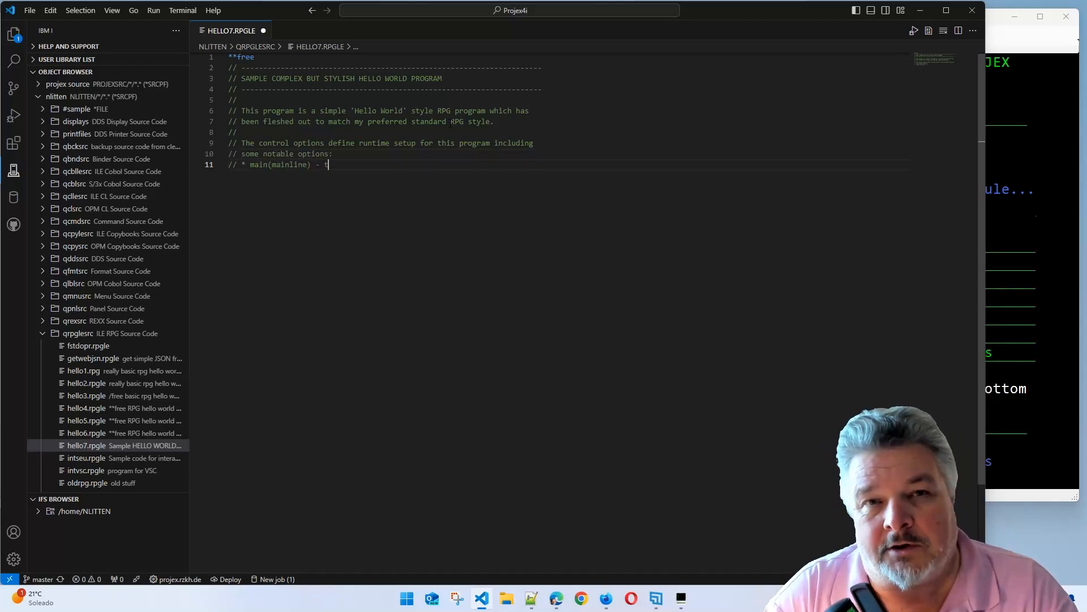
{"action": "type", "text": "ell RPG not to add all the usual"}
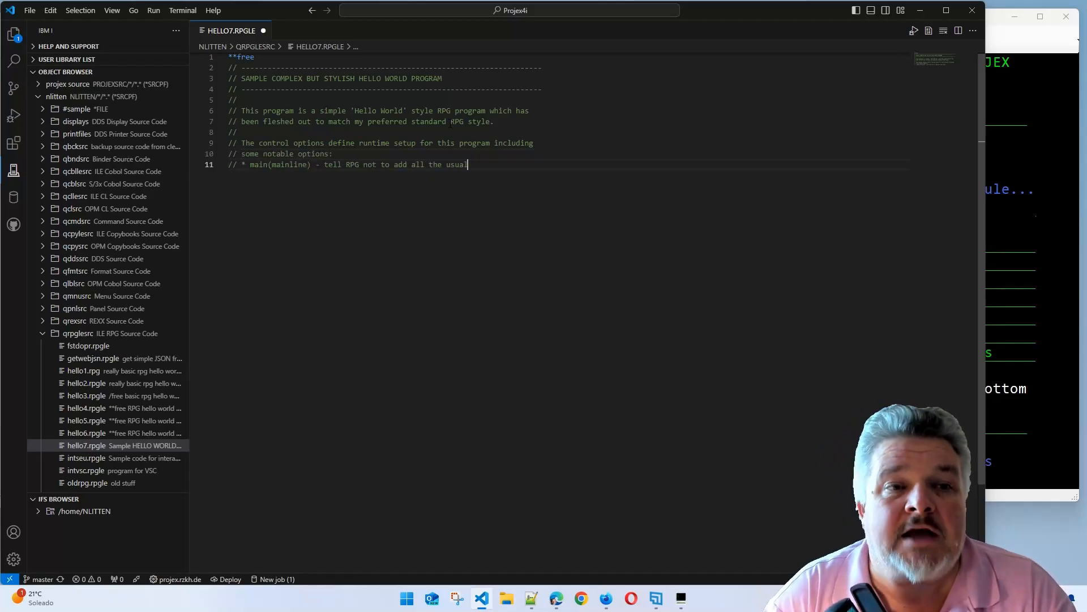
{"action": "type", "text": "RPG Cycle info"}
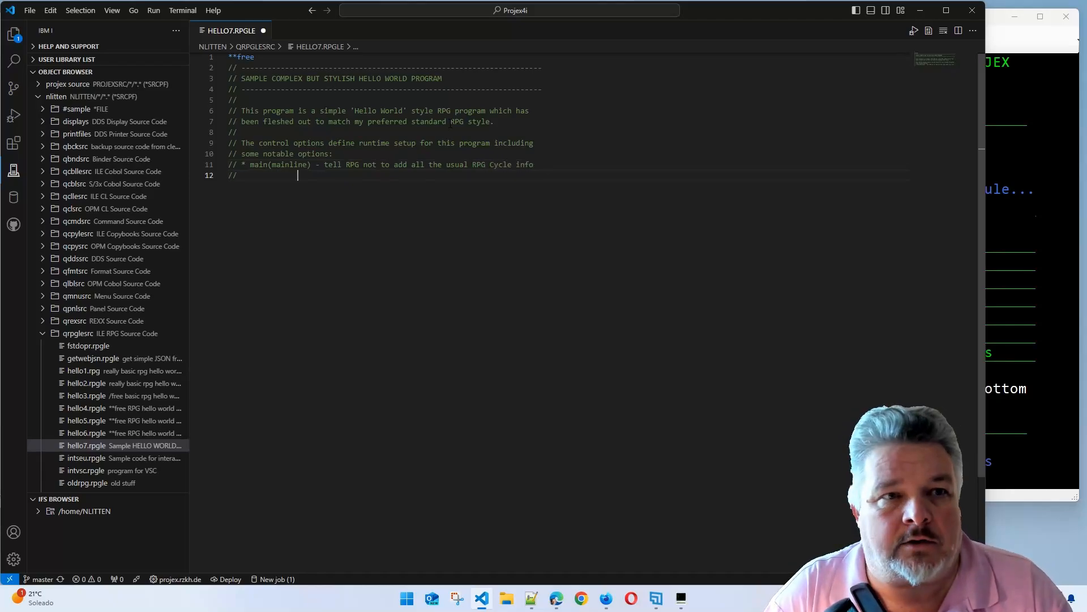
{"action": "type", "text": "but to execute the procedur"}
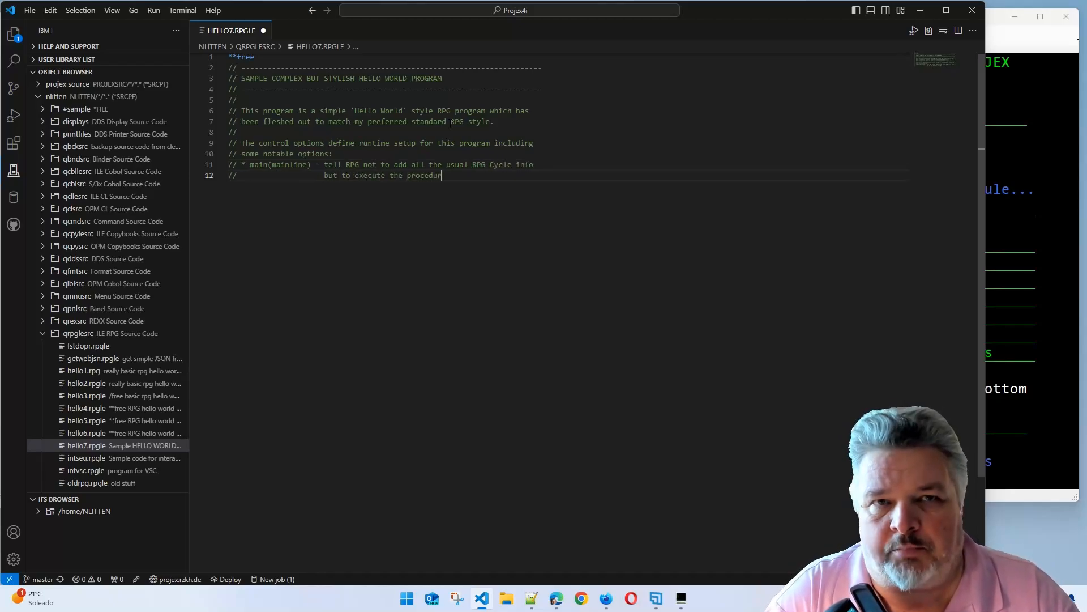
{"action": "type", "text": "called MAINLINE by"}
{"action": "type", "text": "// * pgminfo"}
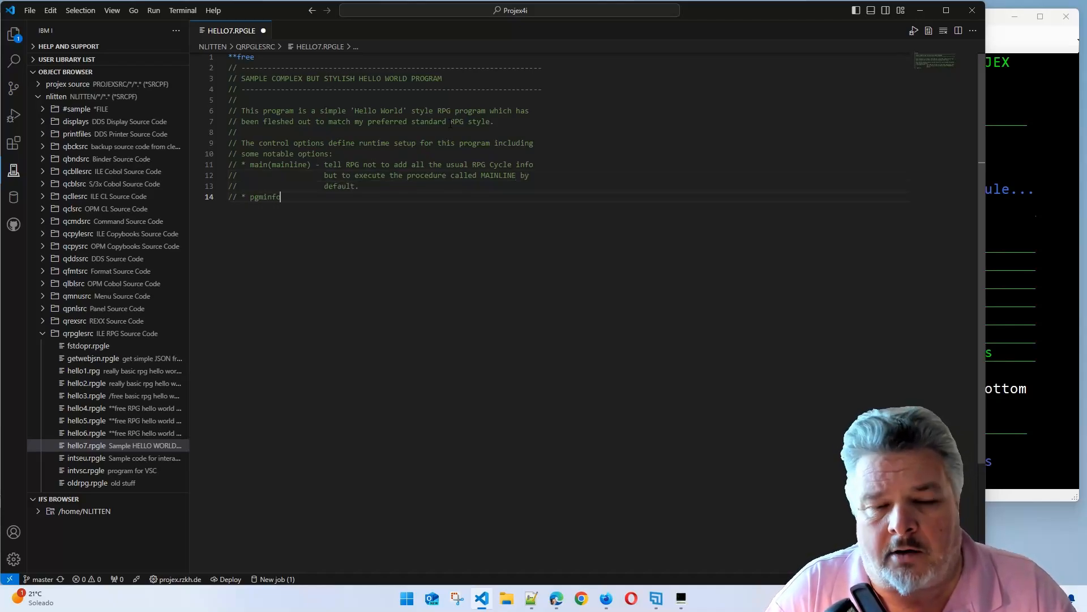
Add the pgminfo(*pcml:*module) comment about embedding integrated program info
{"action": "type", "text": "(*pcml:*module) - this embeds the parameter information"}
{"action": "type", "text": "//                    the compiled object so that processes like the"}
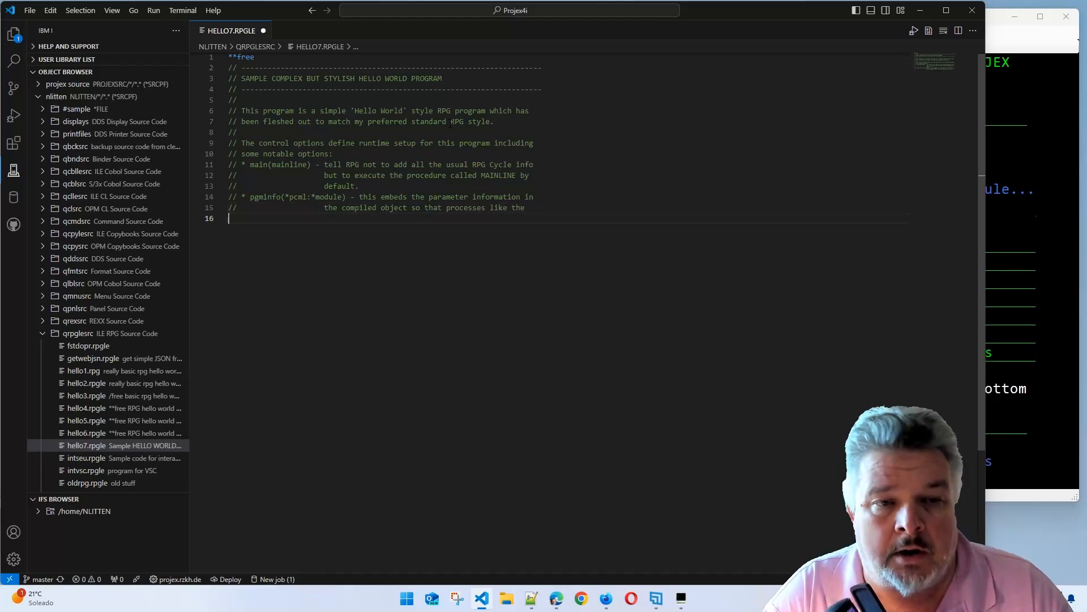
{"action": "type", "text": "integrated webserver can see the expected parms"}
{"action": "type", "text": "// * copyright - store version information against the pro"}
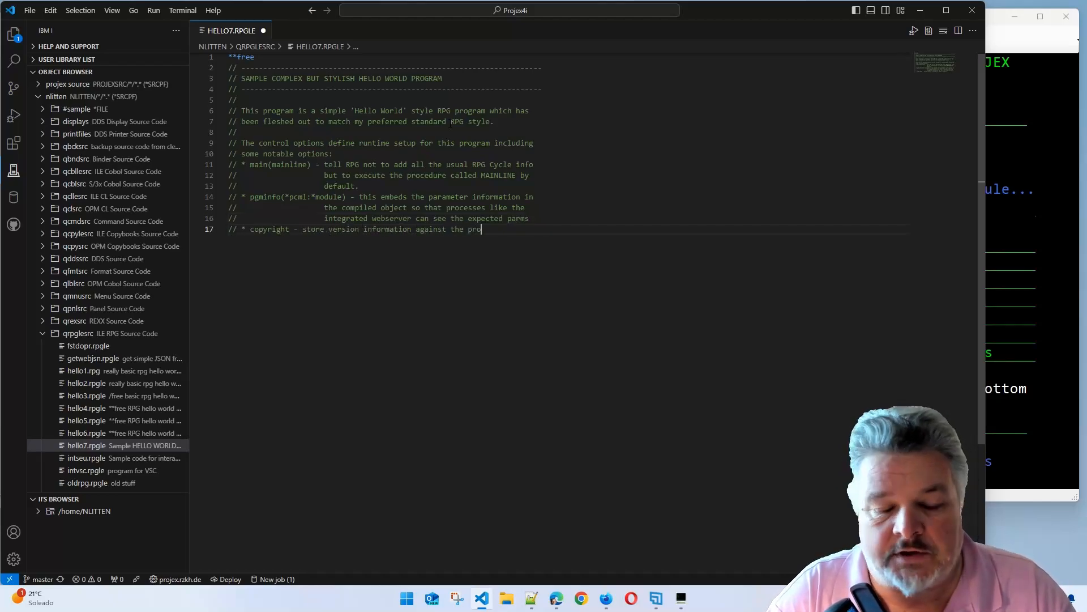
Document the copyright version info via DSPPGM and the Defined(*CRTBNDRPG) activation group note
{"action": "type", "text": "gram to make"}
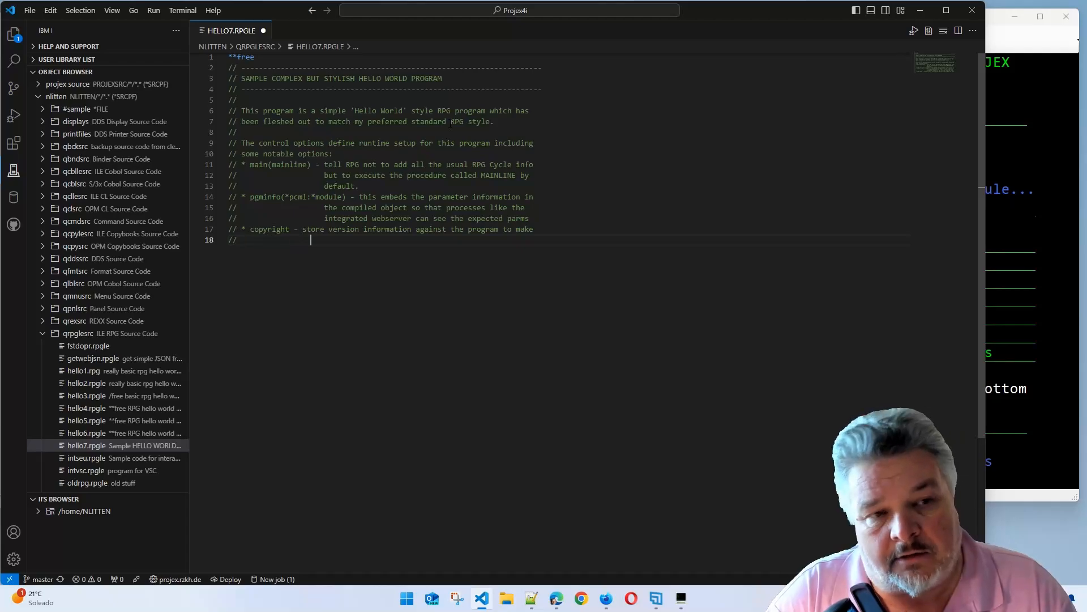
{"action": "type", "text": "version information available"}
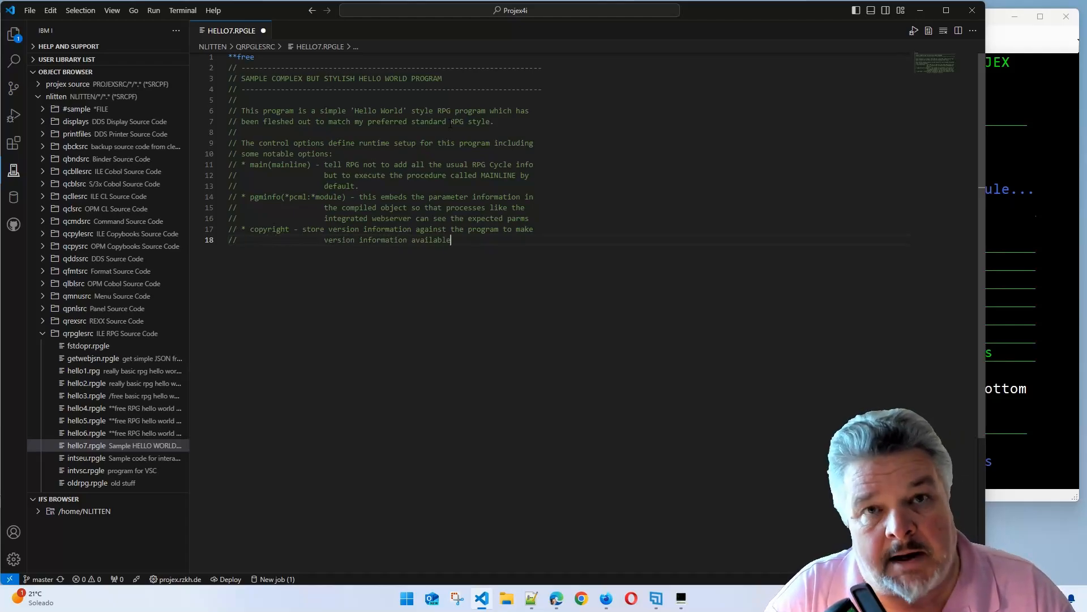
{"action": "type", "text": "using DSPPGM"}
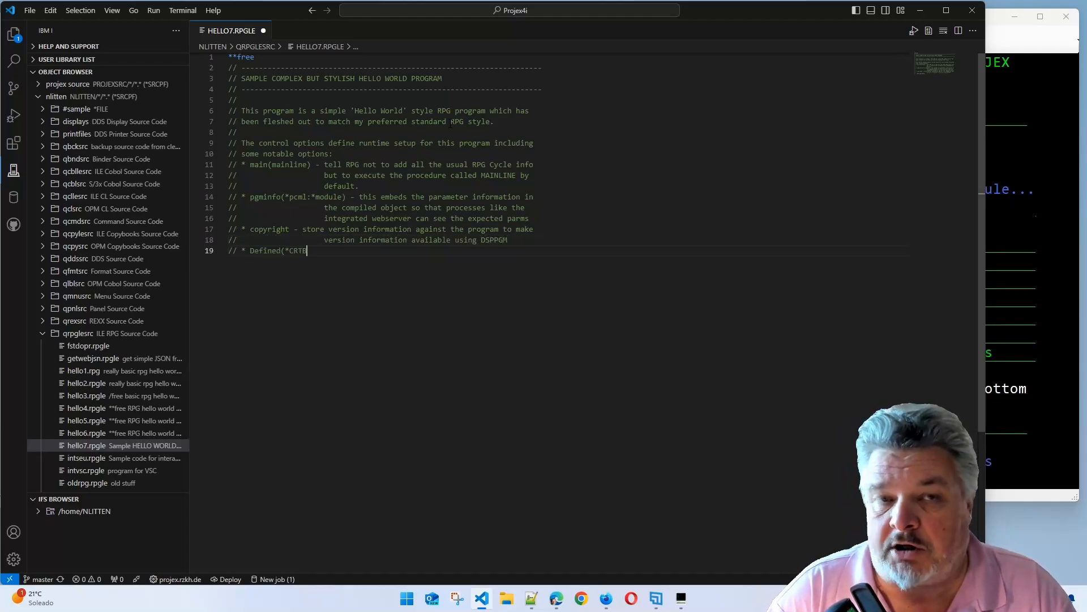
{"action": "type", "text": "NDRPG) - add activation group defaults if this is"}
{"action": "type", "text": "//"}
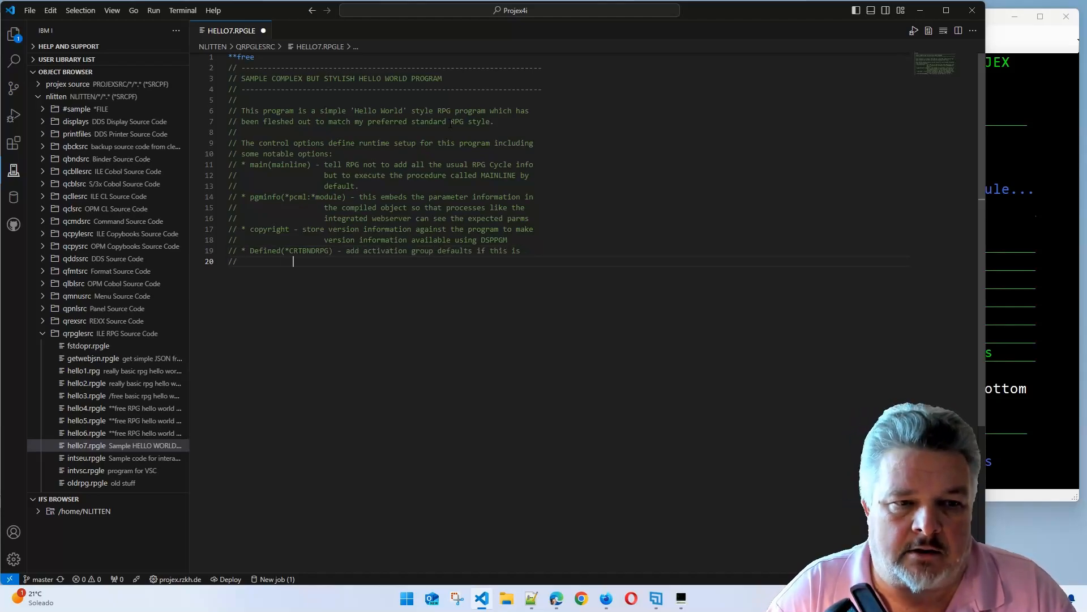
{"action": "type", "text": "created as a bound program versus a module and ILE"}
{"action": "type", "text": "//"}
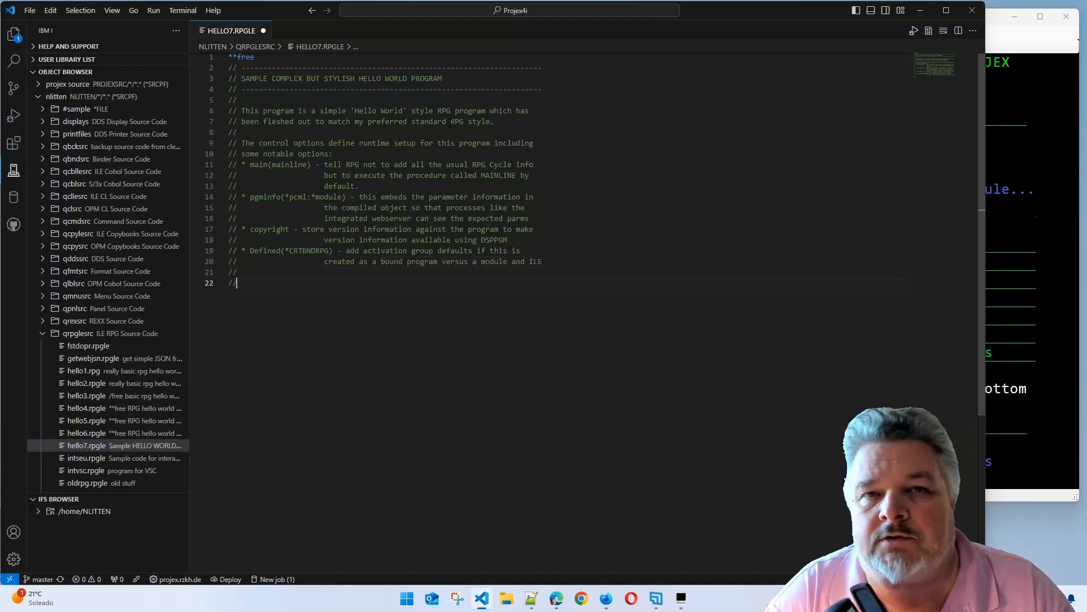
Describe the three incoming parameters, starting with the 3-character environment code
{"action": "type", "text": "The program expects three incoming parameters:"}
{"action": "type", "text": "// * Environment"}
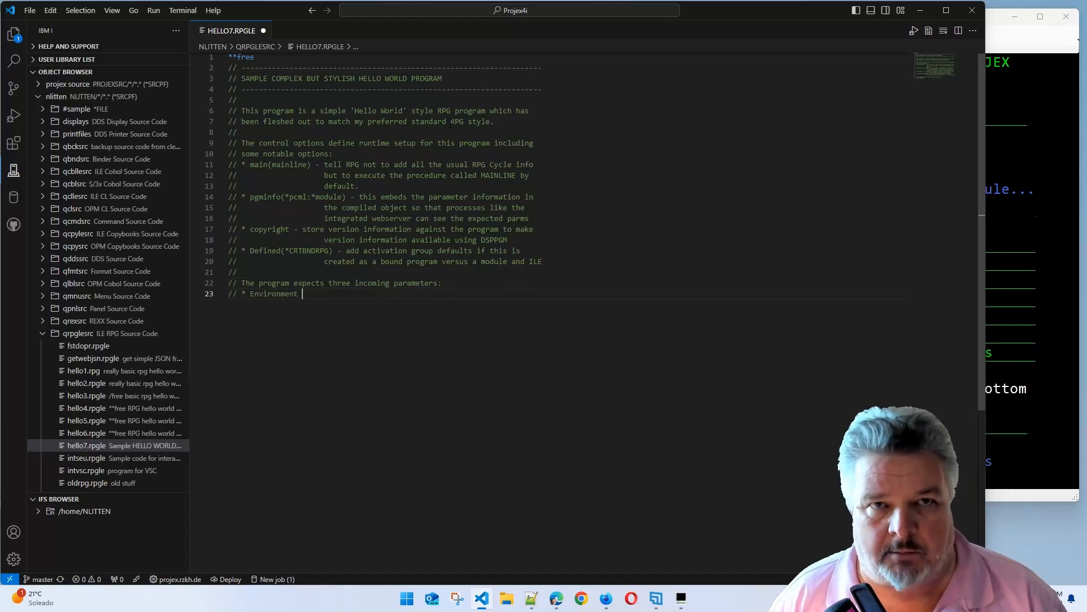
{"action": "type", "text": "Code - 3 character enviroment code (DEV, TST, UAT, PRD)"}
{"action": "type", "text": "// To call us"}
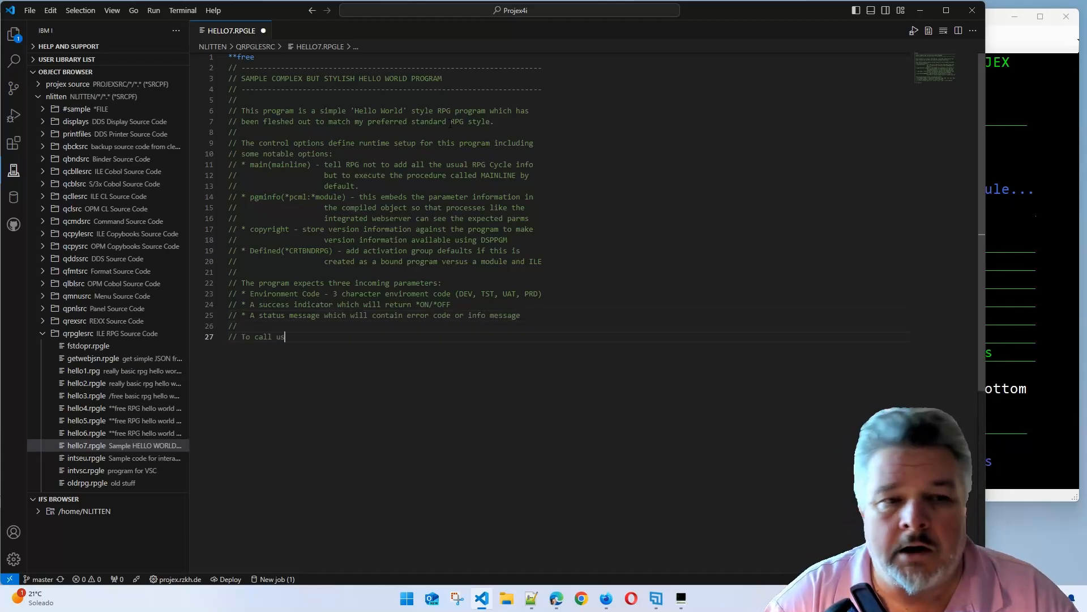
Add the CALL PGM(HELLO7) PARM('DEV') example, a separator, the Modification History, and begin ctl-opt
{"action": "type", "text": "e: CALL PGM(HELLO7) PARM(('DEV') (' ') (' '))"}
{"action": "type", "text": "// "}
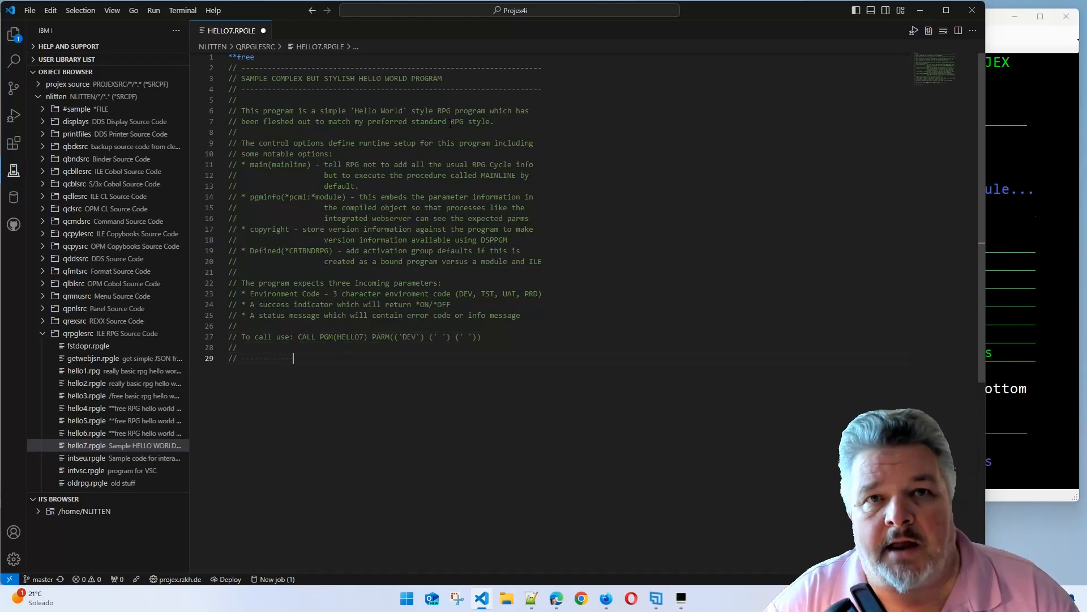
{"action": "type", "text": "--------------------------------"}
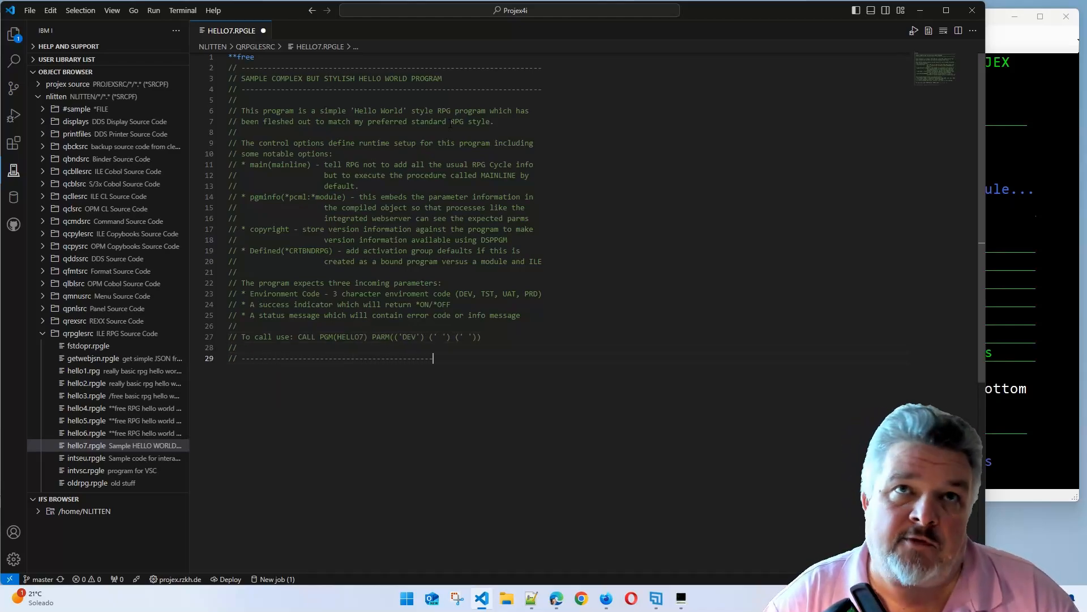
{"action": "type", "text": "// Modification History:"}
{"action": "type", "text": "// V.001 2024.03.14 NJL Added error code to DSPLY if invalid ENV"}
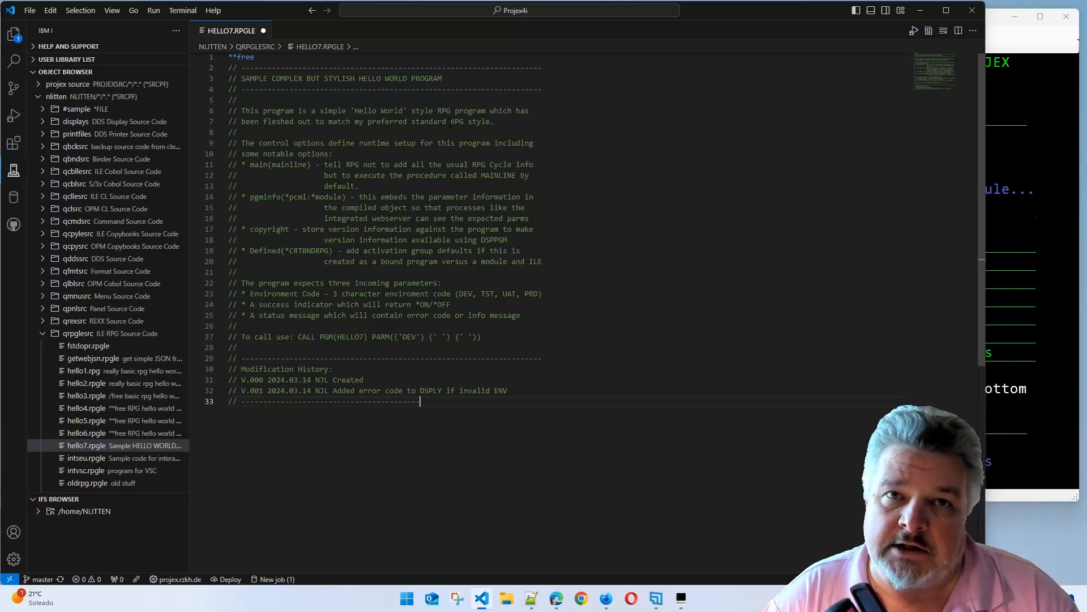
{"action": "type", "text": "ctl"}
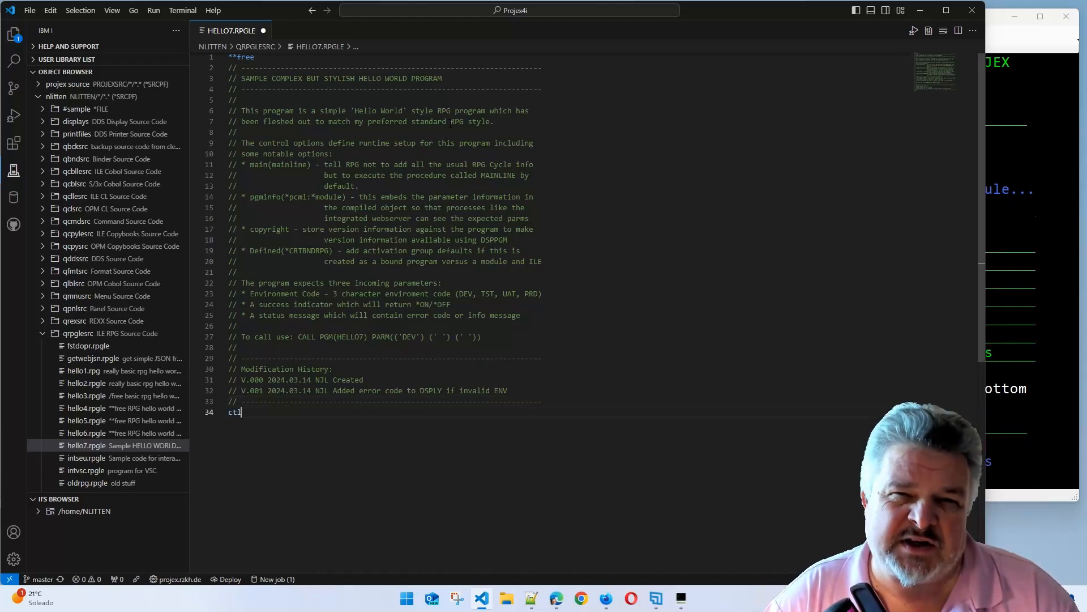
{"action": "type", "text": "-opt"}
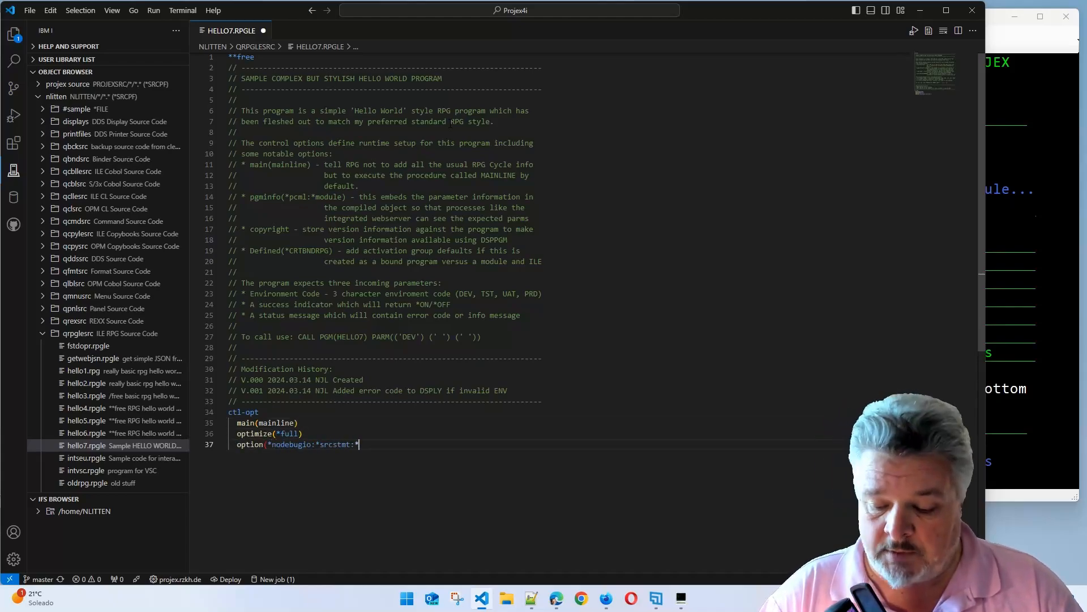
Complete ctl-opt with option(*nounref), indent('| '), V.001 copyright text and actgrp('NICKLITTEN')
{"action": "type", "text": ":*nounref)"}
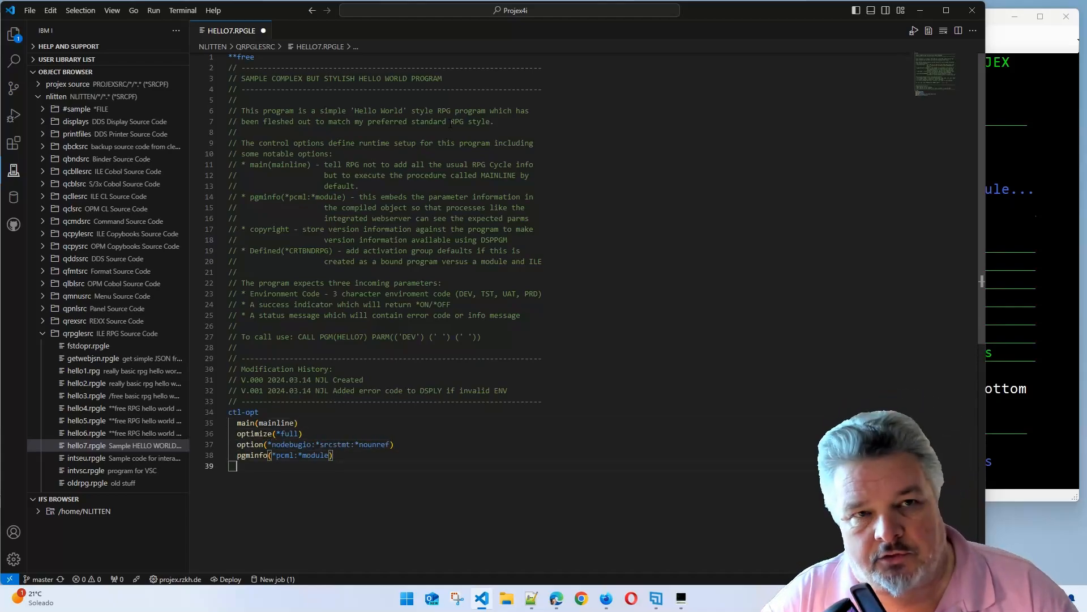
{"action": "type", "text": "indent('| ')"}
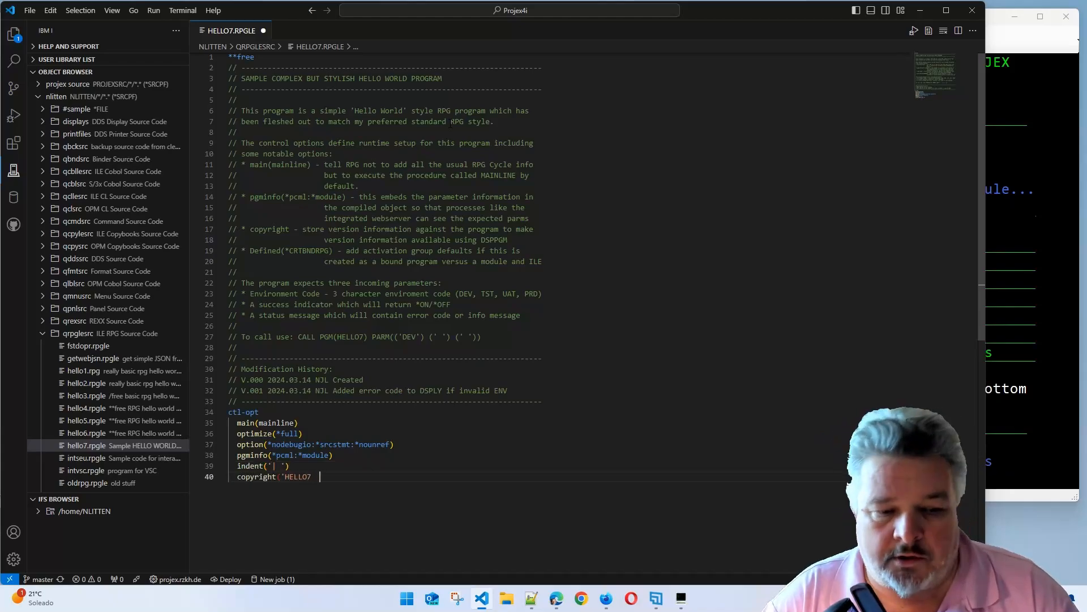
{"action": "type", "text": "| V.001 | Sample Stylised RPG Program')"}
{"action": "type", "text": "actgrp('NICKL"}
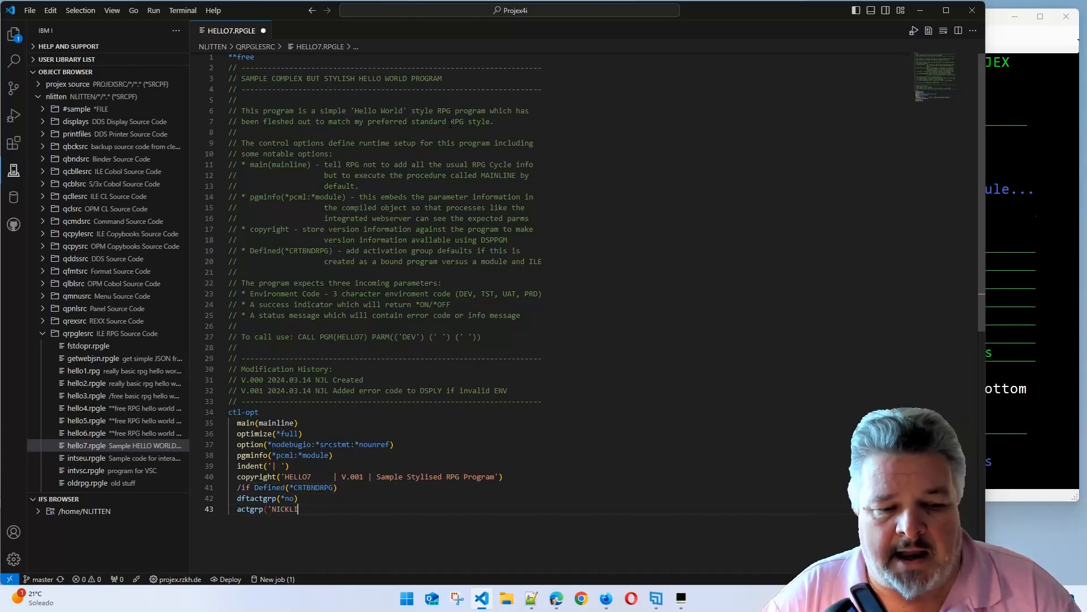
{"action": "type", "text": "ITTEN')"}
{"action": "type", "text": "// --------------------------------------------"}
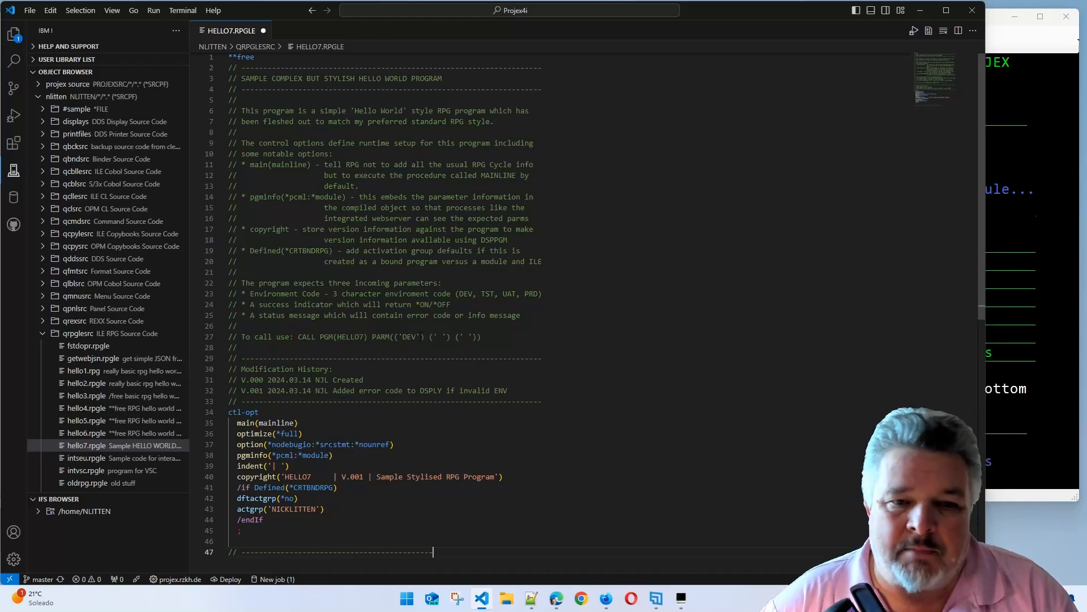
Add the mainline procedure comment banner and declare dcl-proc mainline
{"action": "type", "text": "// the mainline (default) runtime proc"}
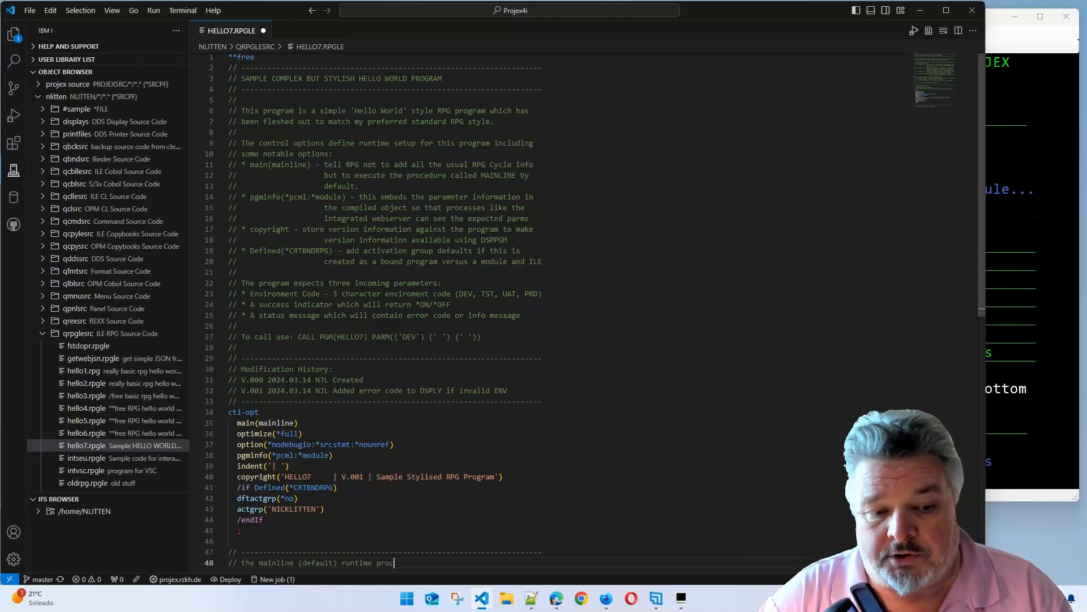
{"action": "type", "text": "edure"}
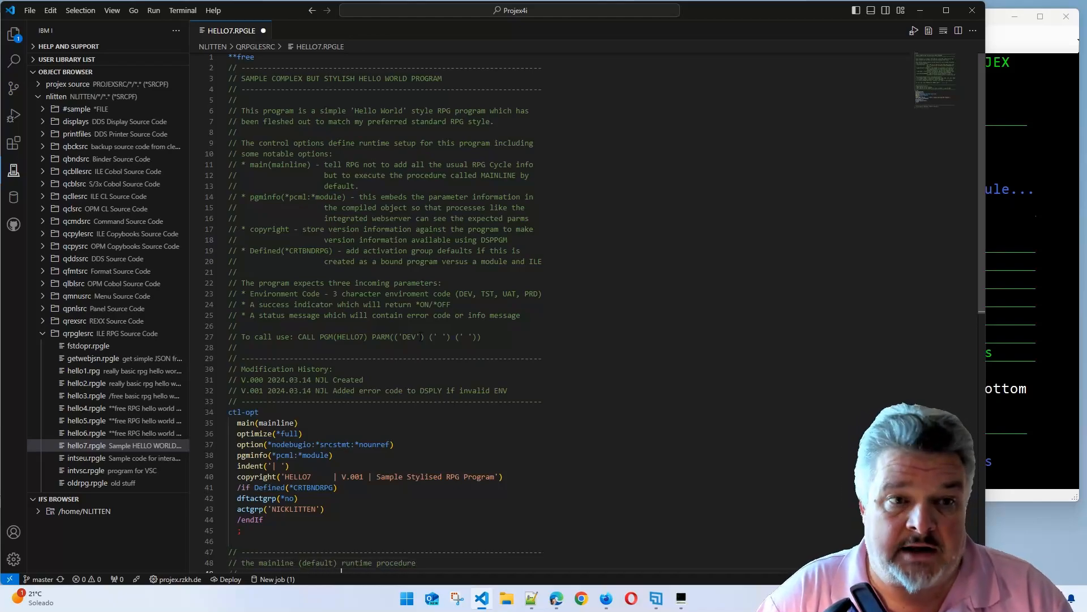
{"action": "scroll", "scroll_direction": "down", "scroll_amount": 3}
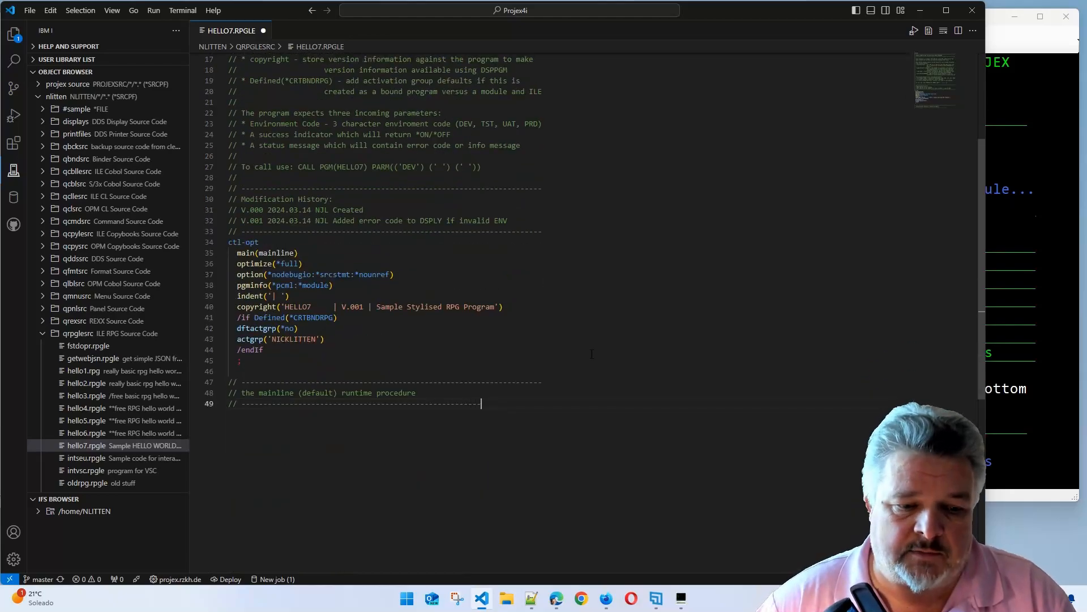
{"action": "type", "text": "dcl-proc mainline"}
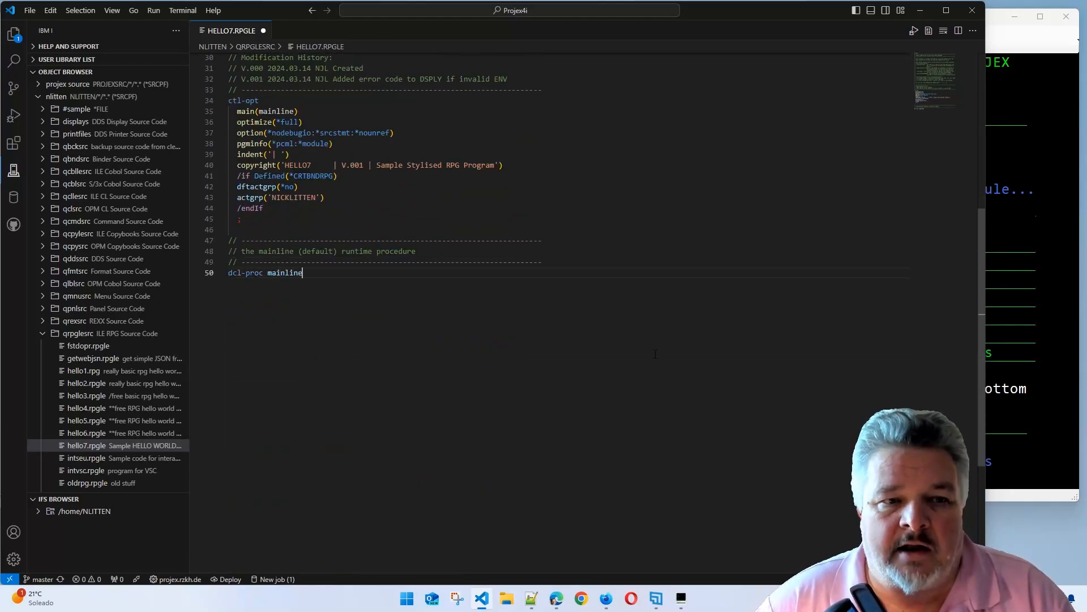
{"action": "type", "text": ";"}
{"action": "type", "text": "// check if the incoming"}
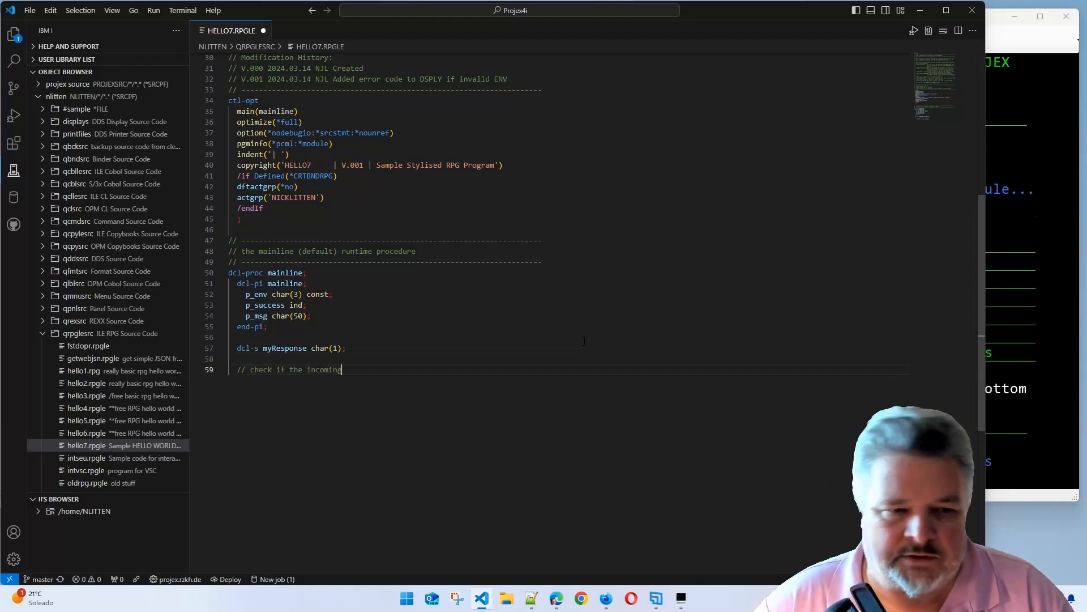
Write the valid_environment(p_env) check and the Dou %upper(myResponse) = 'Y' wait loop
{"action": "type", "text": "environment code is acceptable"}
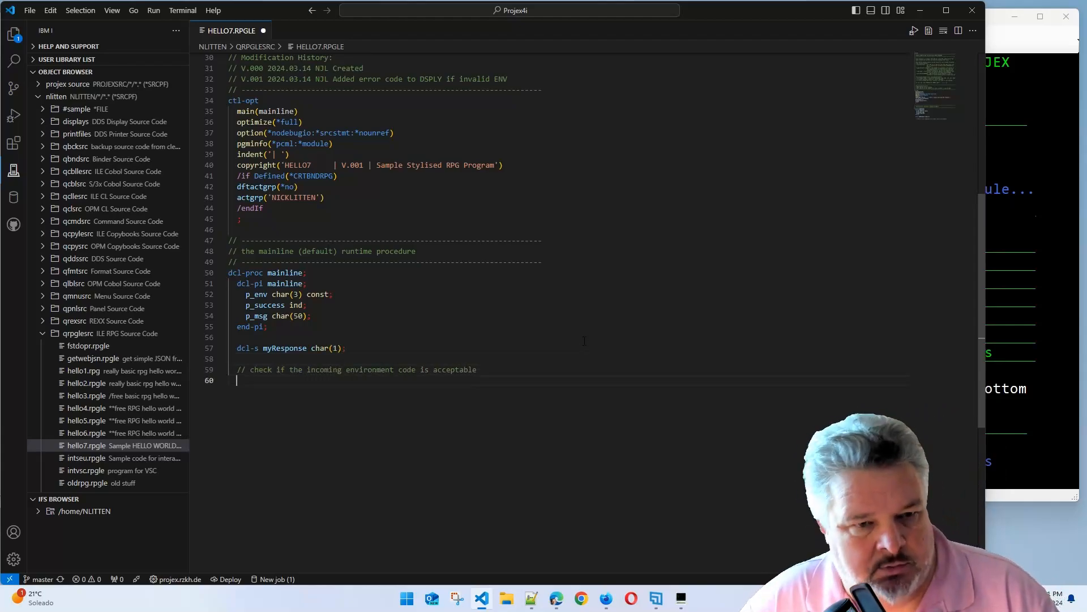
{"action": "type", "text": "if valid_environment(p_env);"}
{"action": "type", "text": "Dou"}
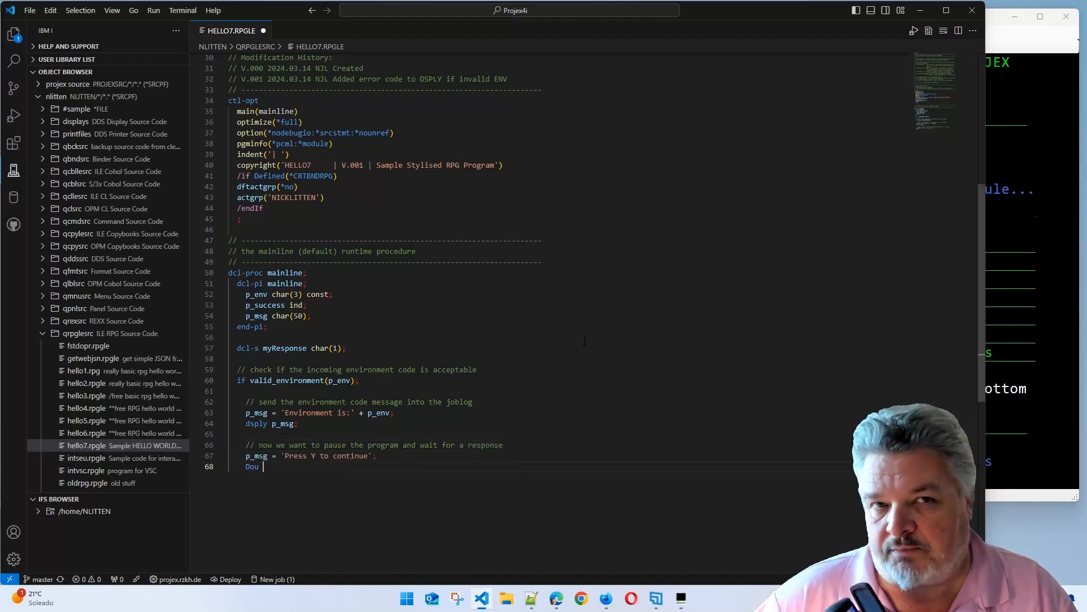
{"action": "type", "text": "%upper(myResponse) = 'Y';"}
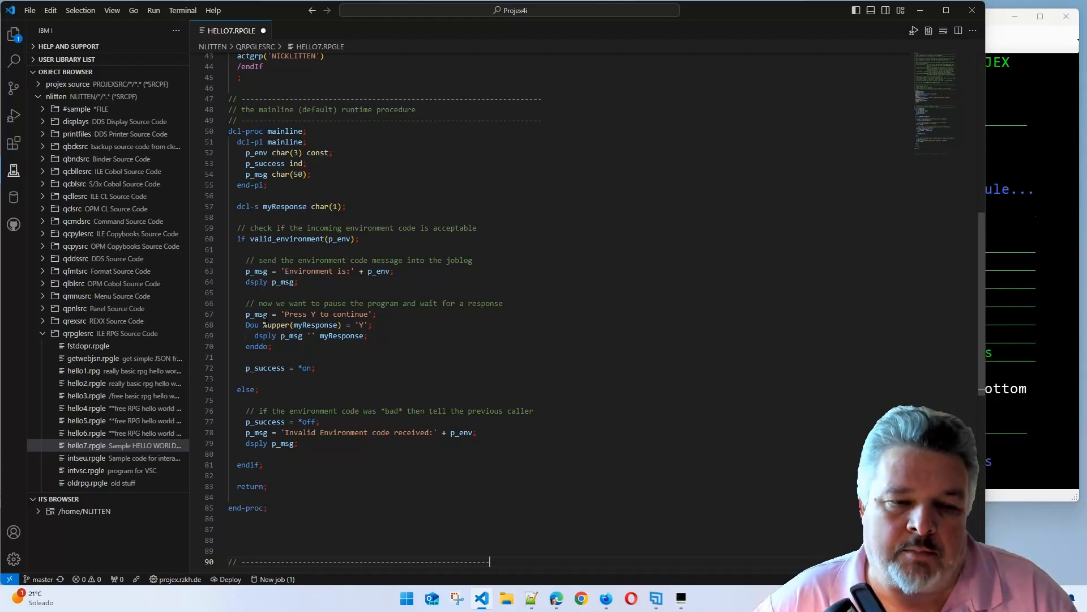
Start the '// validate the environment code parameter' comment below end-proc
{"action": "type", "text": "// validate the environment code parameter"}
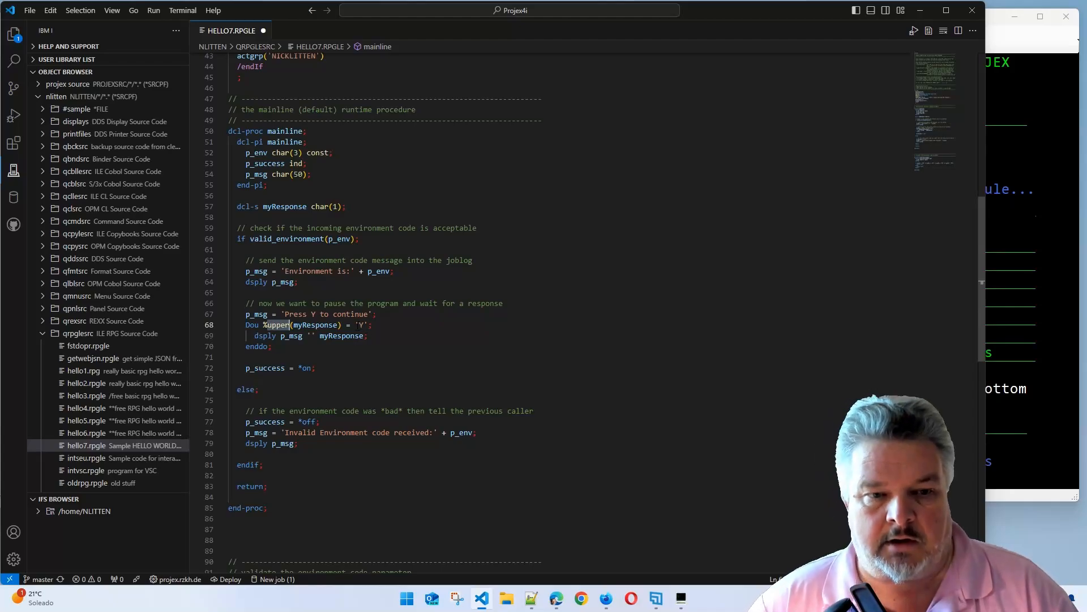
Walk through the wait loop's %upper condition and the myResponse dsply line in the mainline
{"action": "left_click", "coordinate": [373, 325]}
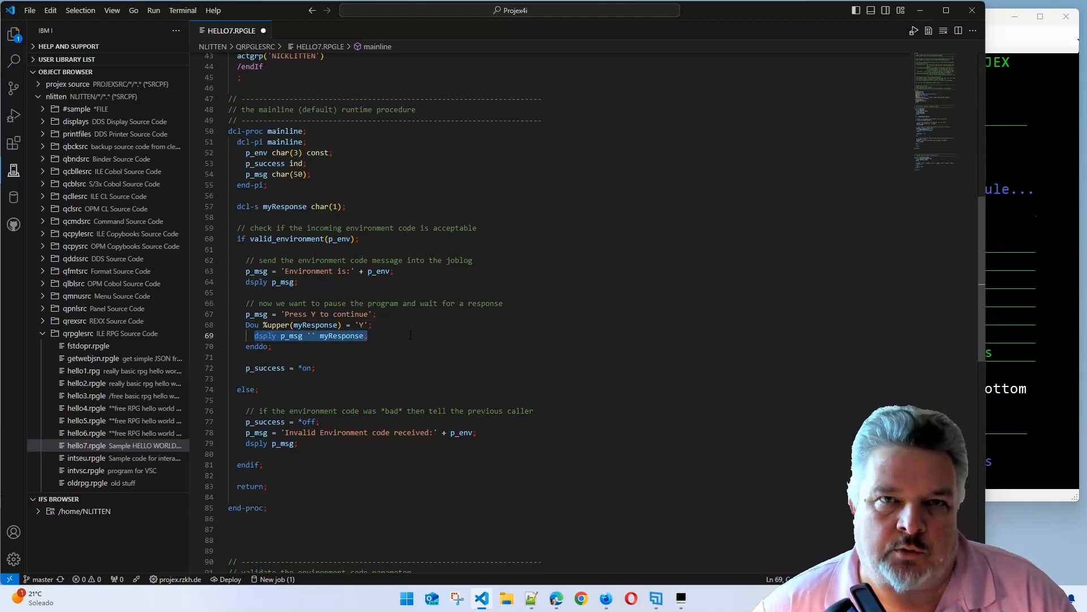
{"action": "left_click", "coordinate": [290, 335]}
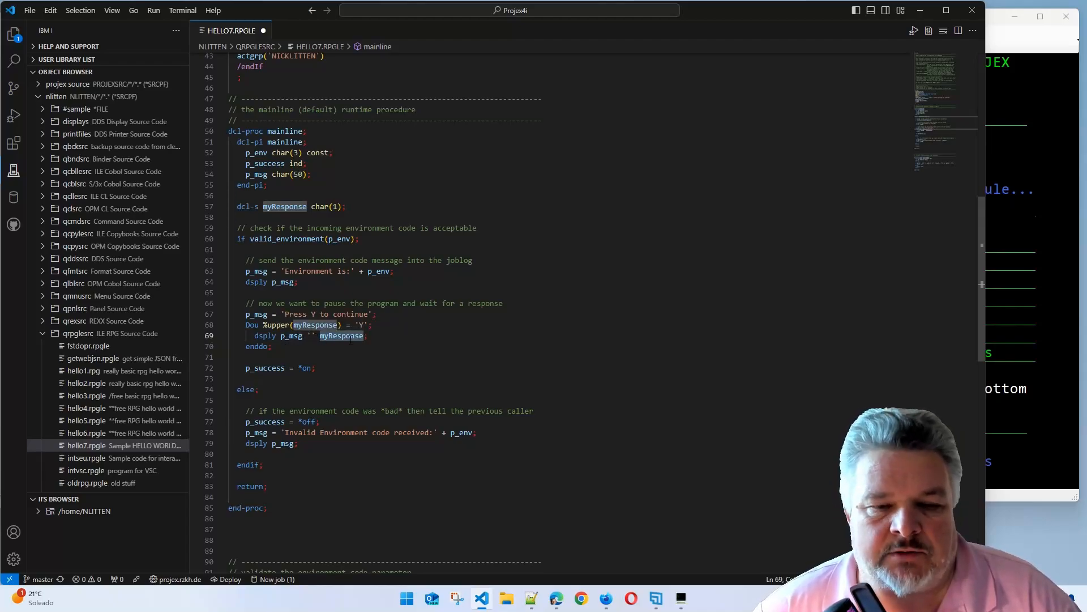
{"action": "double_click", "coordinate": [341, 336]}
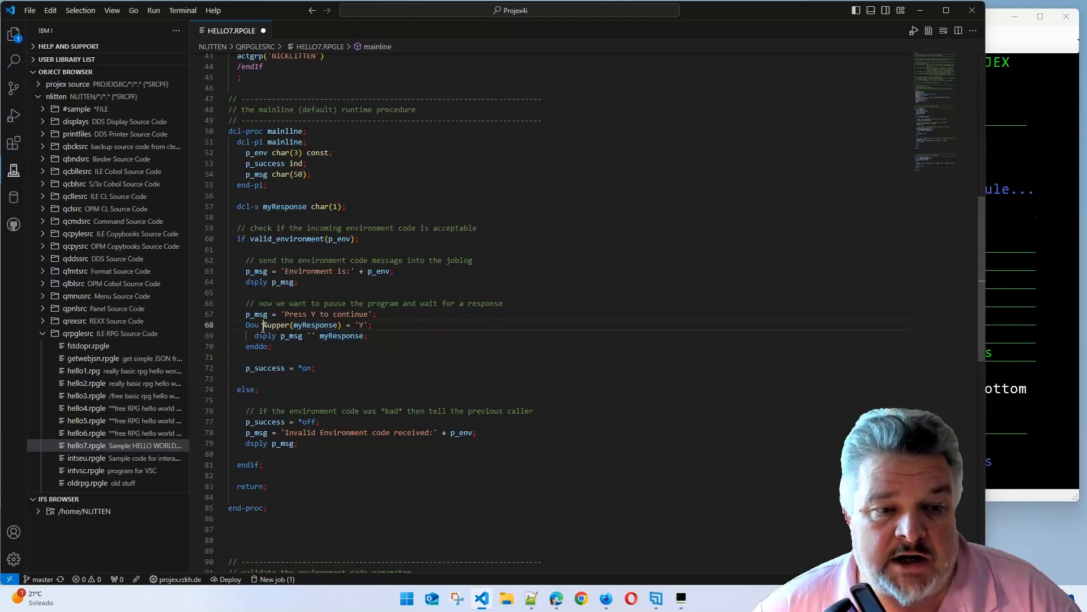
{"action": "double_click", "coordinate": [305, 325]}
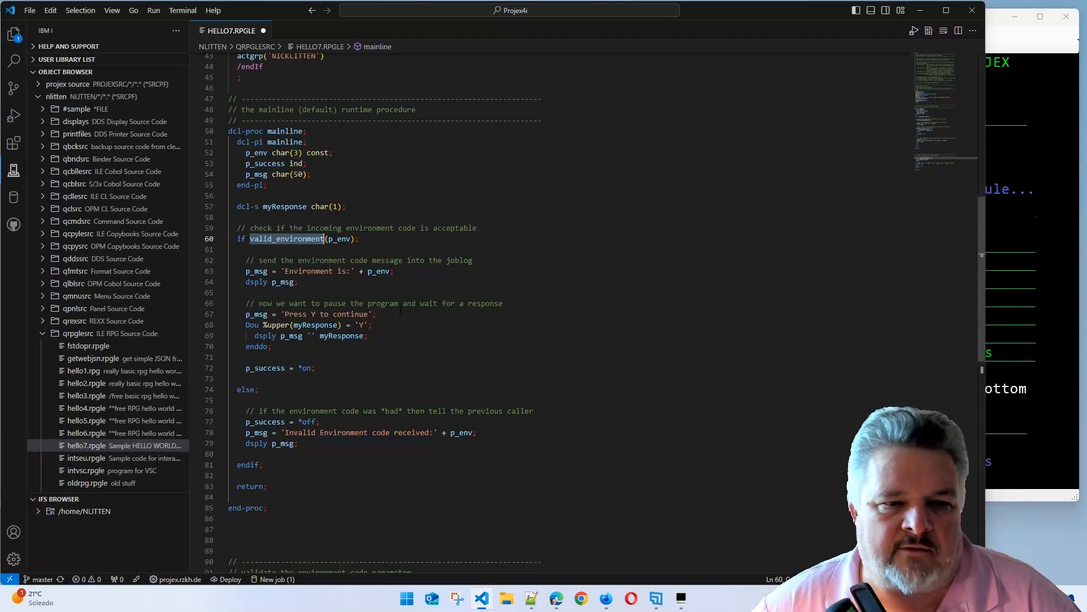
Select the mainline IF block to be replaced by the valid_environment(p_env) check
{"action": "scroll", "scroll_direction": "down", "scroll_amount": 3}
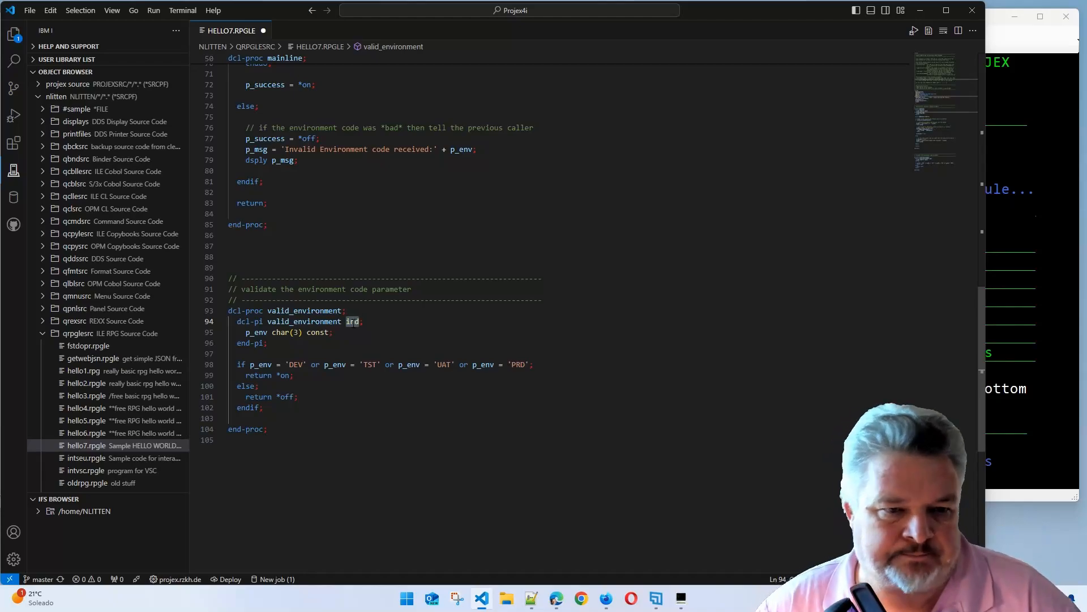
{"action": "left_click_drag", "start_coordinate": [236, 364], "coordinate": [261, 407]}
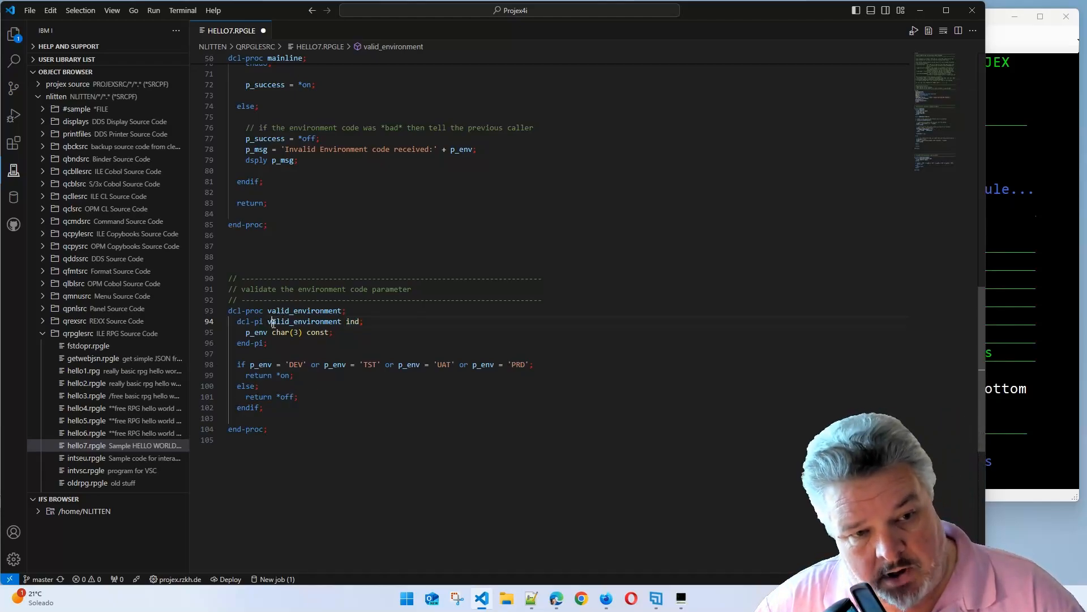
{"action": "mouse_move", "coordinate": [303, 321]}
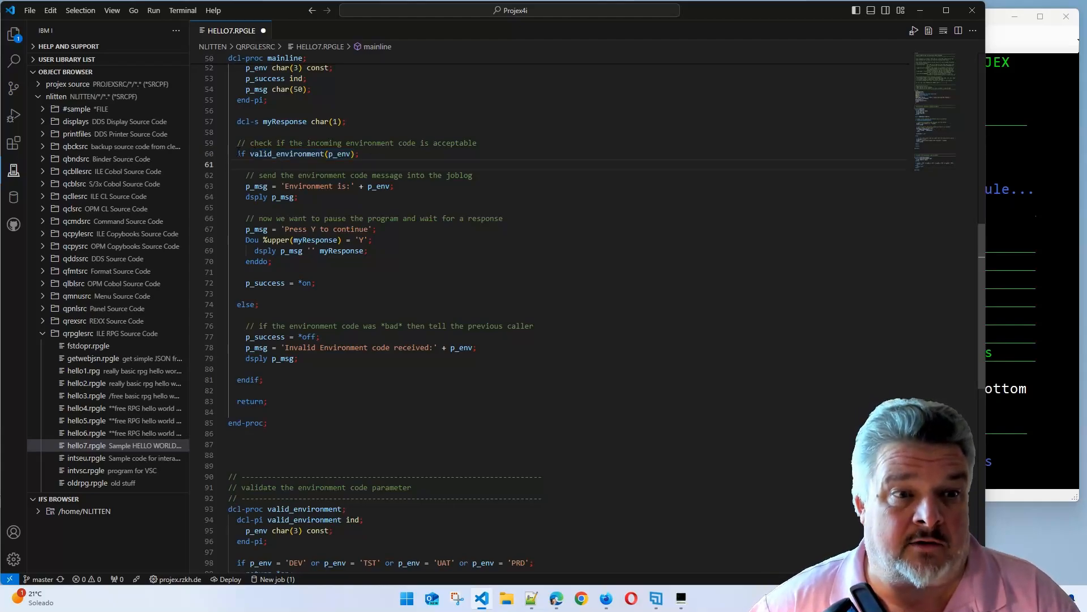
{"action": "double_click", "coordinate": [285, 153]}
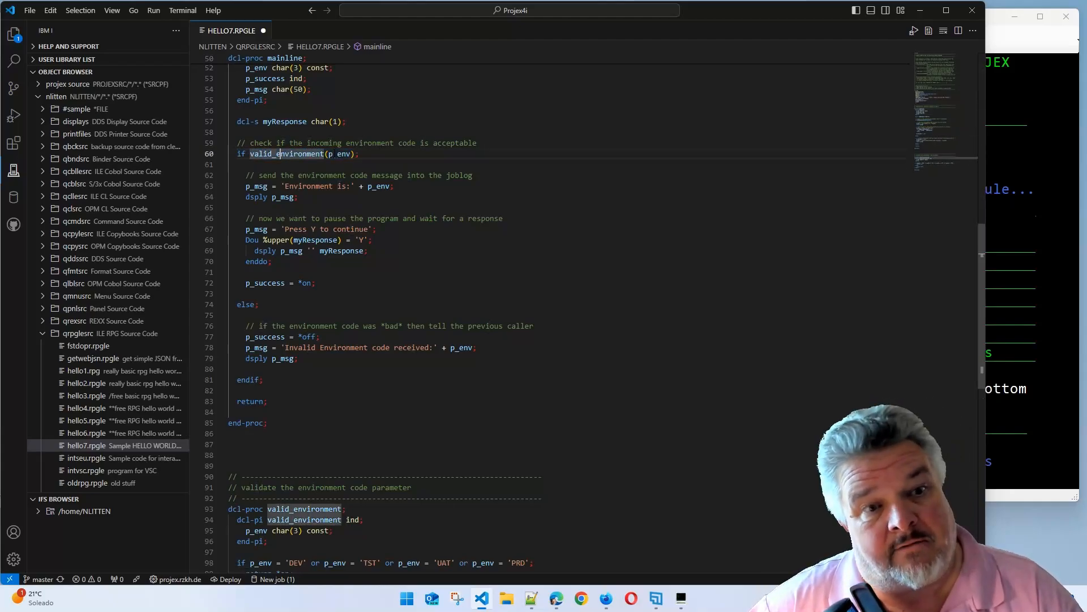
{"action": "type", "text": "="}
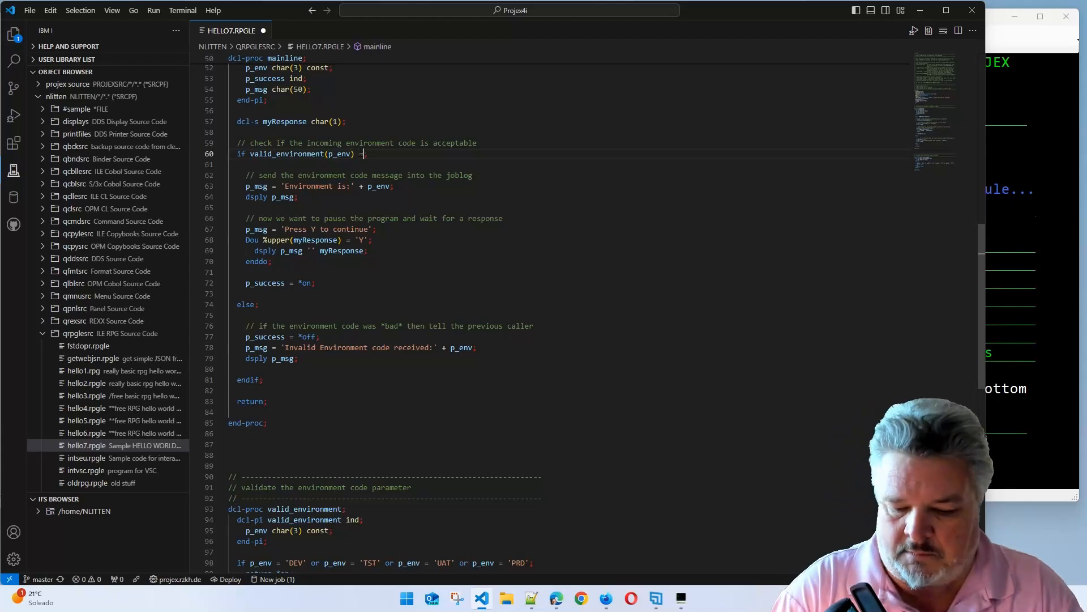
{"action": "type", "text": "*on"}
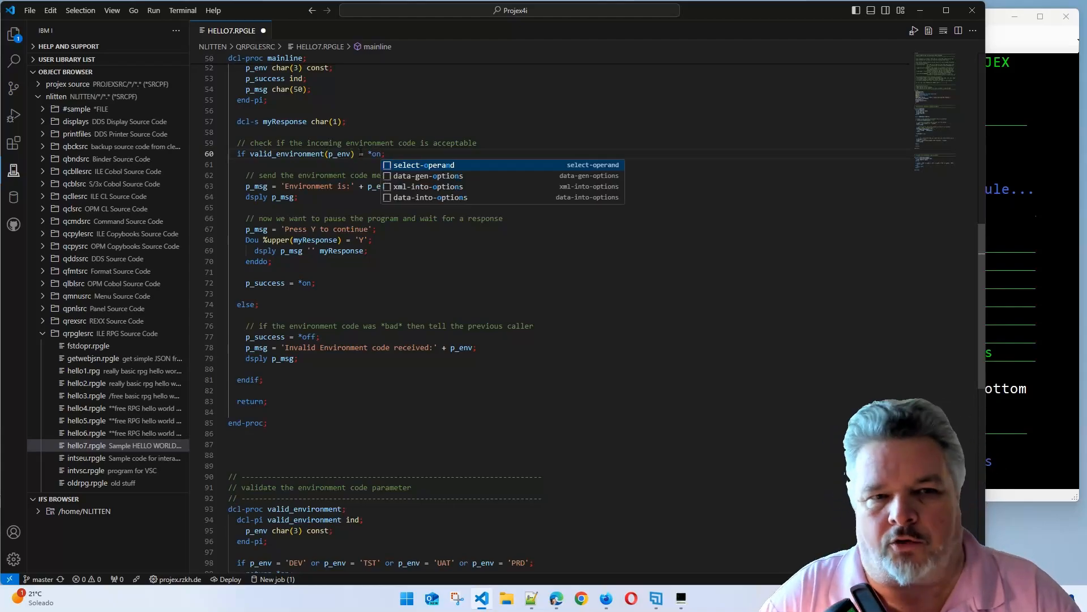
{"action": "key", "text": "Escape"}
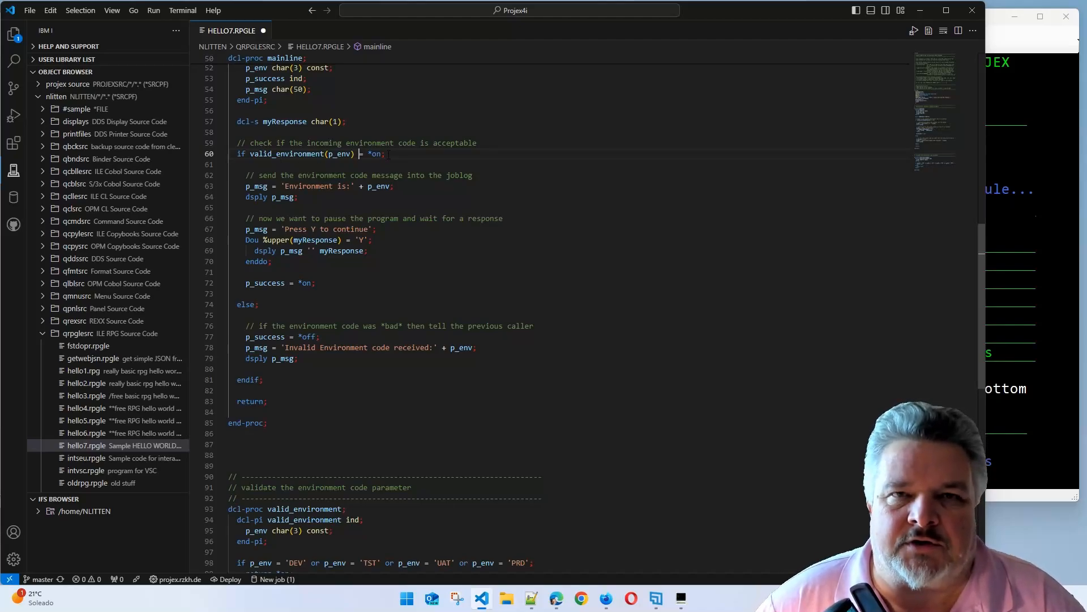
{"action": "left_click_drag", "start_coordinate": [242, 175], "coordinate": [232, 271]}
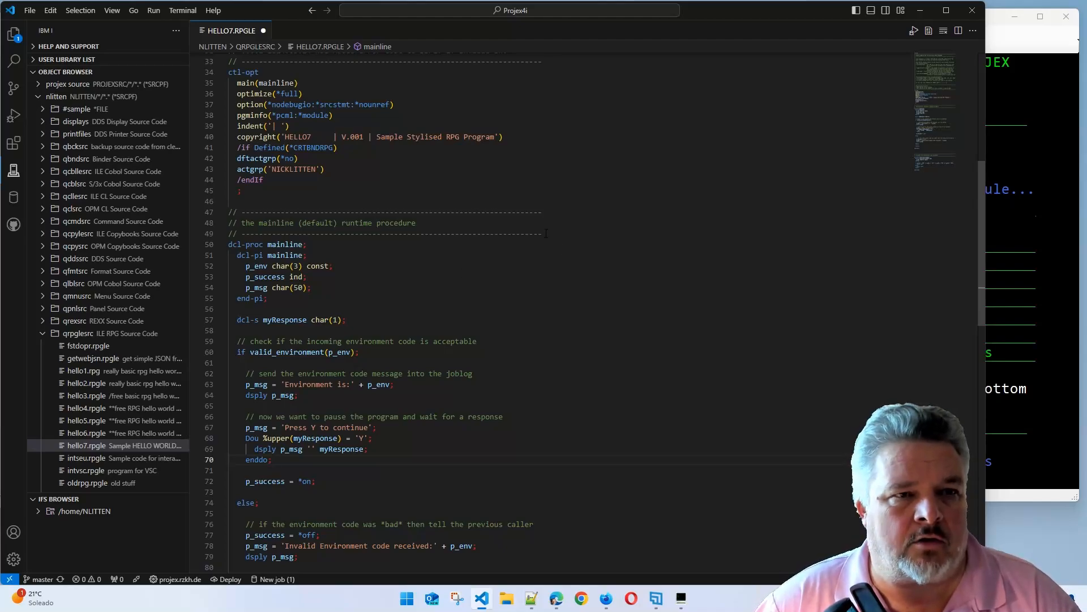
Bring the 5250 session with the QRPGLESRC member list in front of VS Code
{"action": "left_click", "coordinate": [30, 10]}
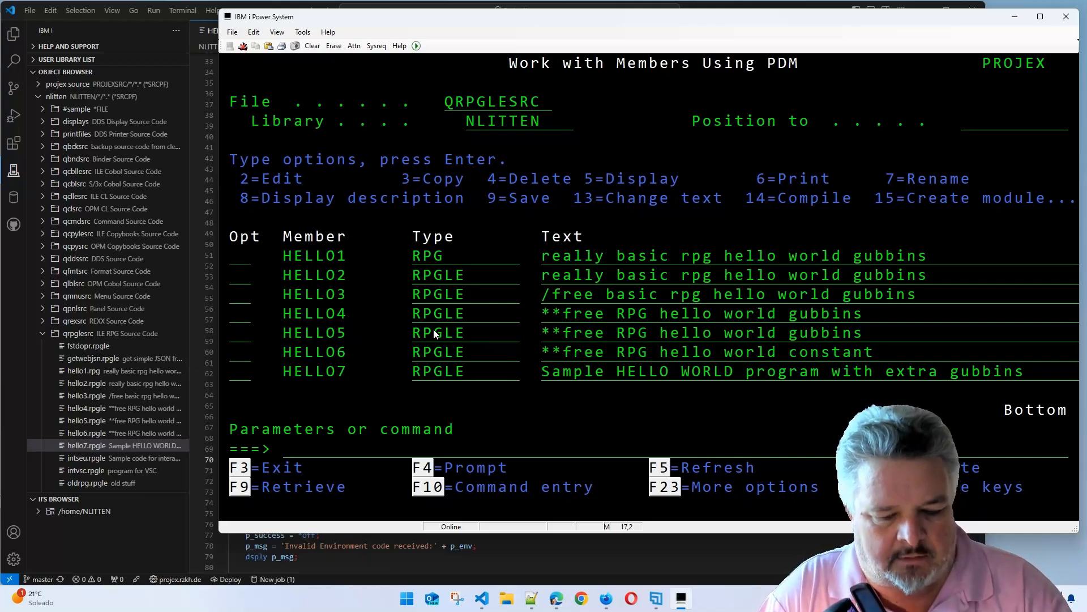
{"action": "type", "text": "5"}
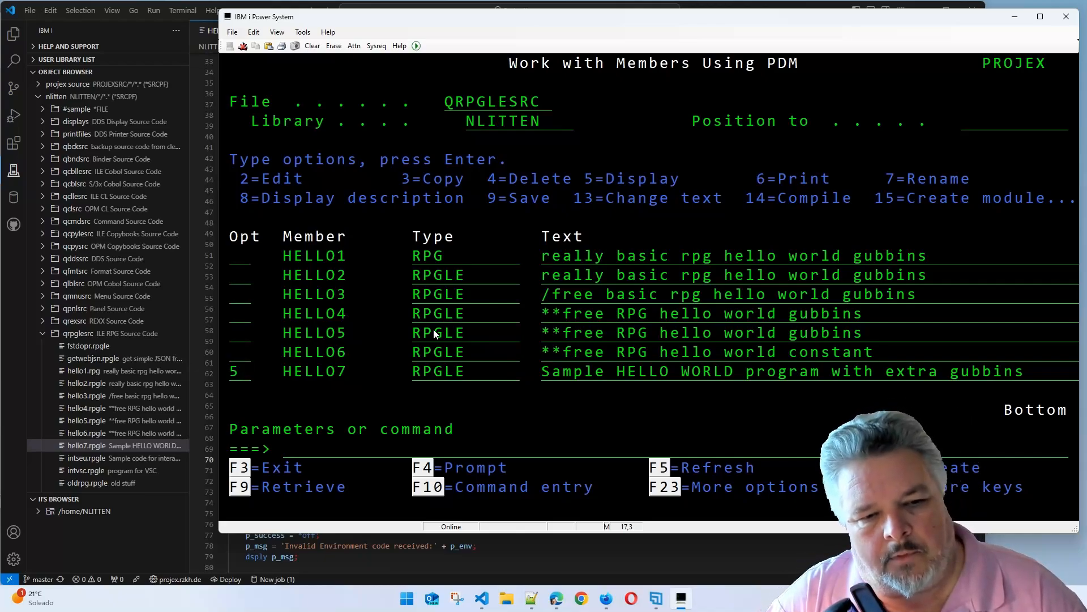
{"action": "key", "text": "Enter"}
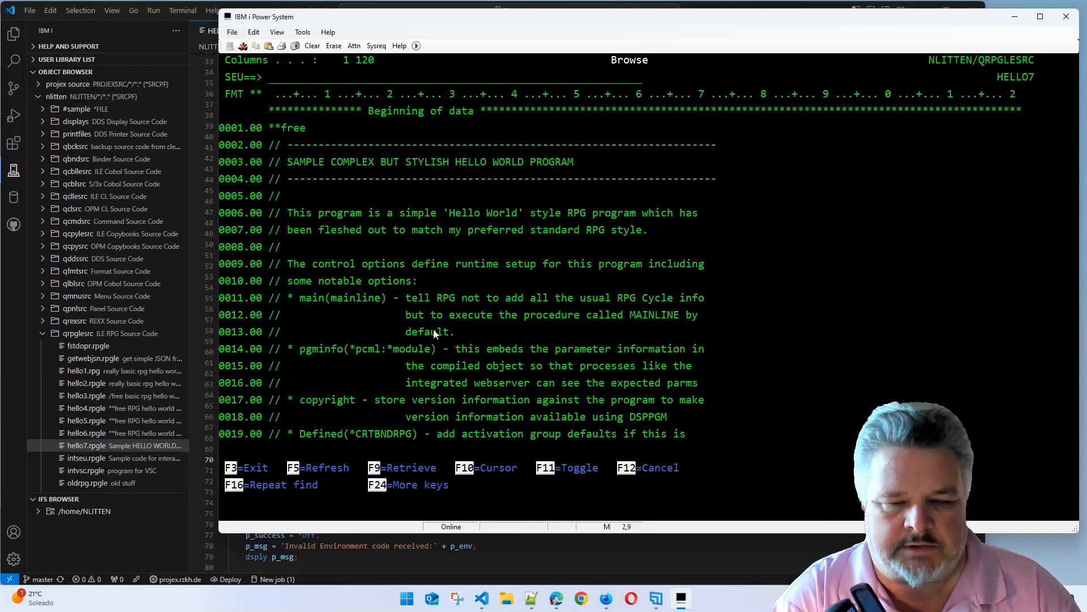
{"action": "key", "text": "PageDown"}
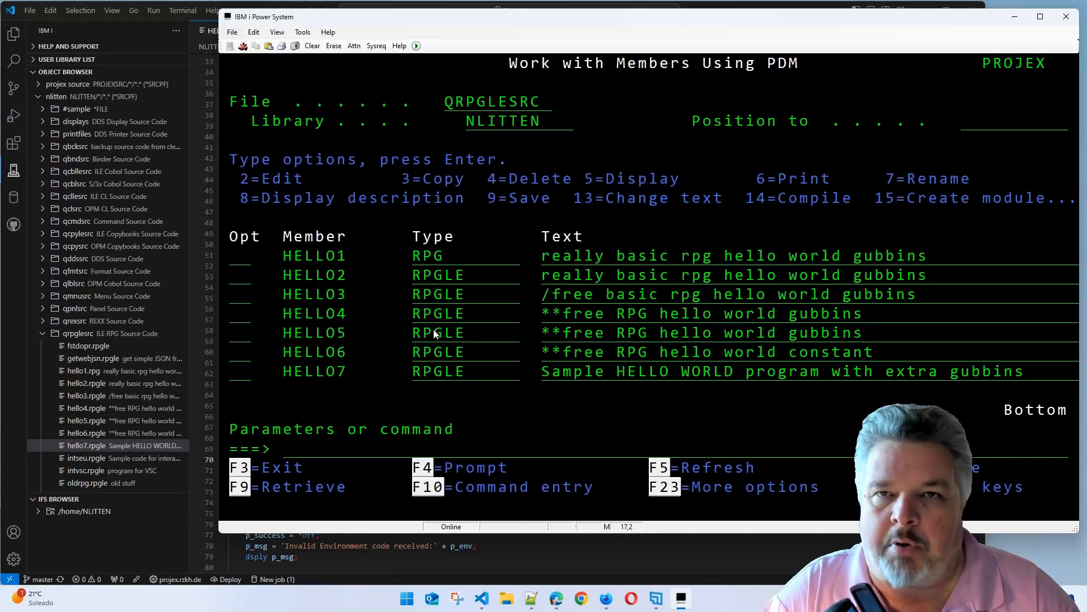
Compile HELLO7 with option 14, setting Delete existing object to Y, and submit to batch
{"action": "type", "text": "14"}
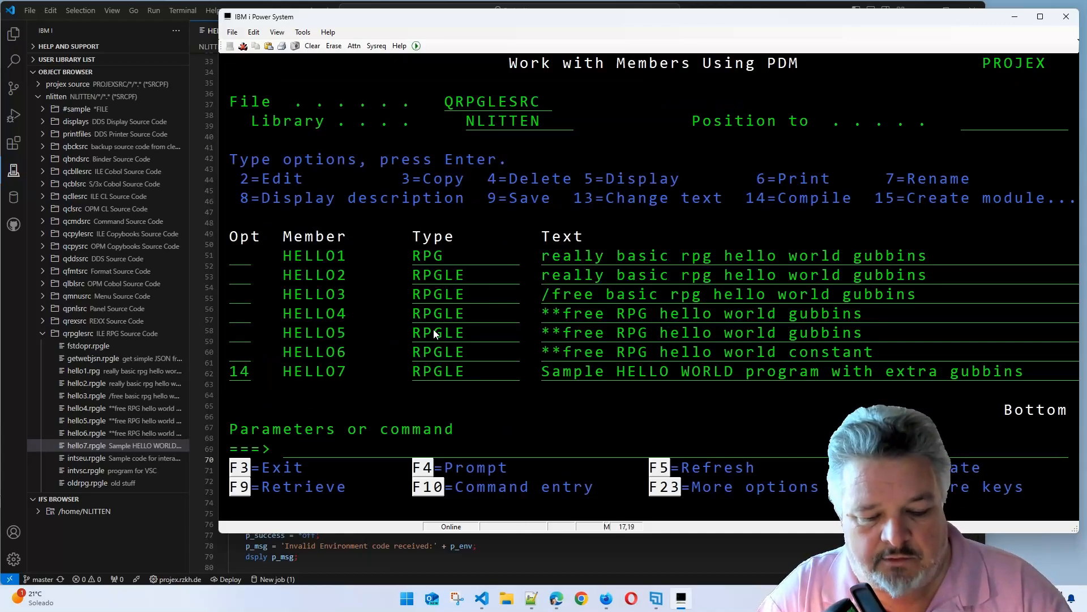
{"action": "key", "text": "Enter"}
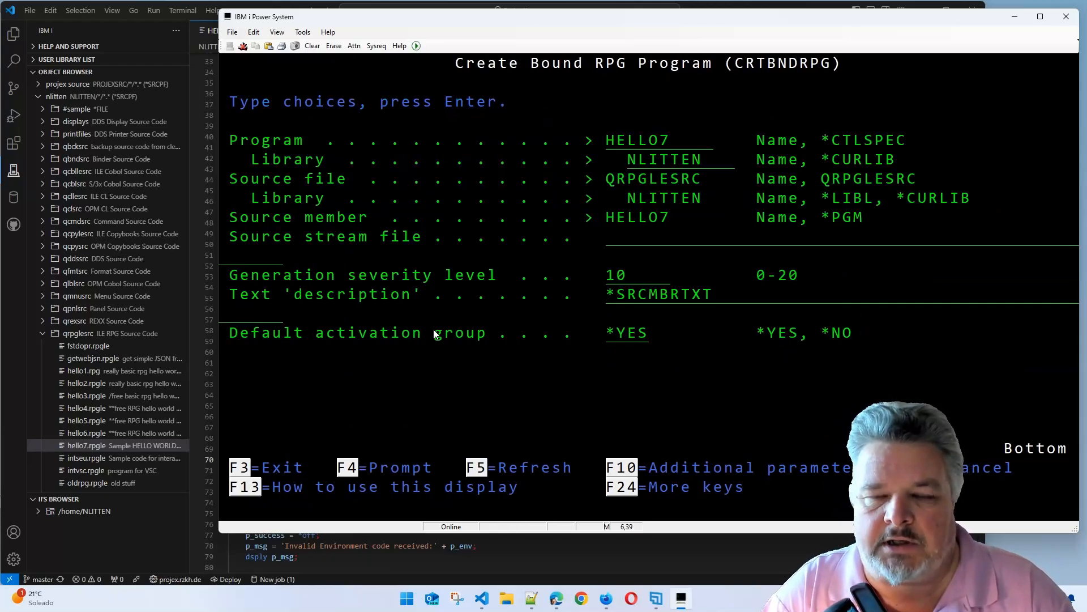
{"action": "key", "text": "Enter"}
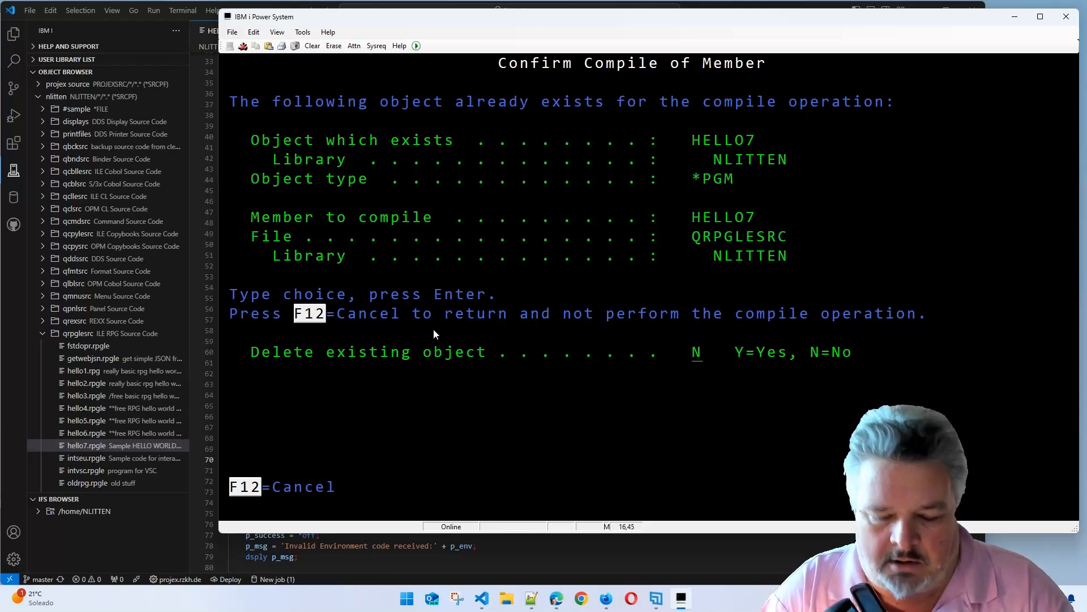
{"action": "type", "text": "Y"}
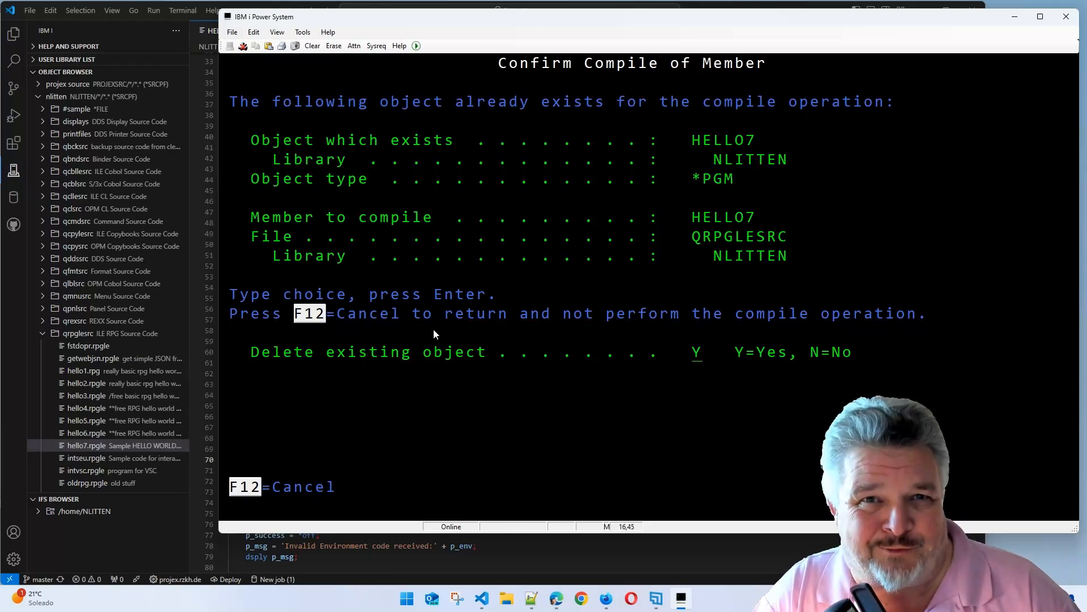
{"action": "key", "text": "Enter"}
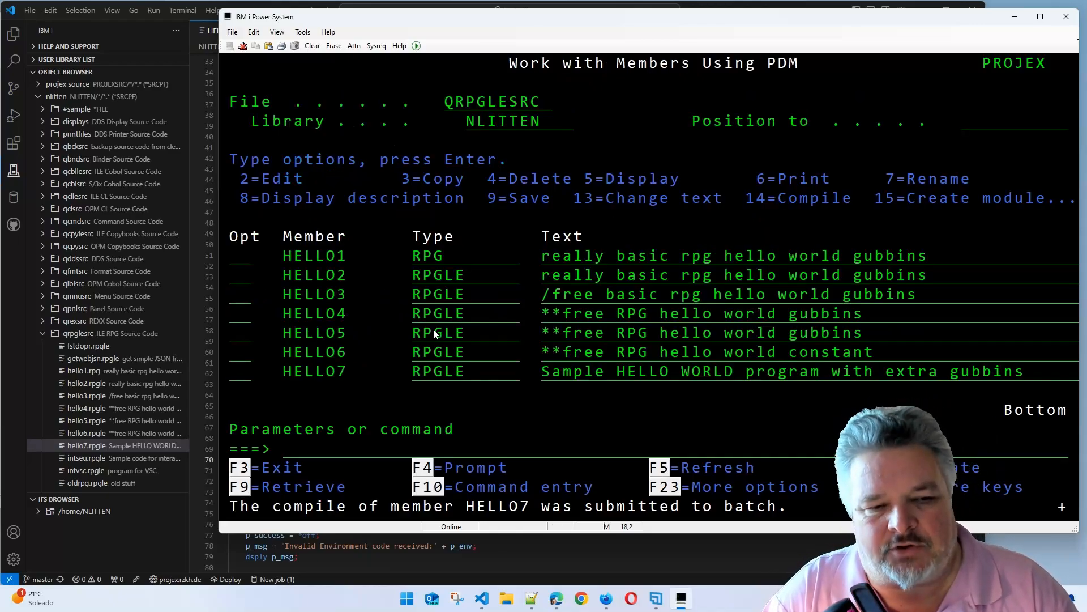
Run WRKSBMJOB and display HELLO7's compile listing with option 5, paging to the bottom
{"action": "type", "text": "wrksbmjob"}
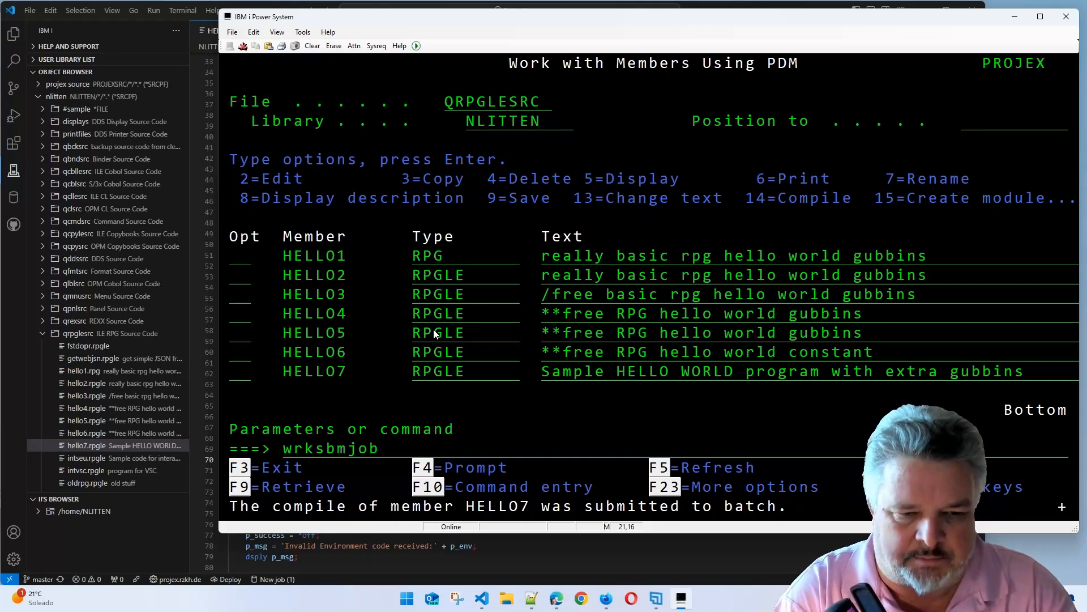
{"action": "key", "text": "Enter"}
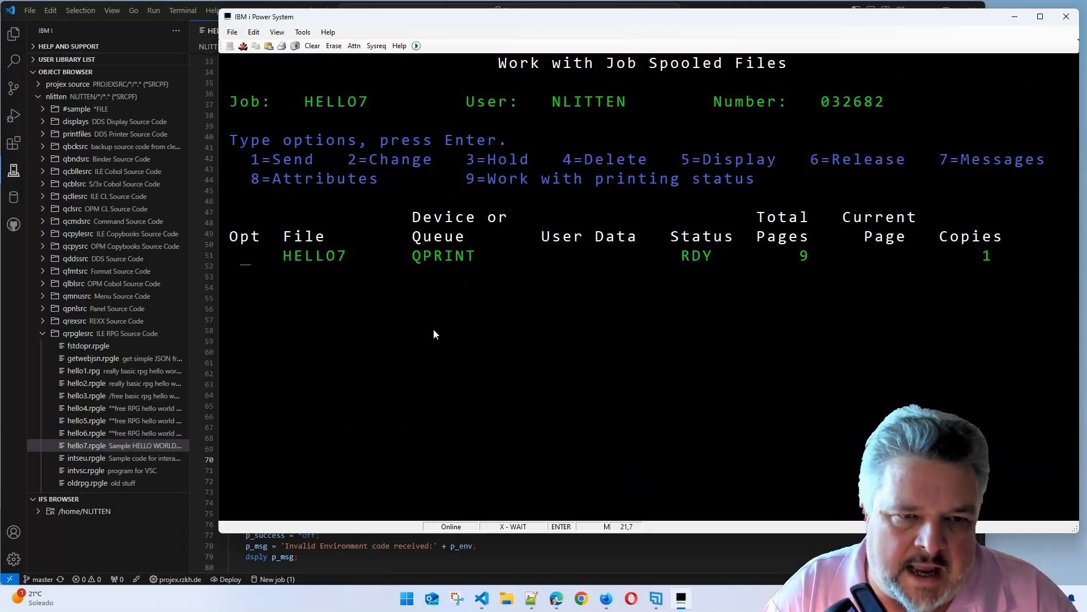
{"action": "type", "text": "5"}
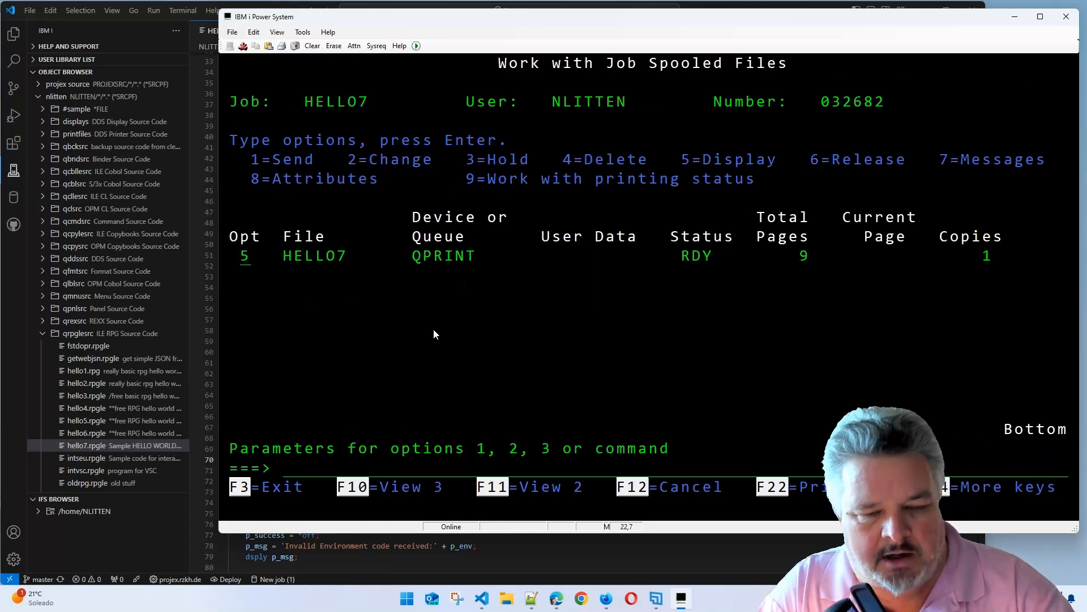
{"action": "key", "text": "Enter"}
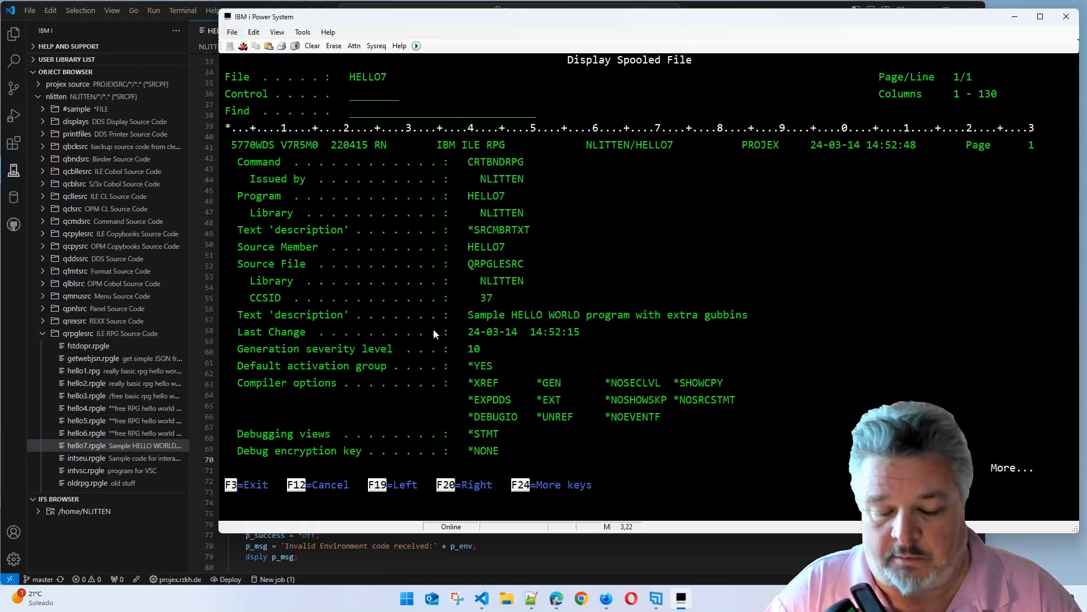
{"action": "type", "text": "B"}
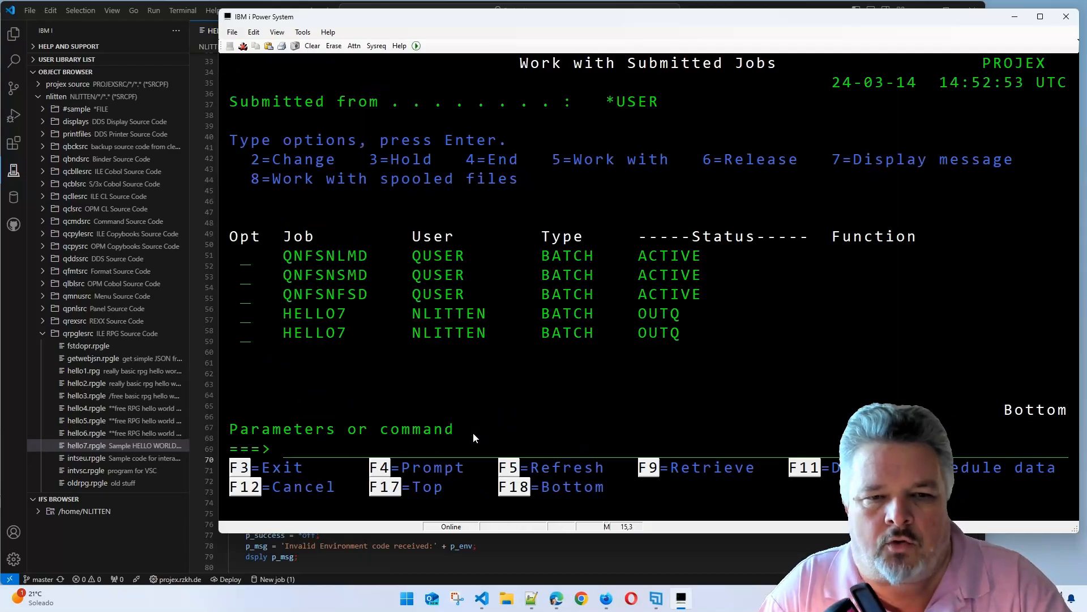
Run DSPPGM NLITTEN/HELLO7 and view its program information with the V.001 copyright entry
{"action": "type", "text": "dsppgm nlitten"}
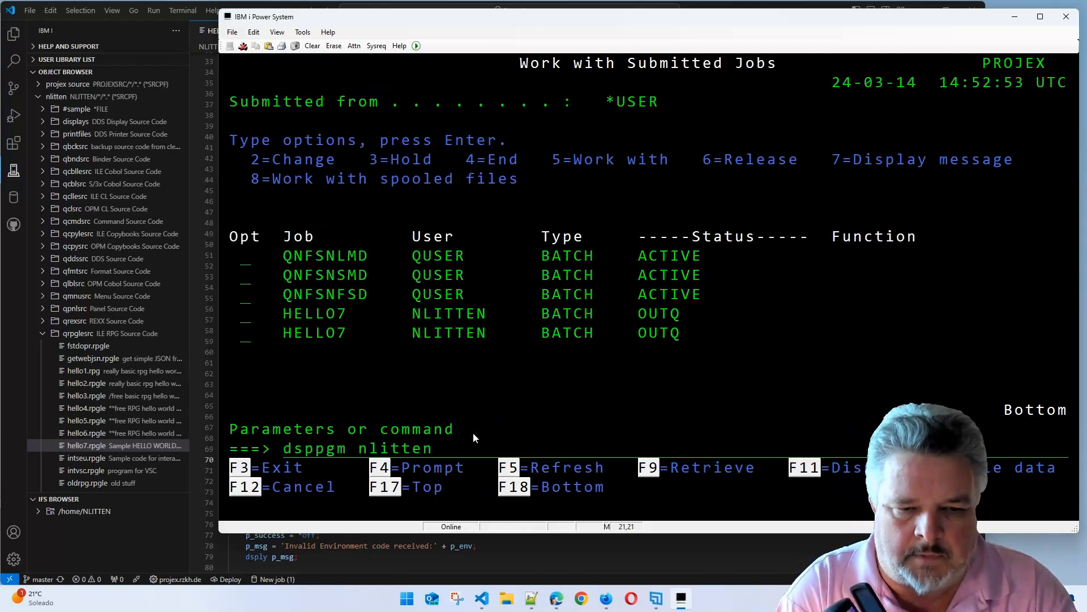
{"action": "type", "text": "/hello"}
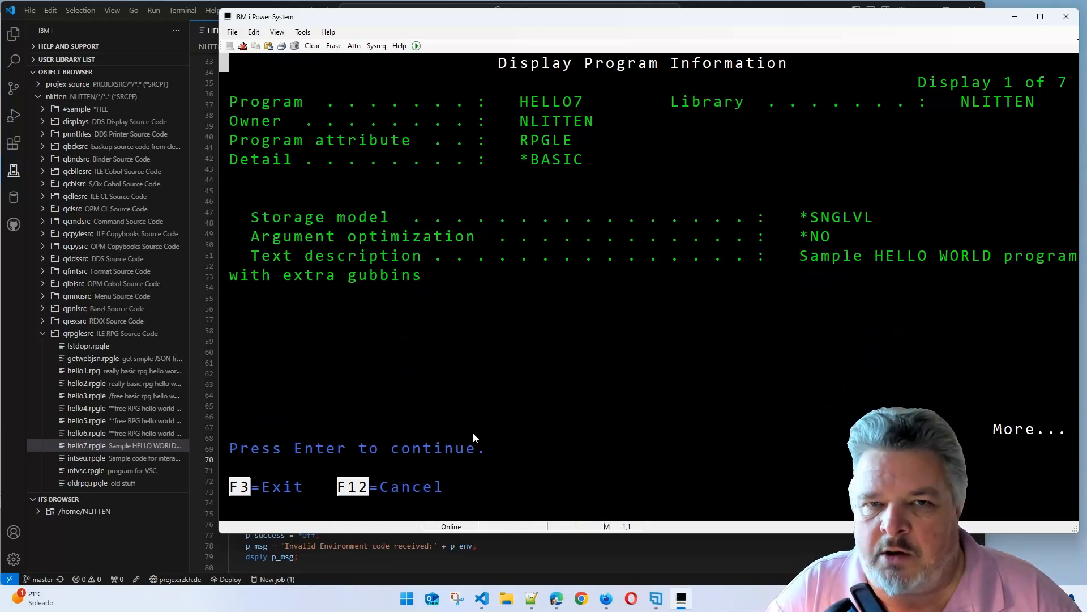
{"action": "key", "text": "Enter"}
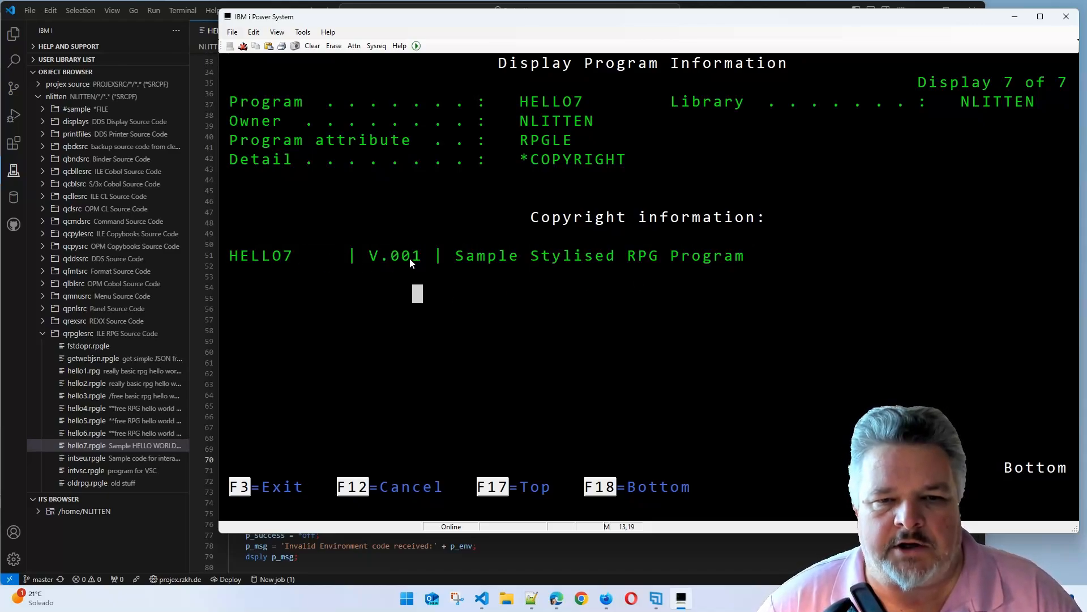
{"action": "mouse_move", "coordinate": [384, 275]}
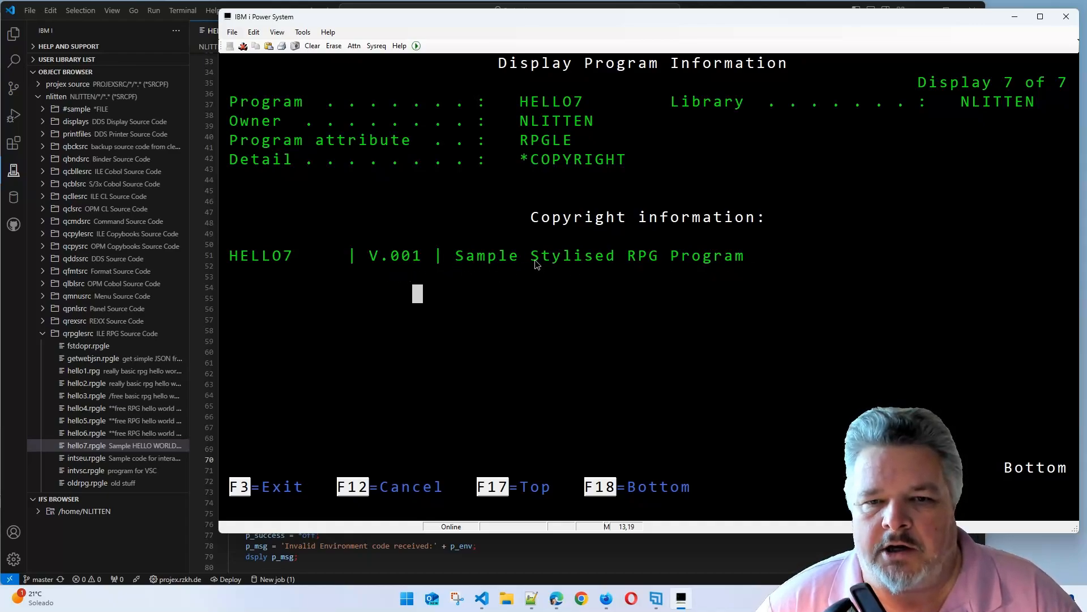
{"action": "double_click", "coordinate": [570, 254]}
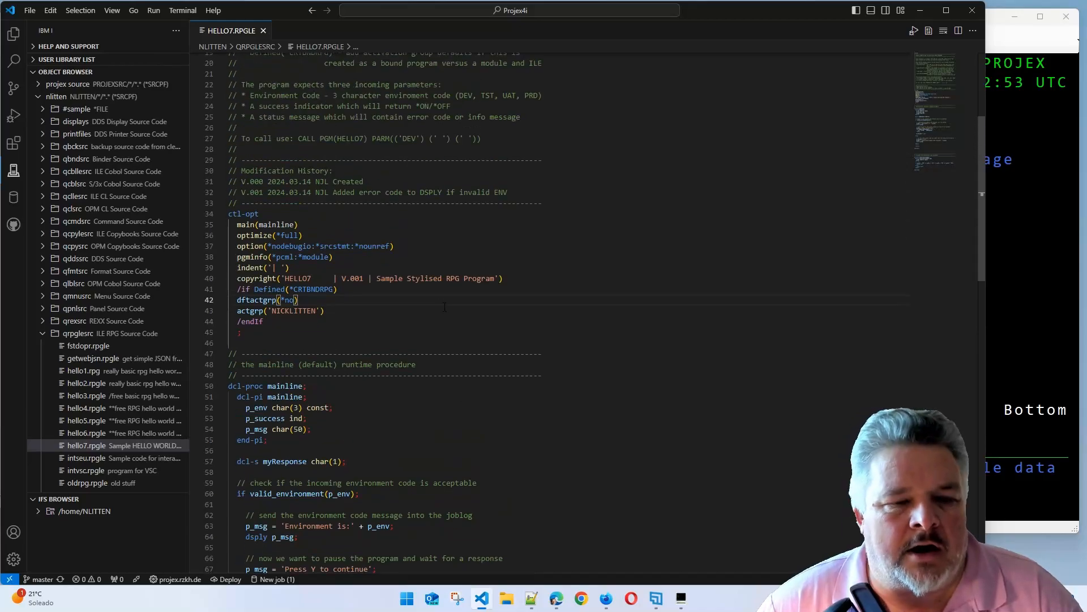
Edit the history entry to 'minor change to success env code text' and set the copyright to V.002
{"action": "scroll", "scroll_direction": "down", "scroll_amount": 3}
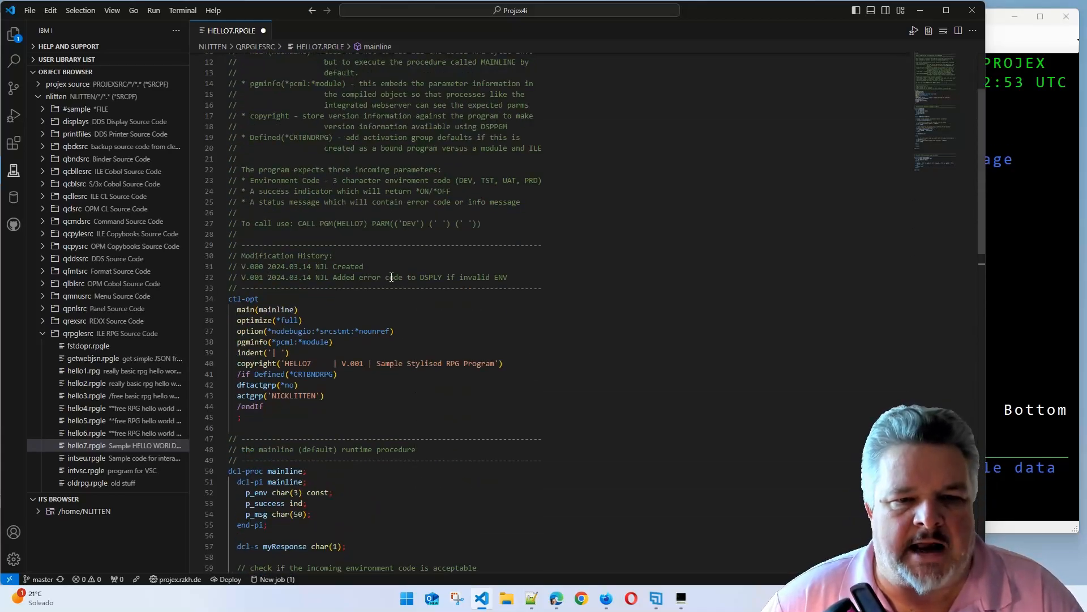
{"action": "double_click", "coordinate": [392, 277]}
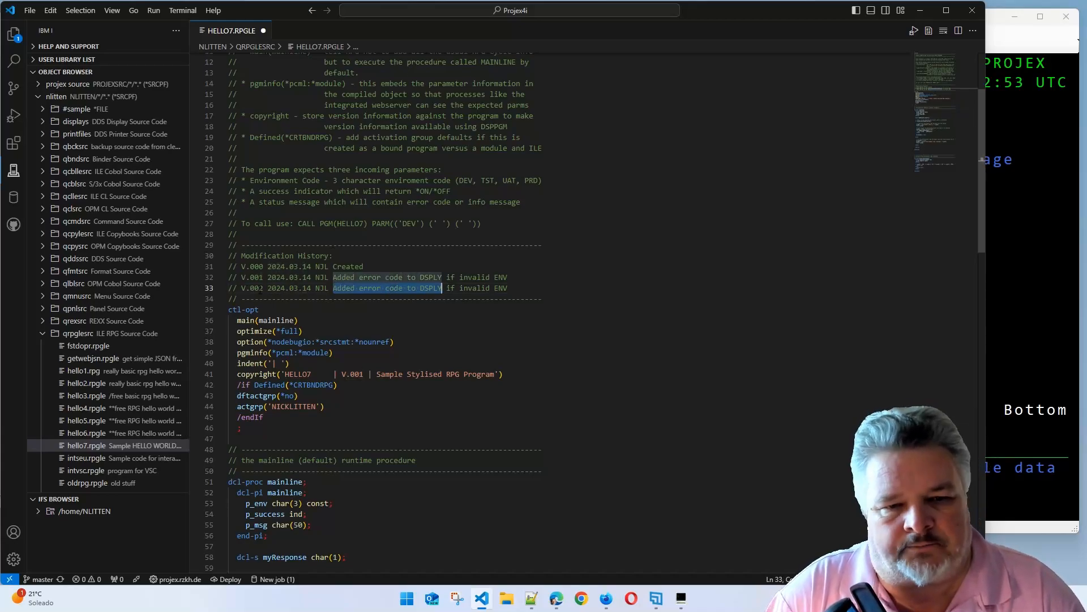
{"action": "type", "text": "mind"}
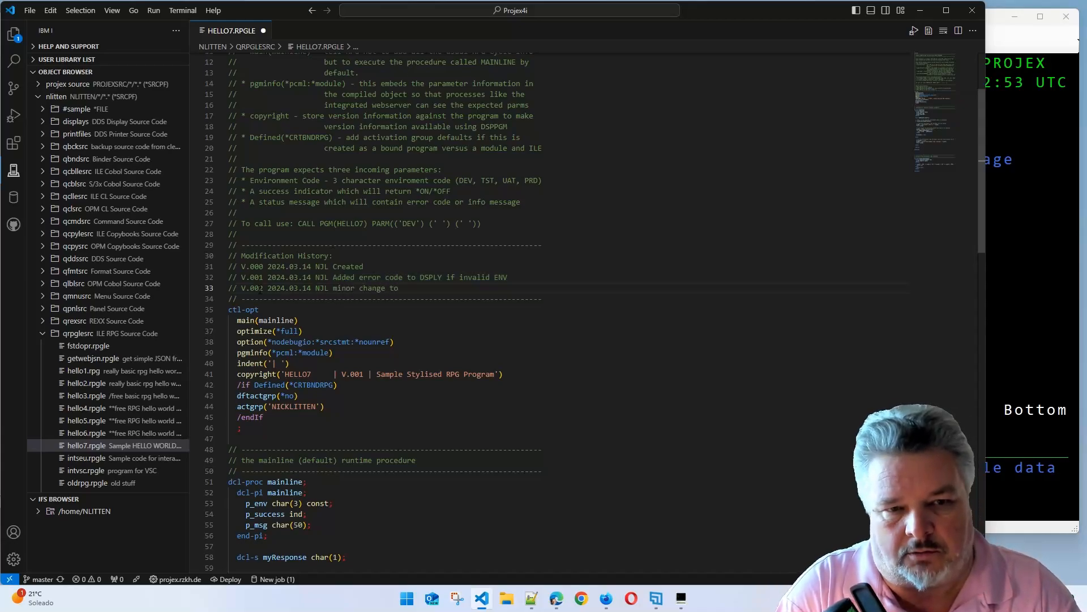
{"action": "type", "text": "success env code text"}
{"action": "left_click", "coordinate": [370, 374]}
{"action": "type", "text": "2"}
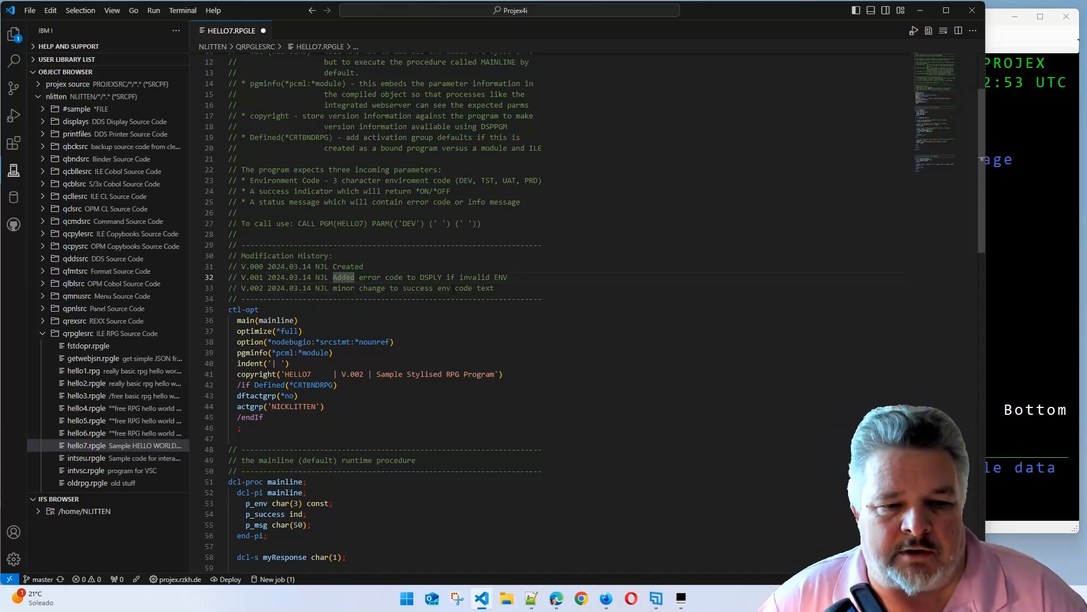
{"action": "left_click", "coordinate": [30, 11]}
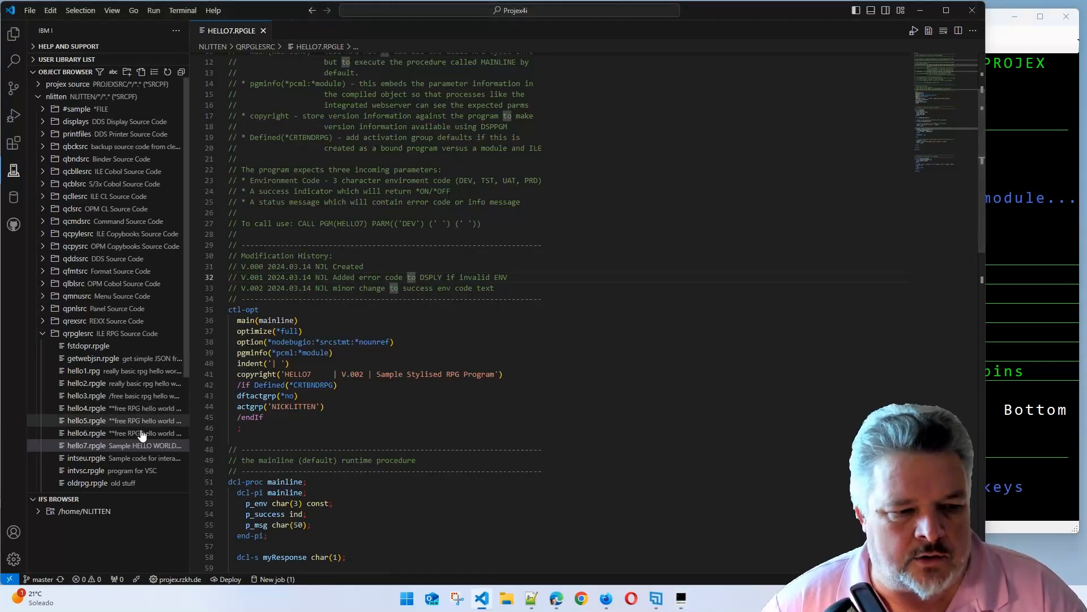
Run Create Bound RPG Program (CRTBNDRPG) on hello7.rpgle from the Object Browser
{"action": "right_click", "coordinate": [90, 445]}
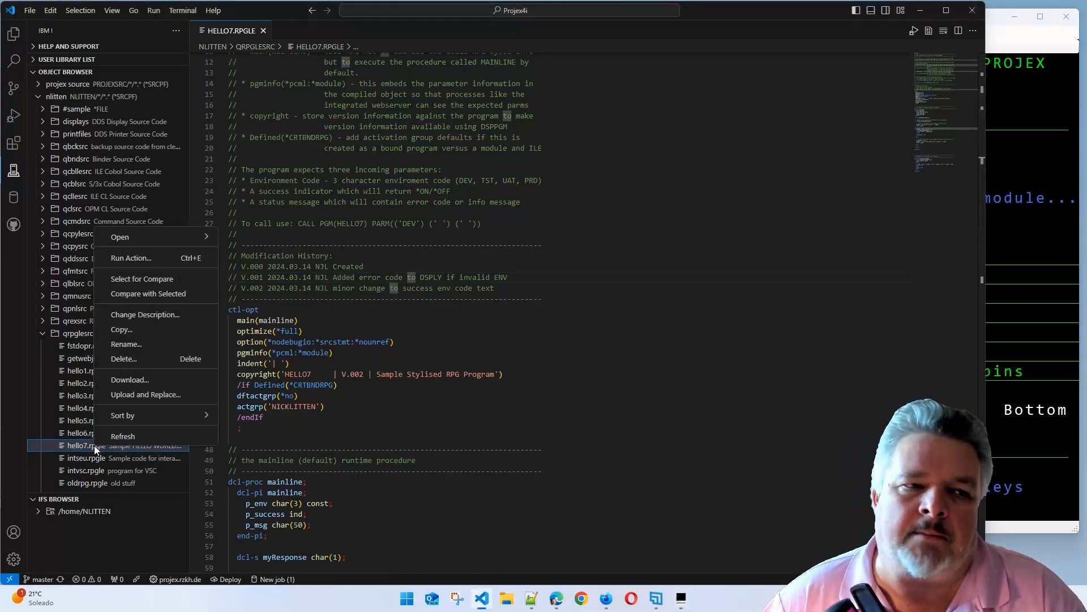
{"action": "left_click", "coordinate": [130, 257]}
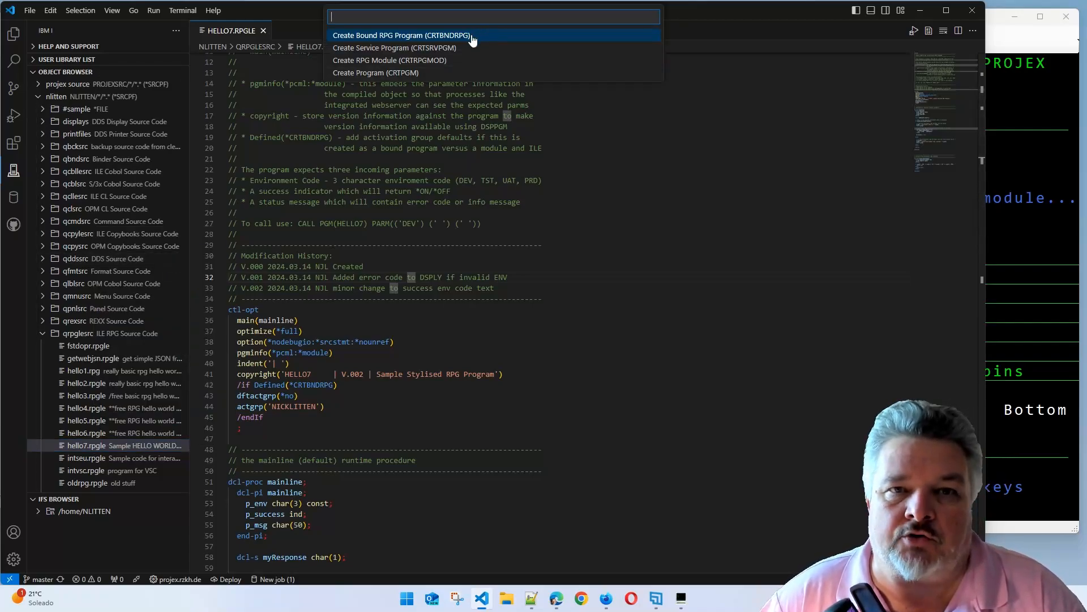
{"action": "left_click", "coordinate": [401, 35]}
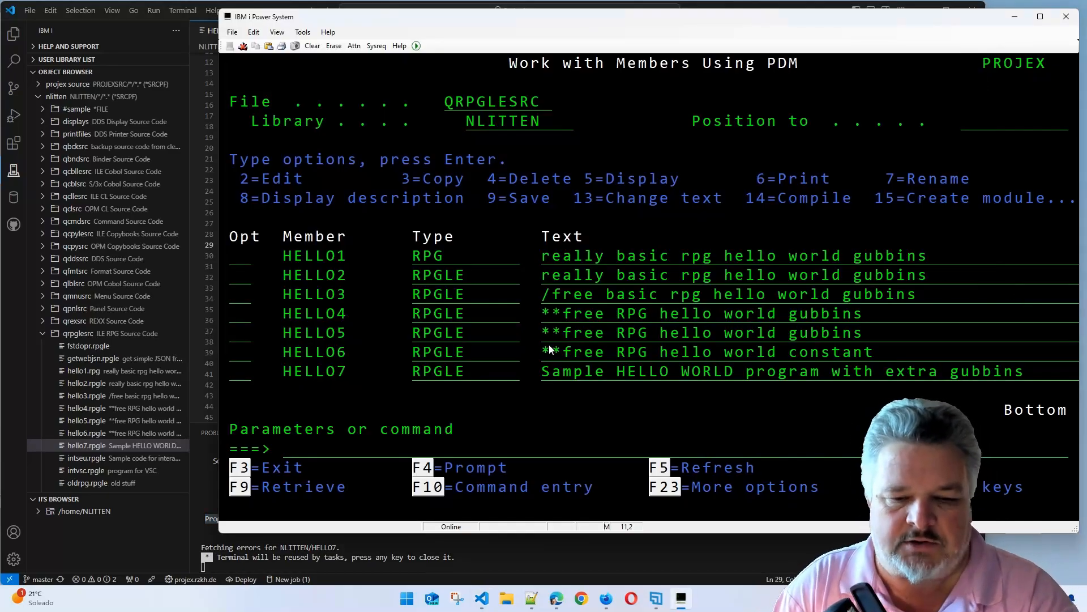
Run dsppgm nlitten/hello7 to show the program's fresh creation time
{"action": "type", "text": "dsppgm nlitten/hello7"}
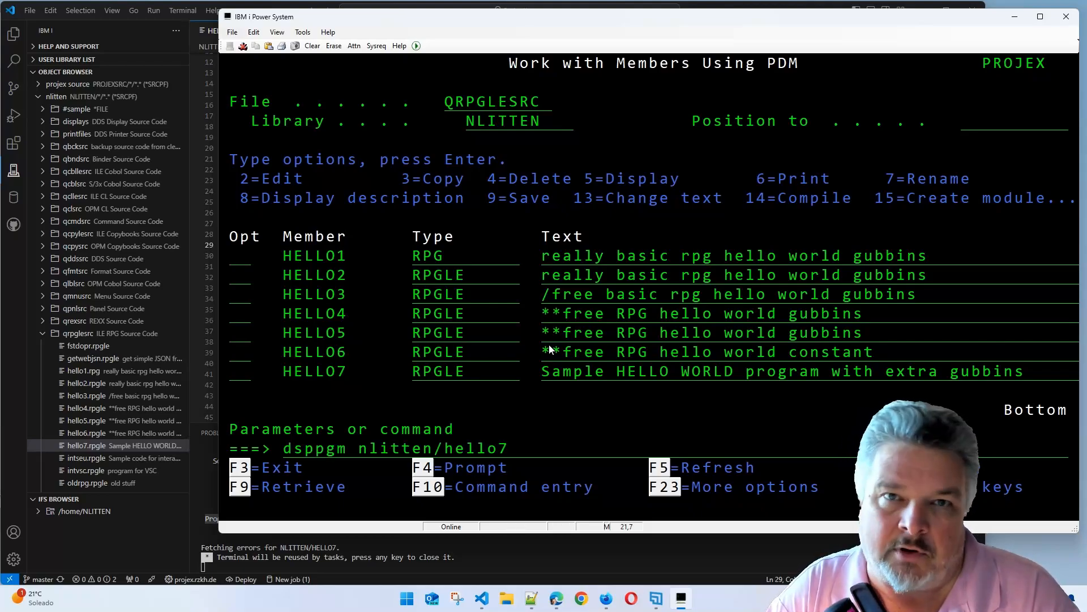
{"action": "key", "text": "Enter"}
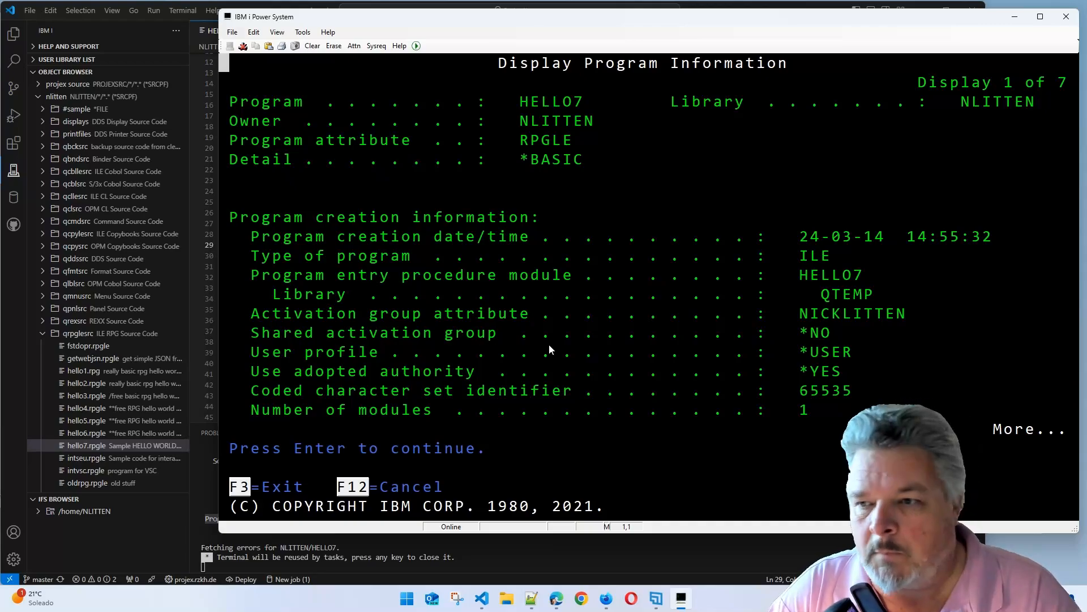
{"action": "mouse_move", "coordinate": [919, 212]}
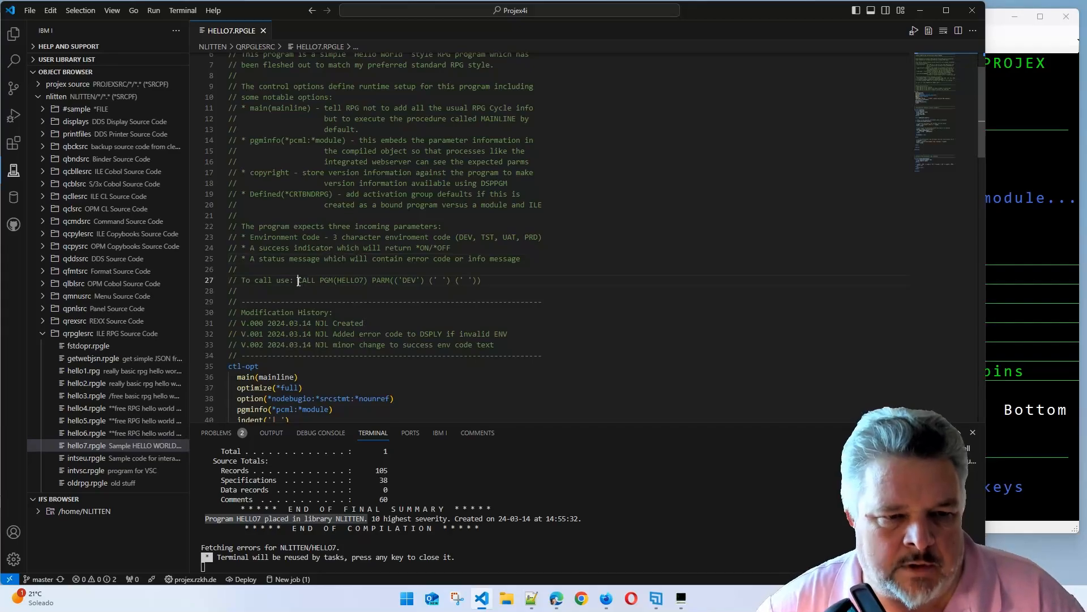
Run CALL PGM(HELLO7) PARM(('DEV') (' ') (' ')) from the source comment, then prompt it with F4
{"action": "left_click_drag", "start_coordinate": [297, 280], "coordinate": [480, 280]}
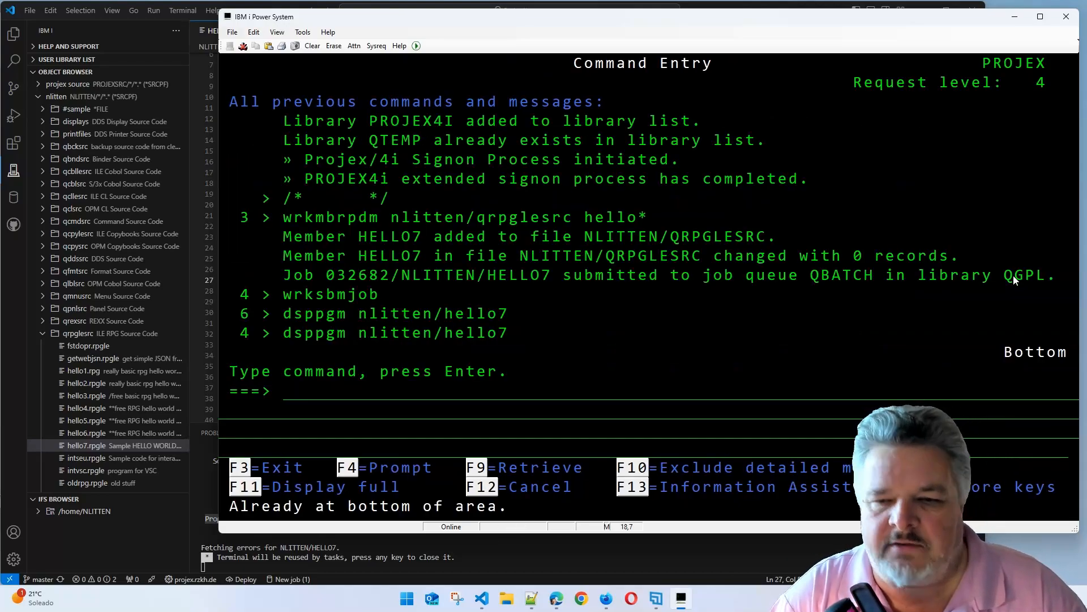
{"action": "type", "text": "CALL PGM(HELLO7) PARM(('DEV') (' ') (' '))"}
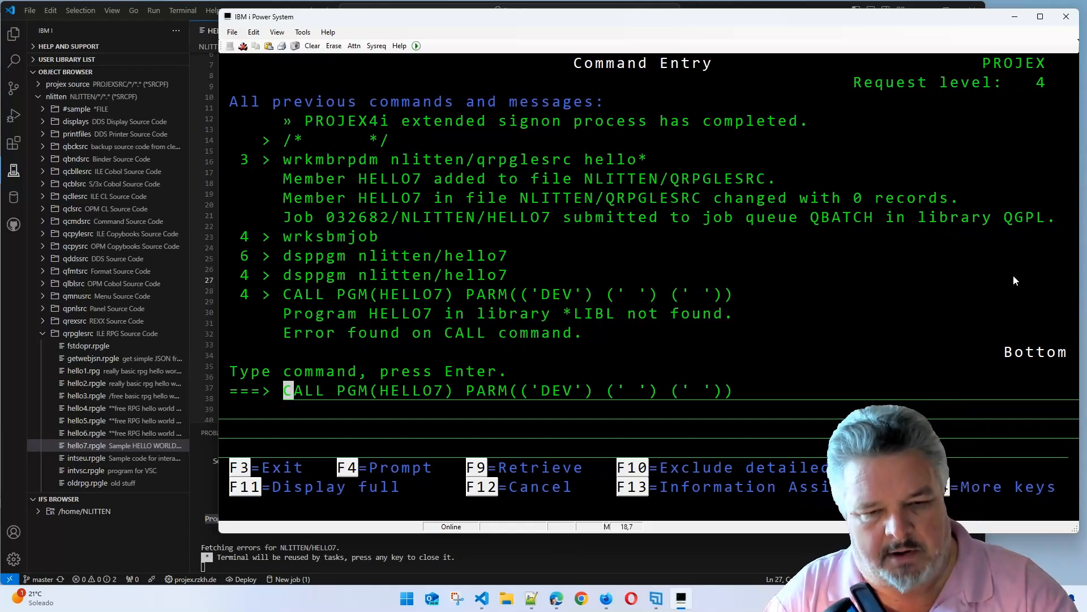
{"action": "key", "text": "f4"}
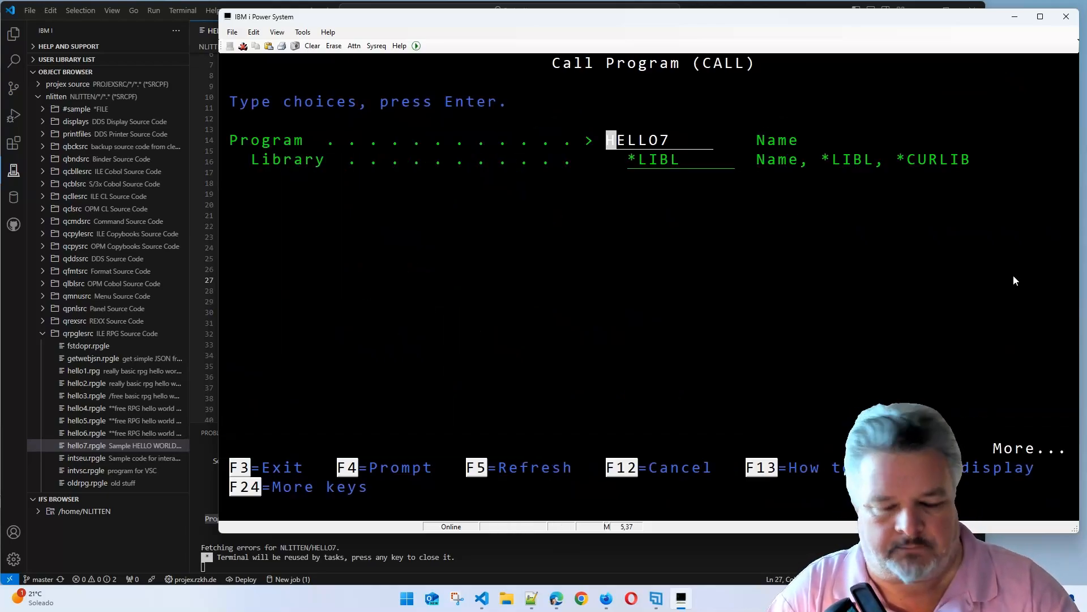
Run HELLO7 from library NLITTEN with DEV, reaching the environment-code continue prompt
{"action": "type", "text": "nlitten"}
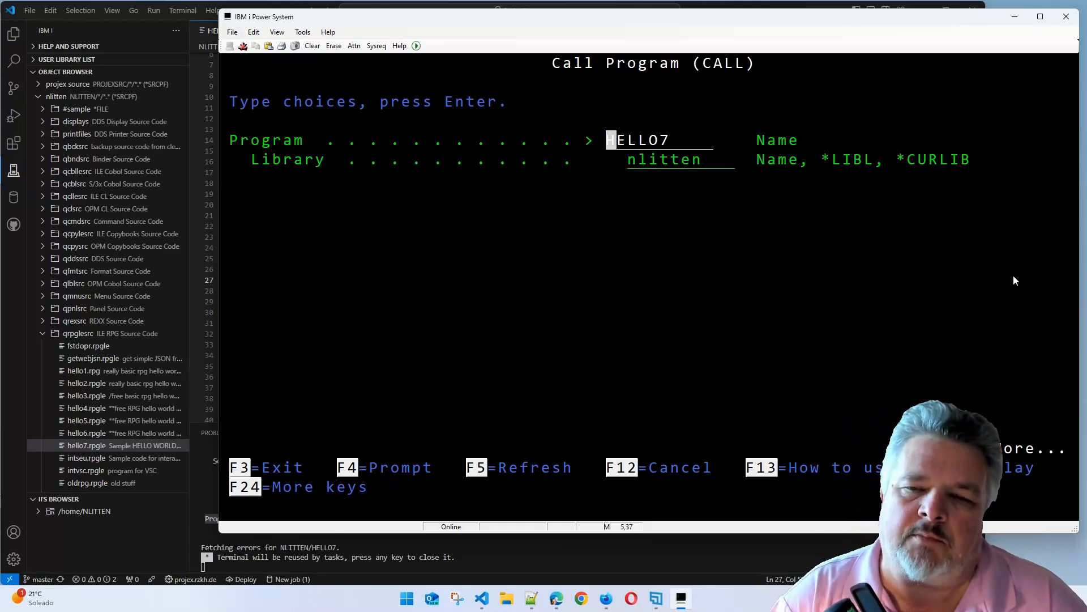
{"action": "key", "text": "Enter"}
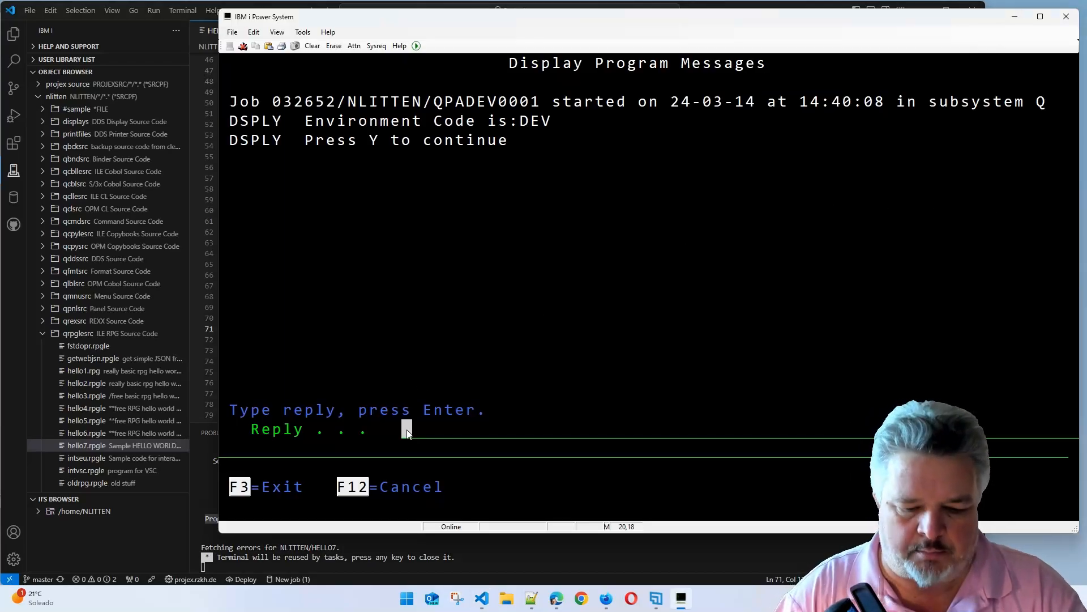
Reply to HELLO7's continue prompt with Y, k, then y until the program ends
{"action": "type", "text": "Y"}
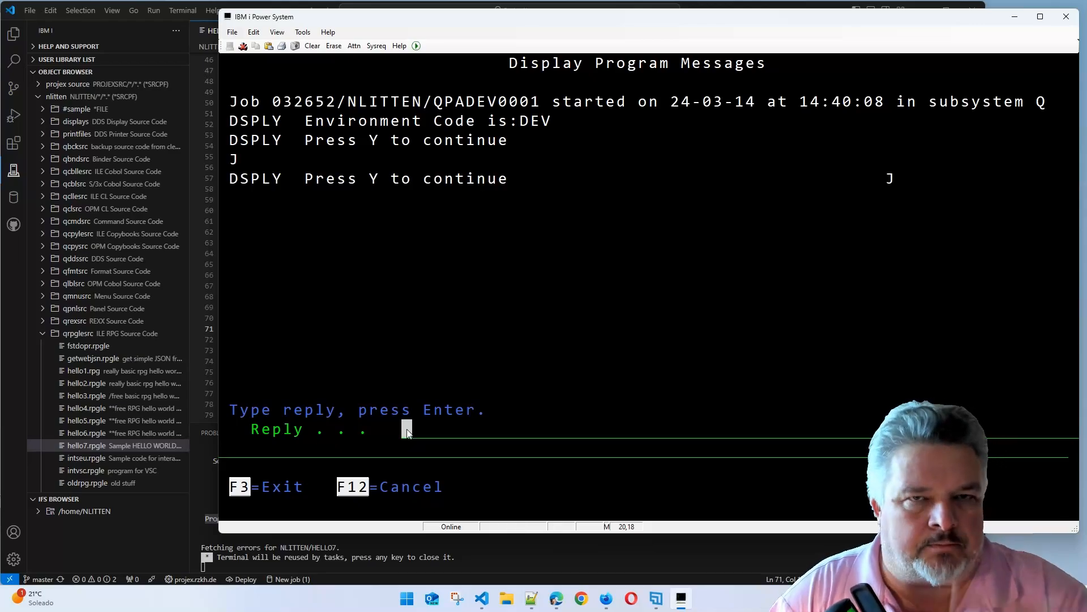
{"action": "type", "text": "k"}
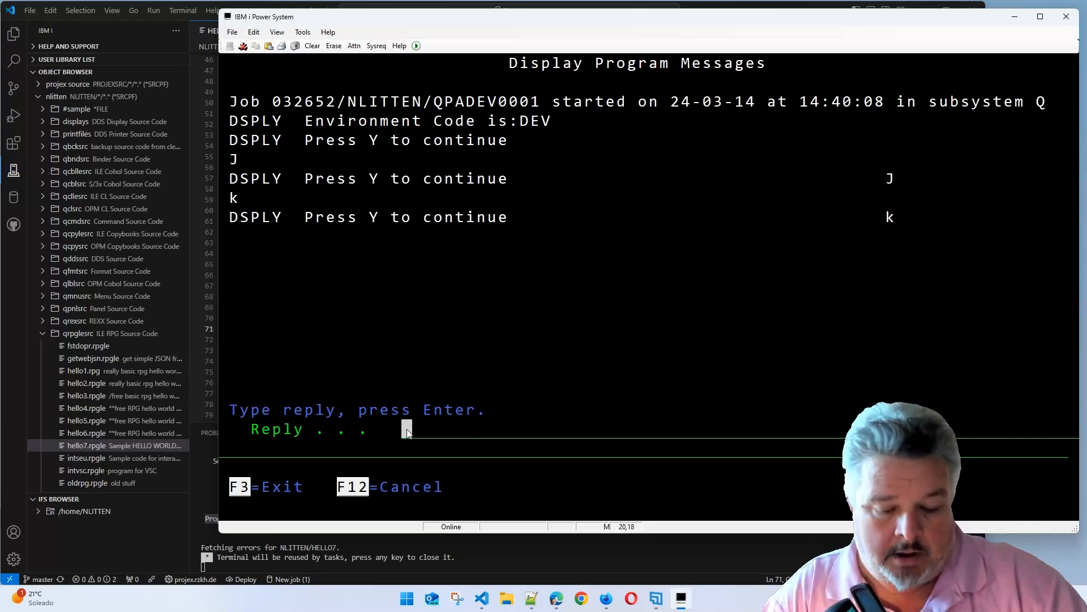
{"action": "type", "text": "y"}
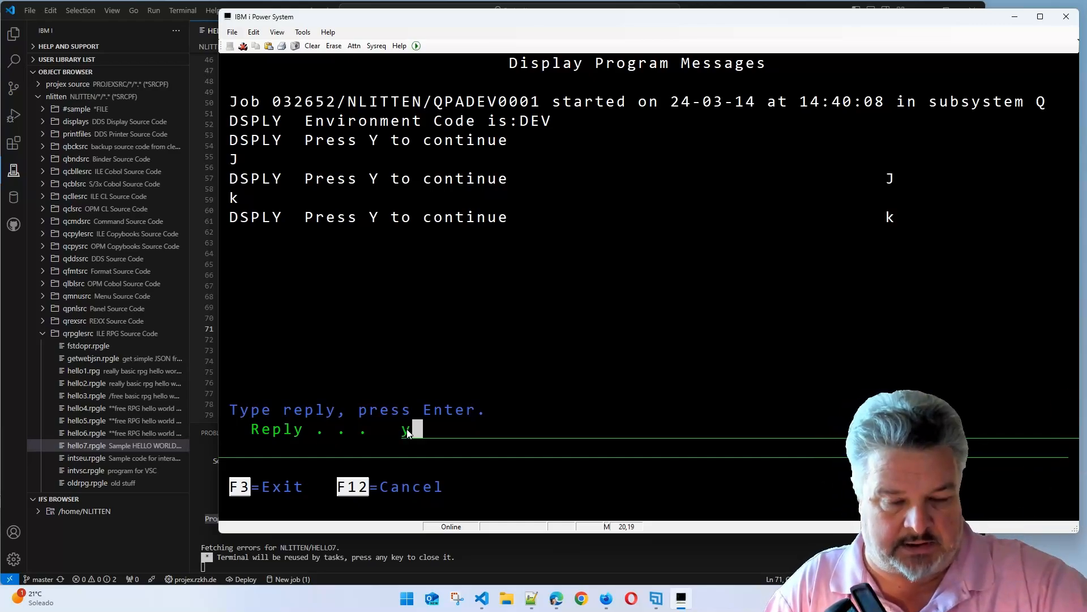
{"action": "key", "text": "Enter"}
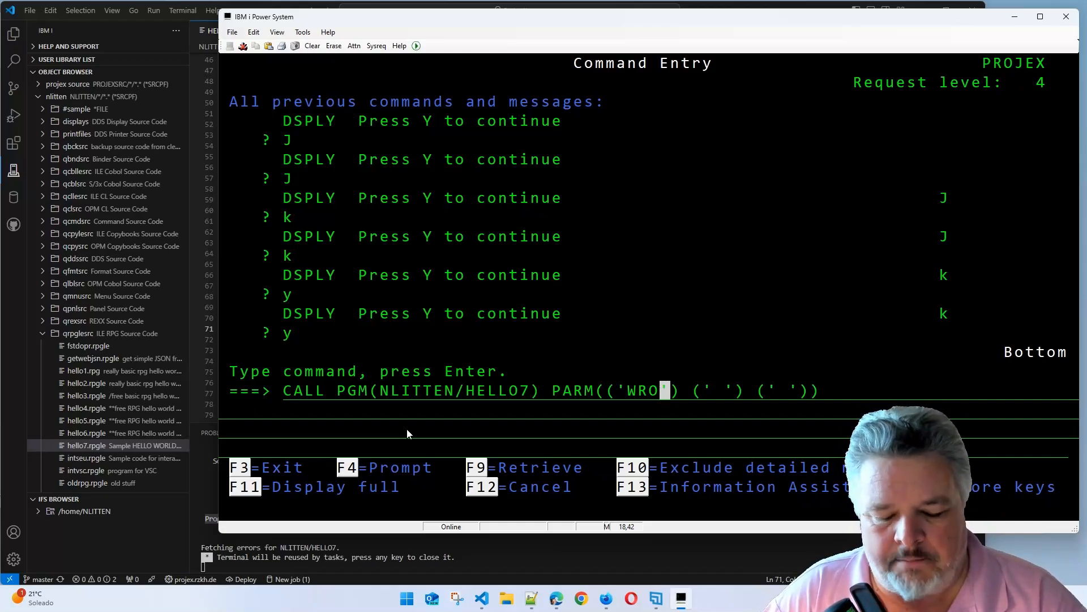
Prompt the CALL of NLITTEN/HELLO7 with parameter 'WRO' to review the full command string
{"action": "key", "text": "F4"}
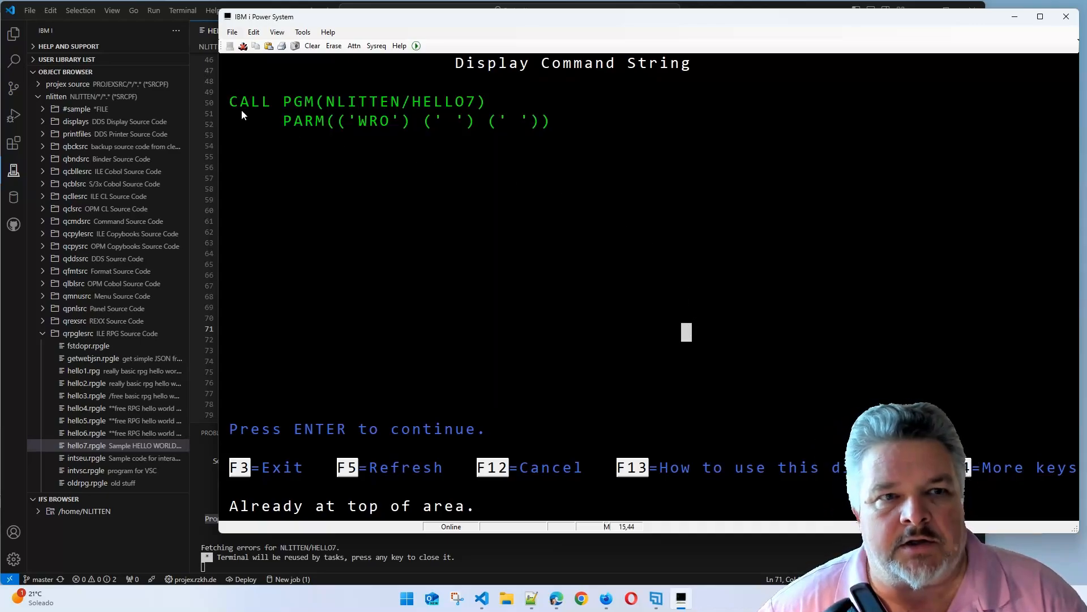
{"action": "mouse_move", "coordinate": [486, 295]}
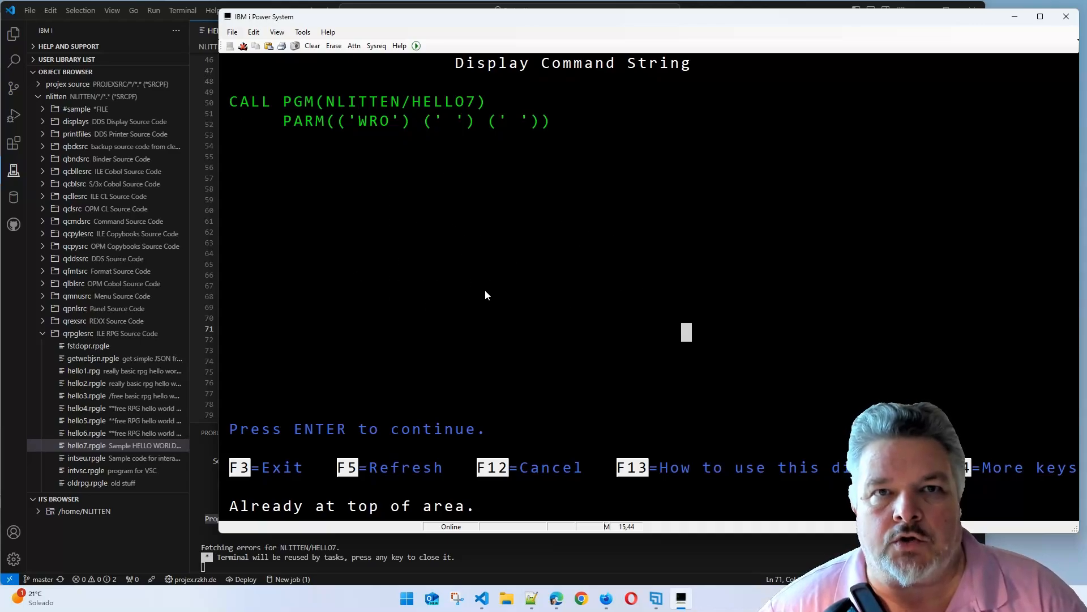
{"action": "mouse_move", "coordinate": [487, 286]}
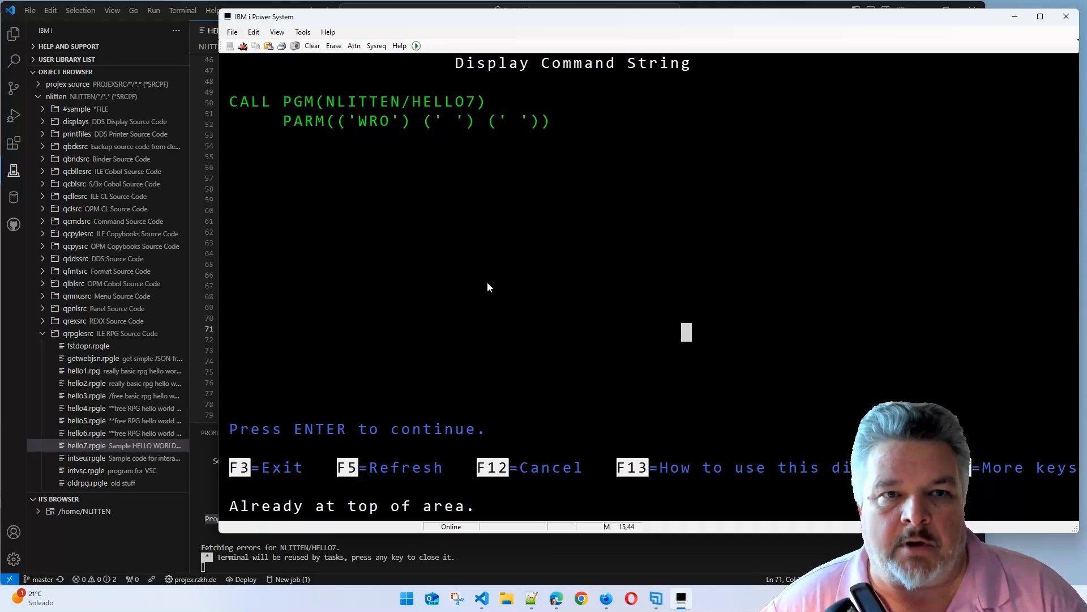
{"action": "mouse_move", "coordinate": [231, 117]}
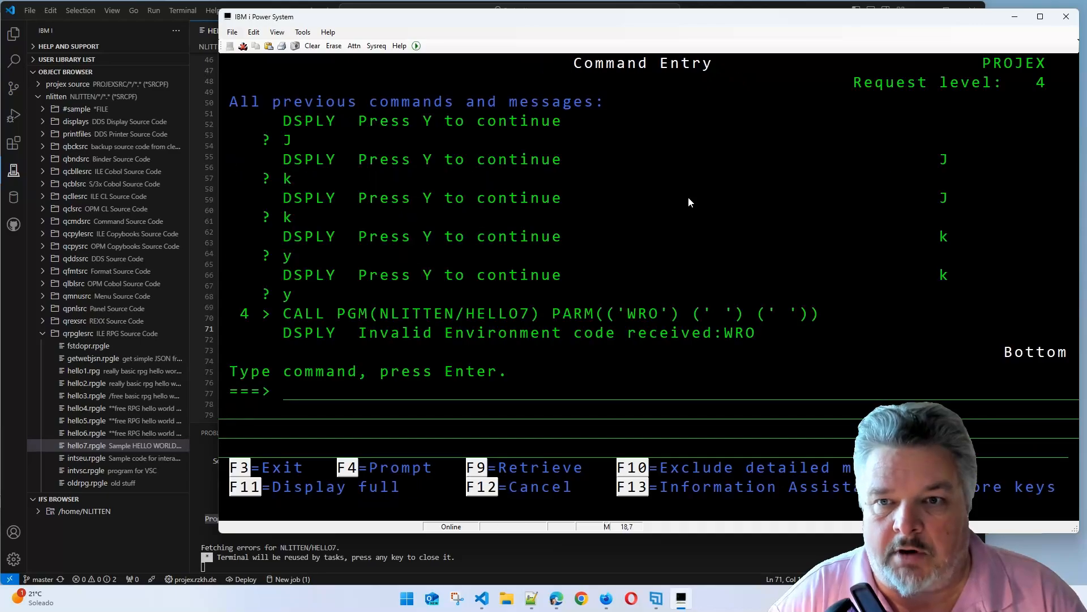
{"action": "mouse_move", "coordinate": [421, 311]}
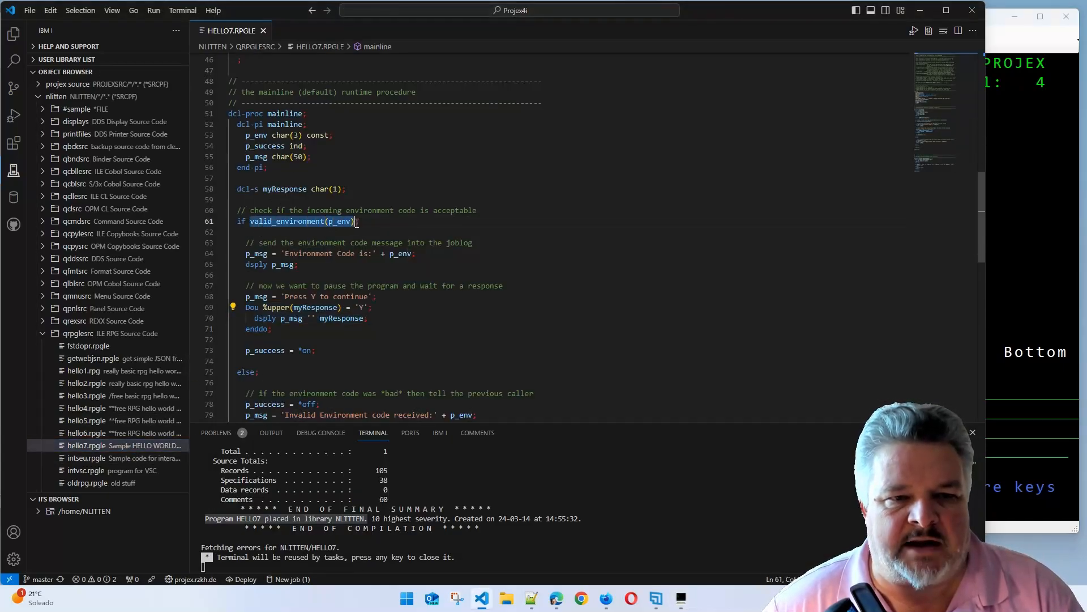
{"action": "scroll", "scroll_direction": "down", "scroll_amount": 3}
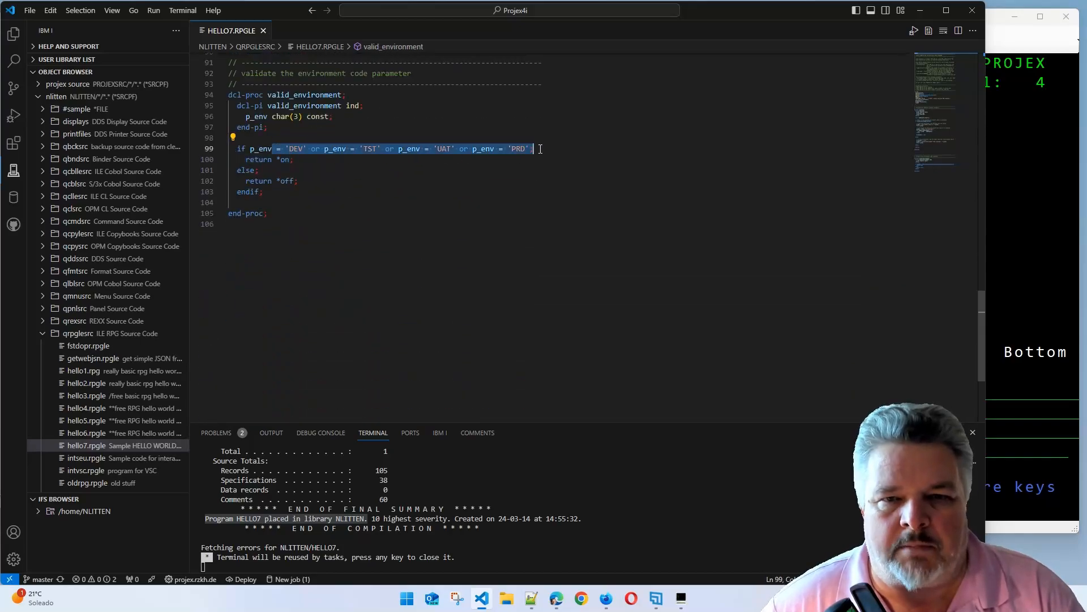
{"action": "double_click", "coordinate": [285, 181]}
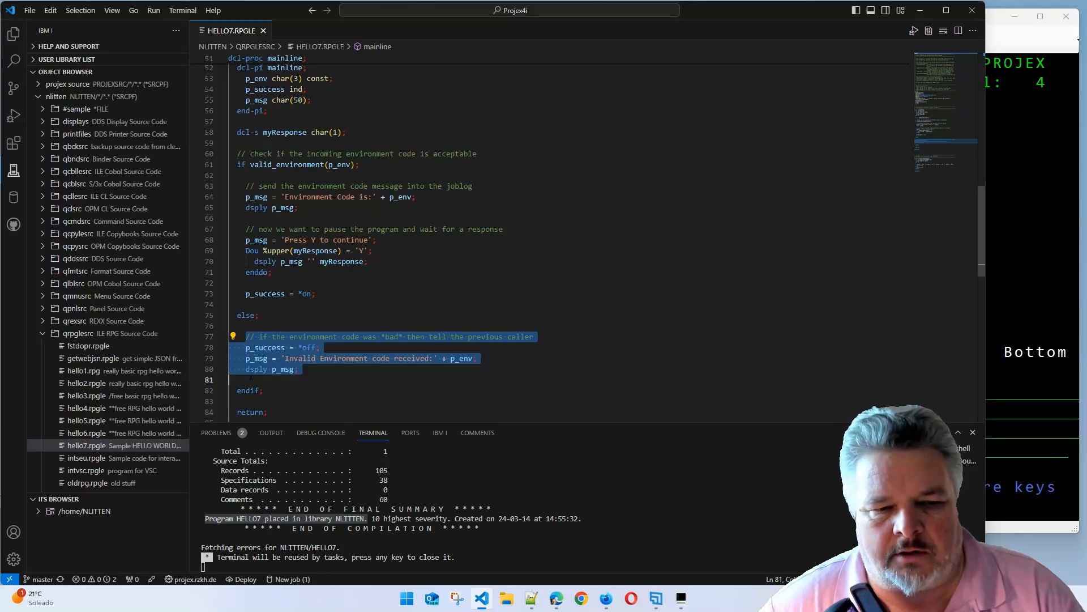
{"action": "left_click", "coordinate": [299, 368]}
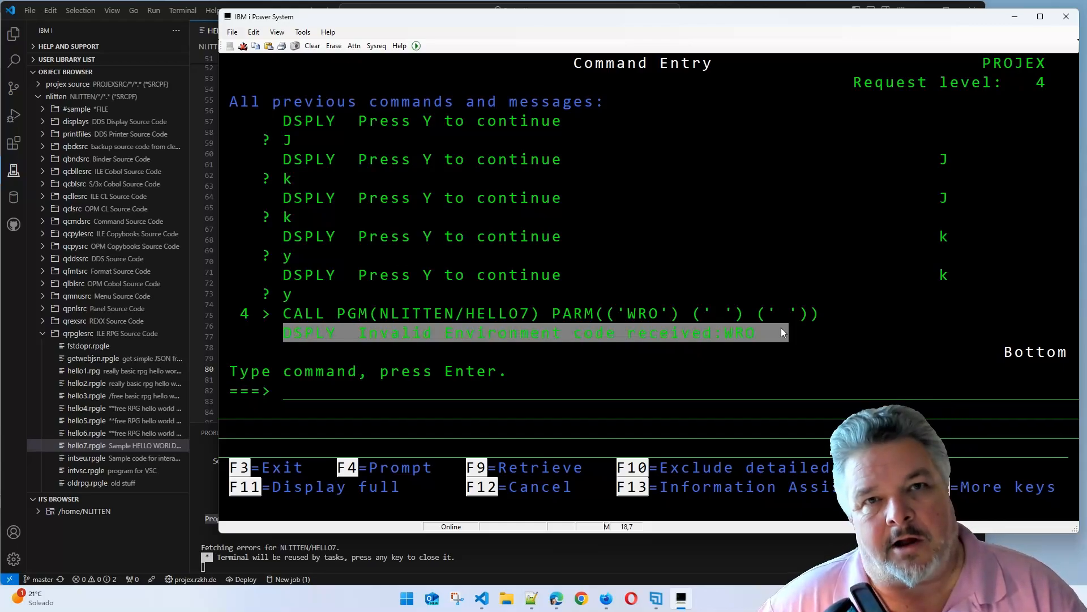
{"action": "mouse_move", "coordinate": [860, 337]}
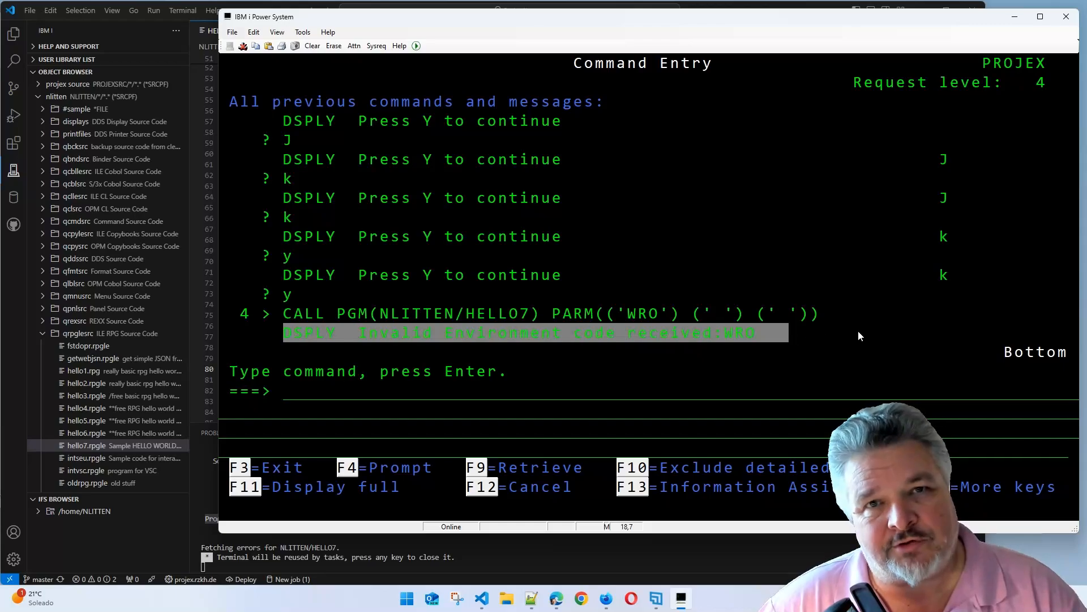